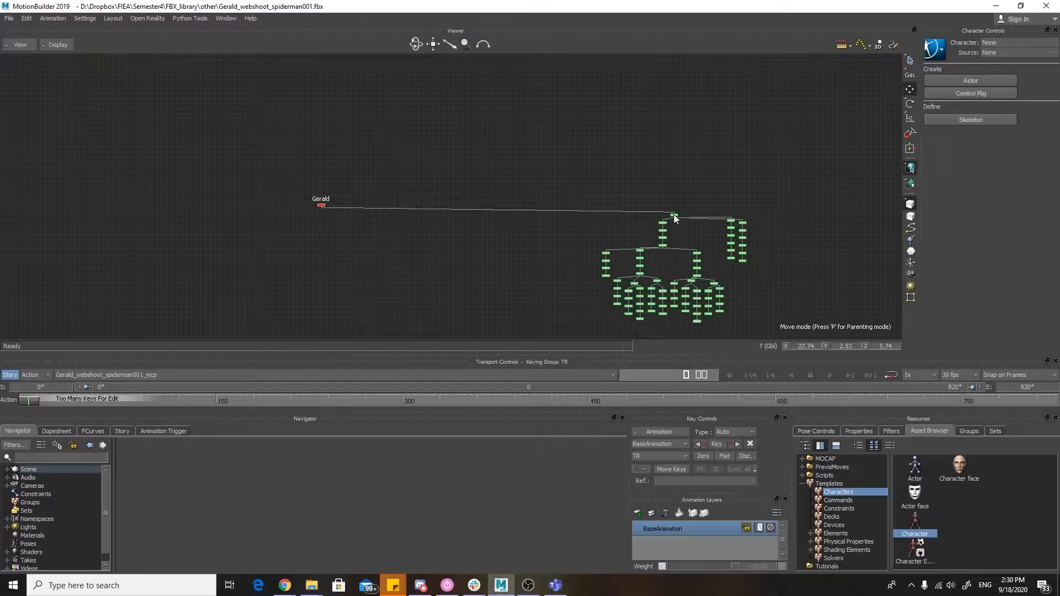
Save the selected Gerald web-shoot skeleton as an FBX into the MOCAP\Clean folder, confirming Save Options.
{"action": "left_click_drag", "start_coordinate": [674, 217], "coordinate": [321, 206]}
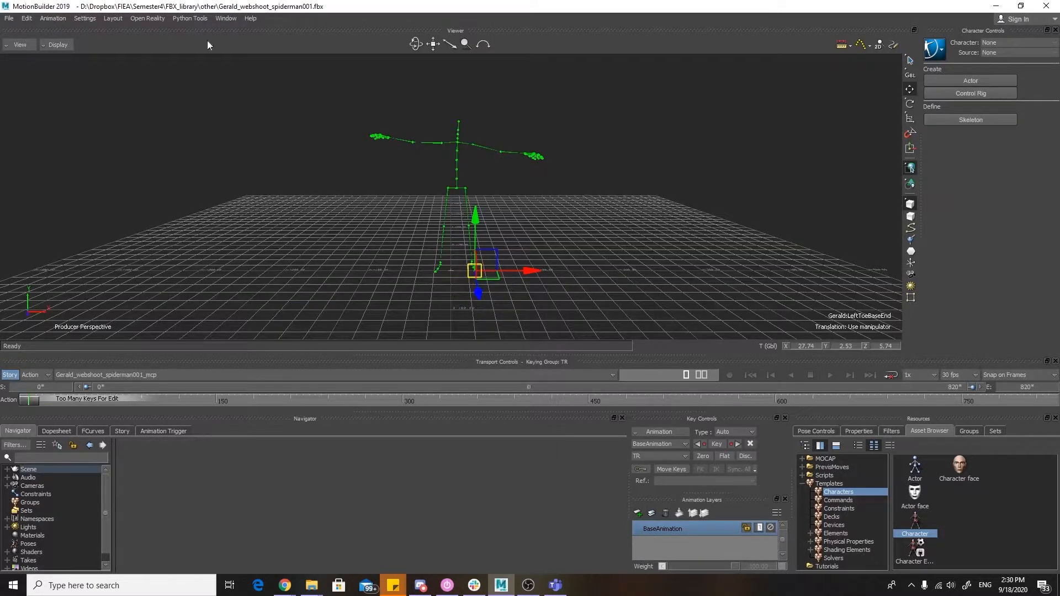
{"action": "left_click", "coordinate": [9, 18]}
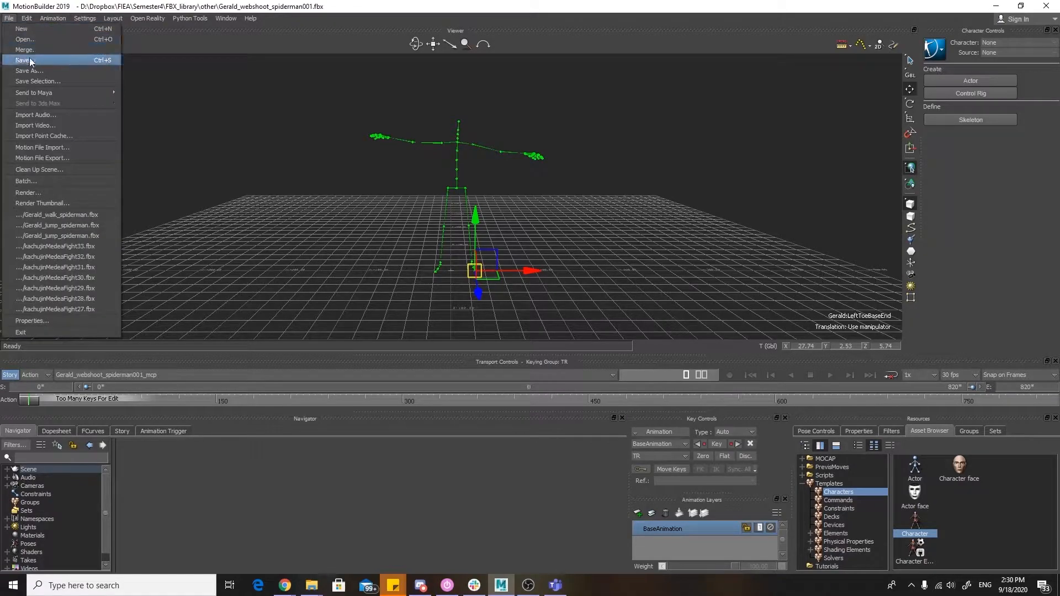
{"action": "left_click", "coordinate": [22, 60]}
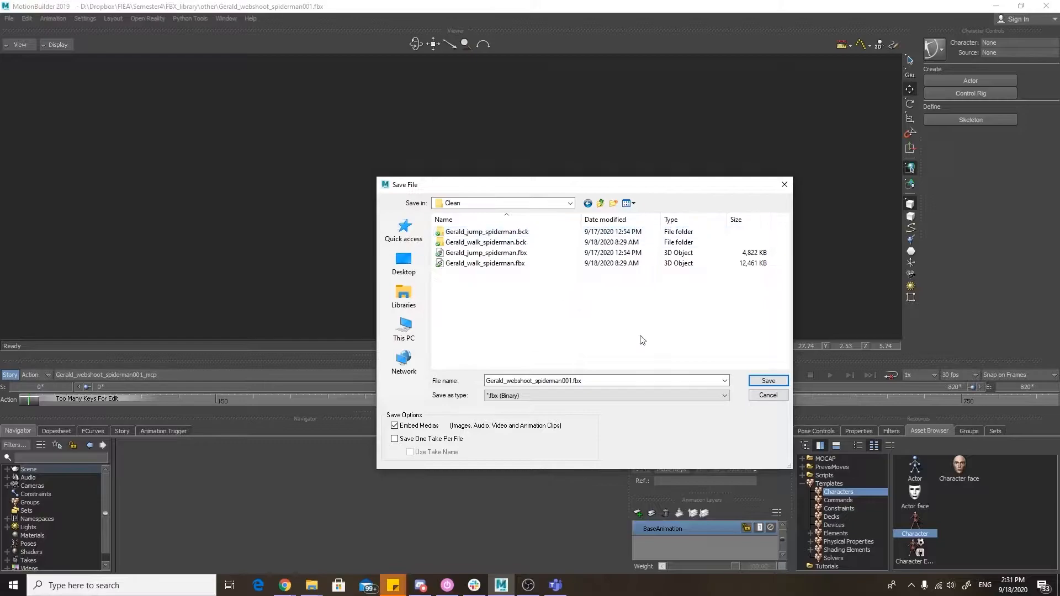
{"action": "left_click", "coordinate": [768, 380]}
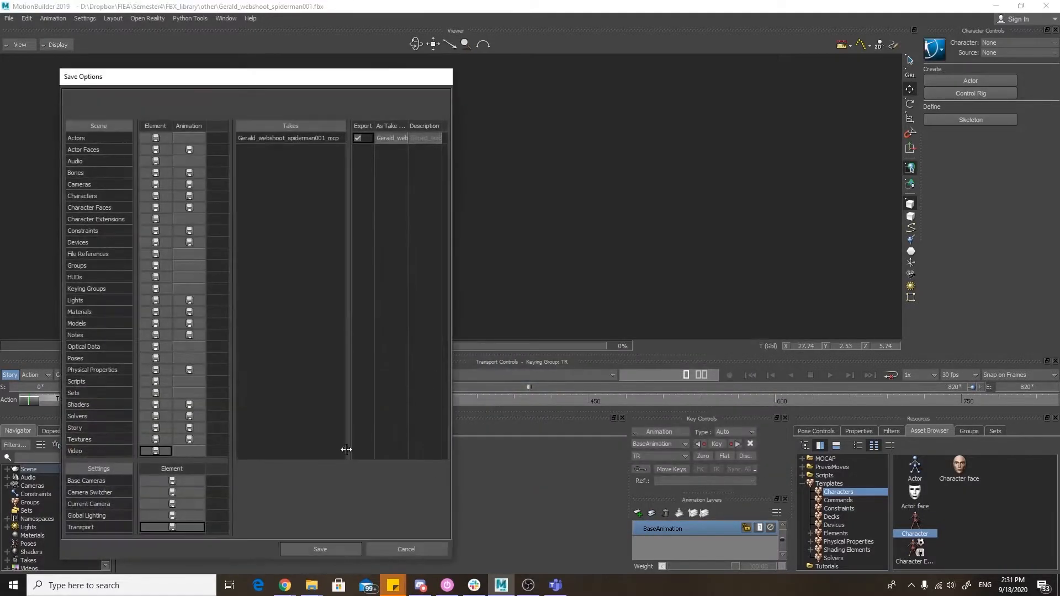
{"action": "left_click", "coordinate": [320, 549]}
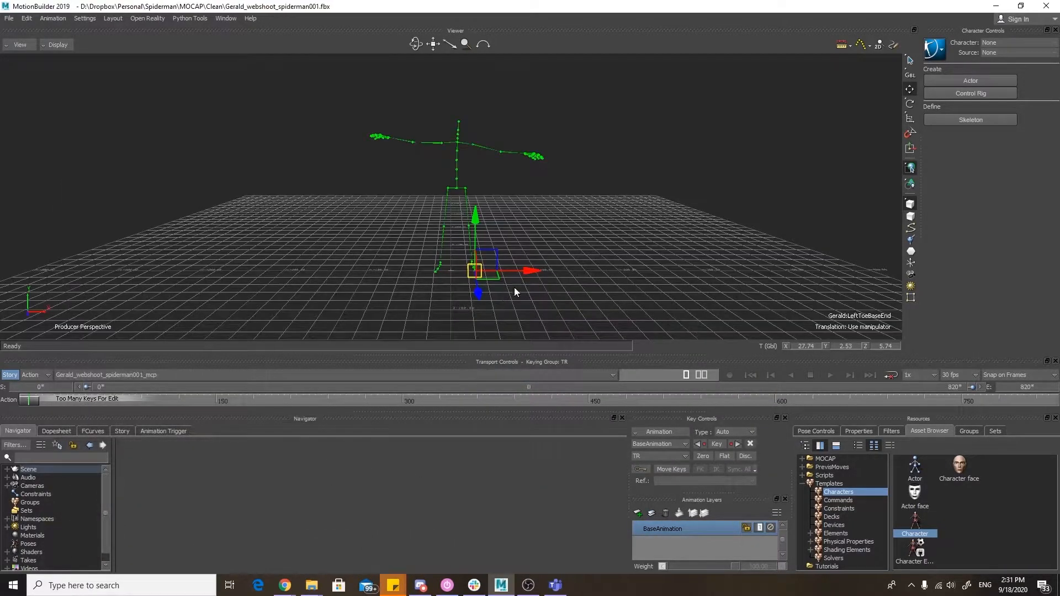
Show the properties of the selected skeleton joints.
{"action": "left_click", "coordinate": [858, 431]}
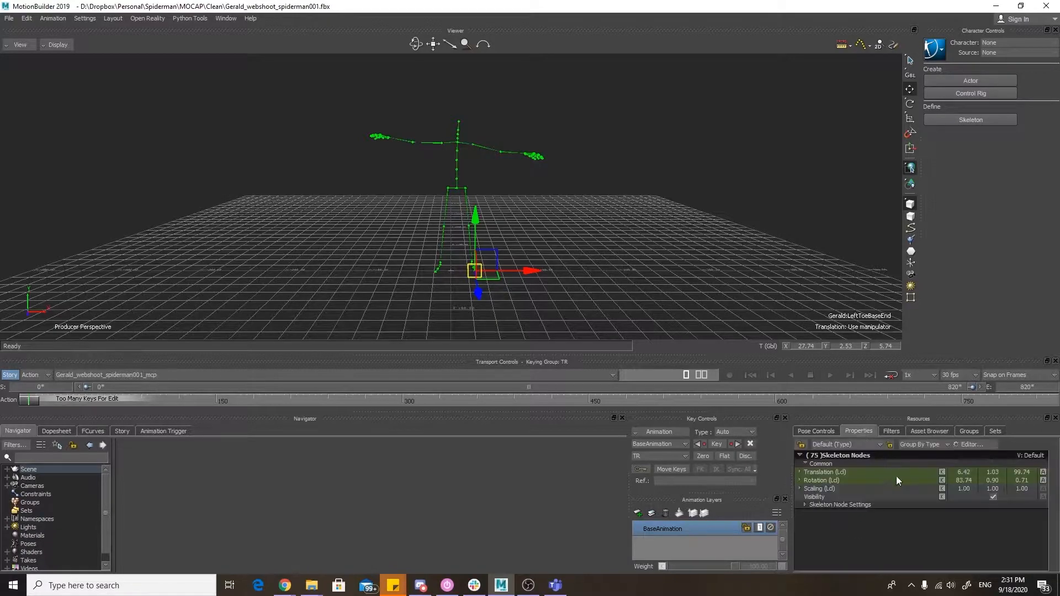
{"action": "left_click", "coordinate": [962, 480]}
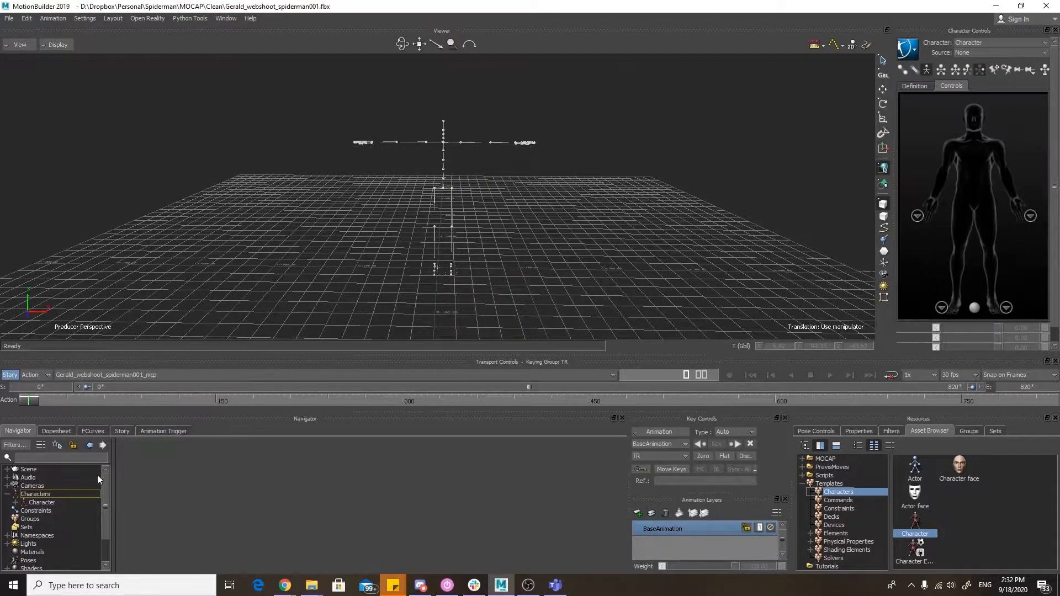
Rename the new Character in the Navigator, starting the name with 'MO'.
{"action": "right_click", "coordinate": [41, 503]}
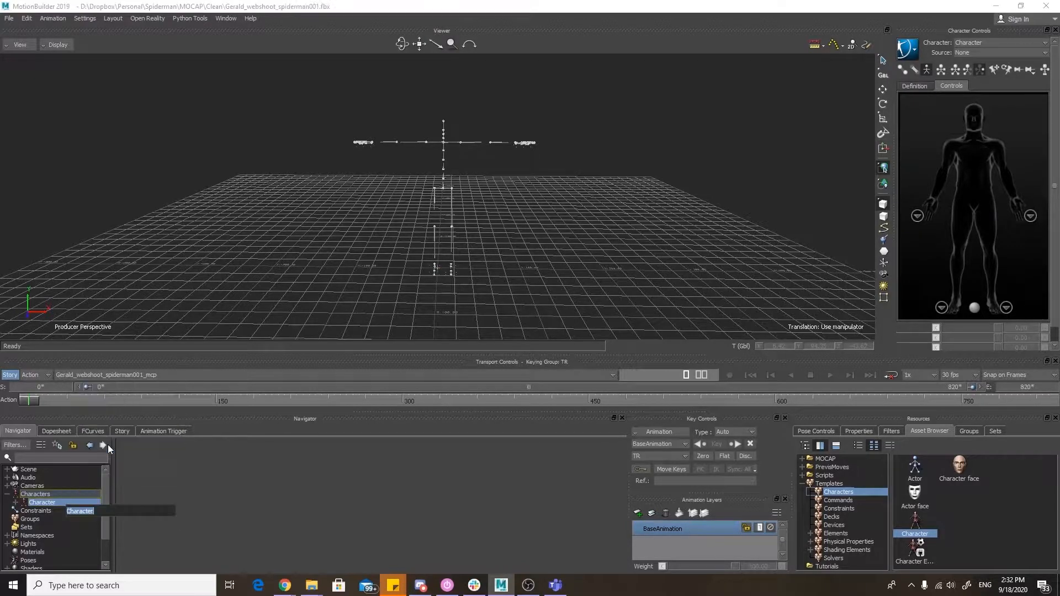
{"action": "type", "text": "MO"}
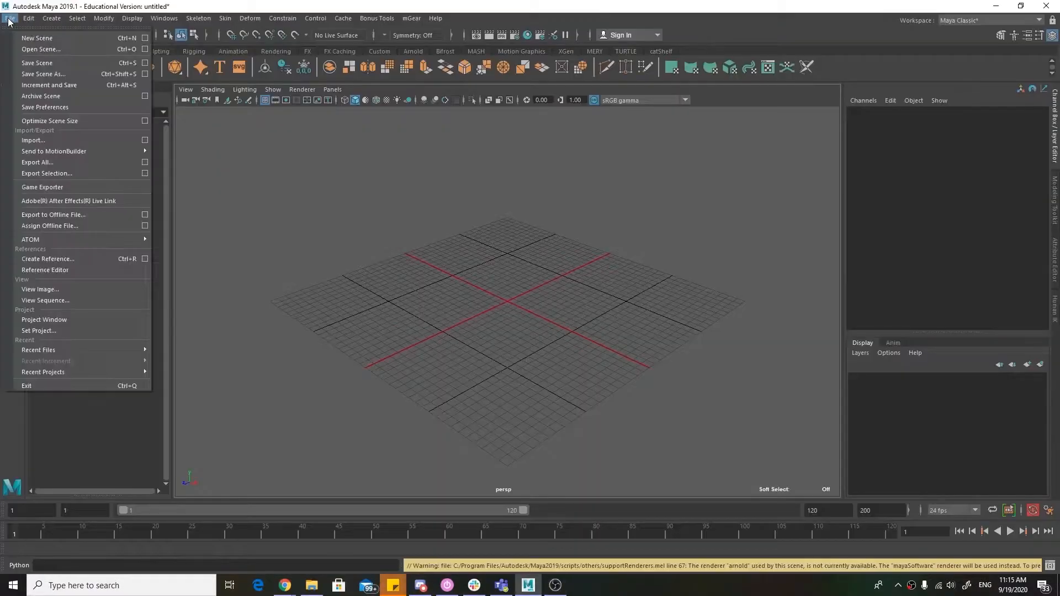
{"action": "mouse_move", "coordinate": [36, 38]}
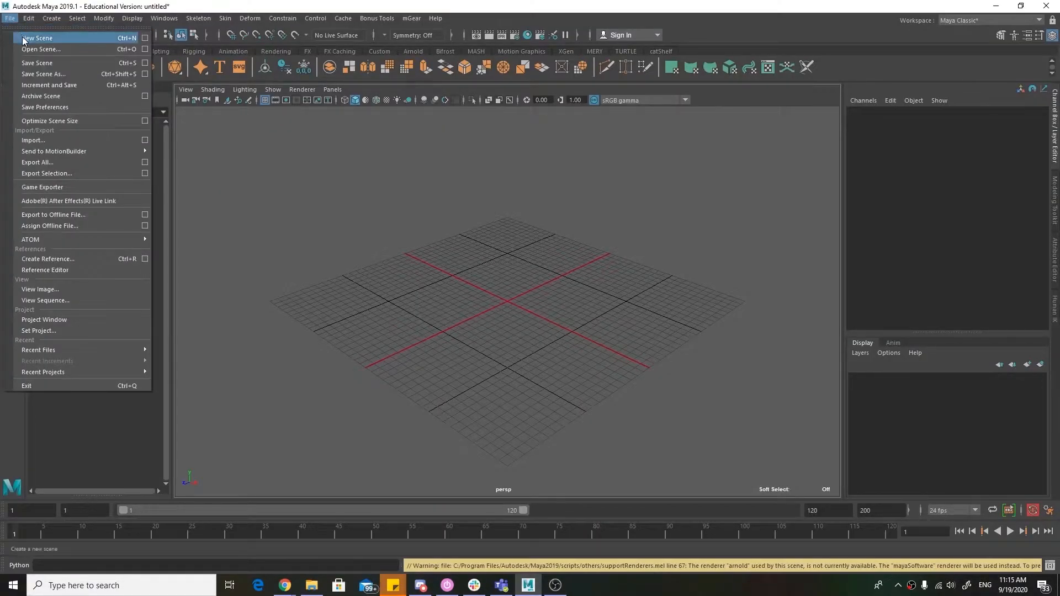
{"action": "mouse_move", "coordinate": [36, 63]}
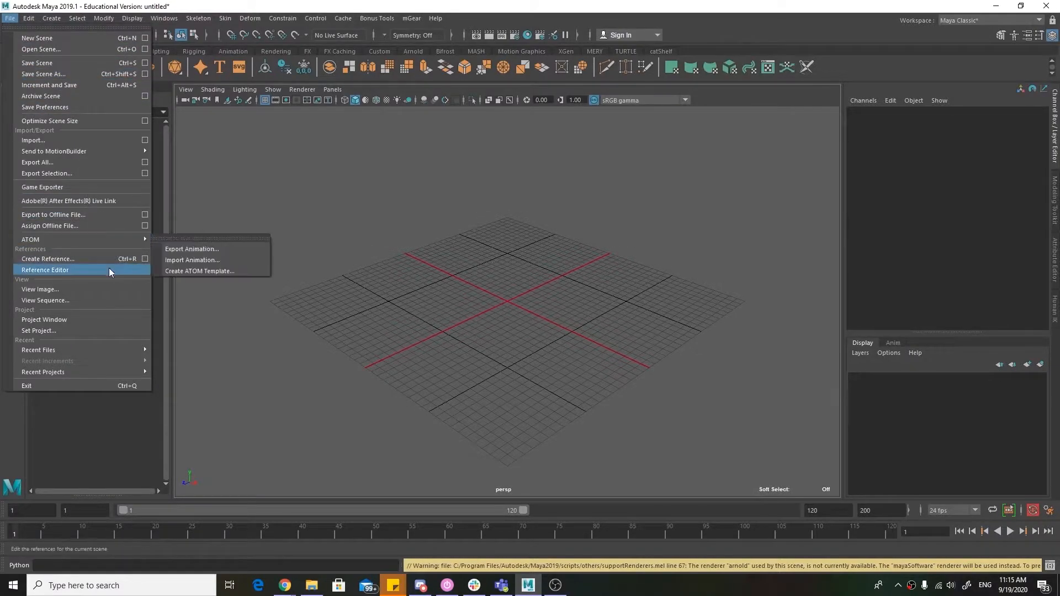
Reference SpiderVerse_MocapFK.ma from the SpiderVerseRig folder via the Reference Editor.
{"action": "left_click", "coordinate": [45, 270]}
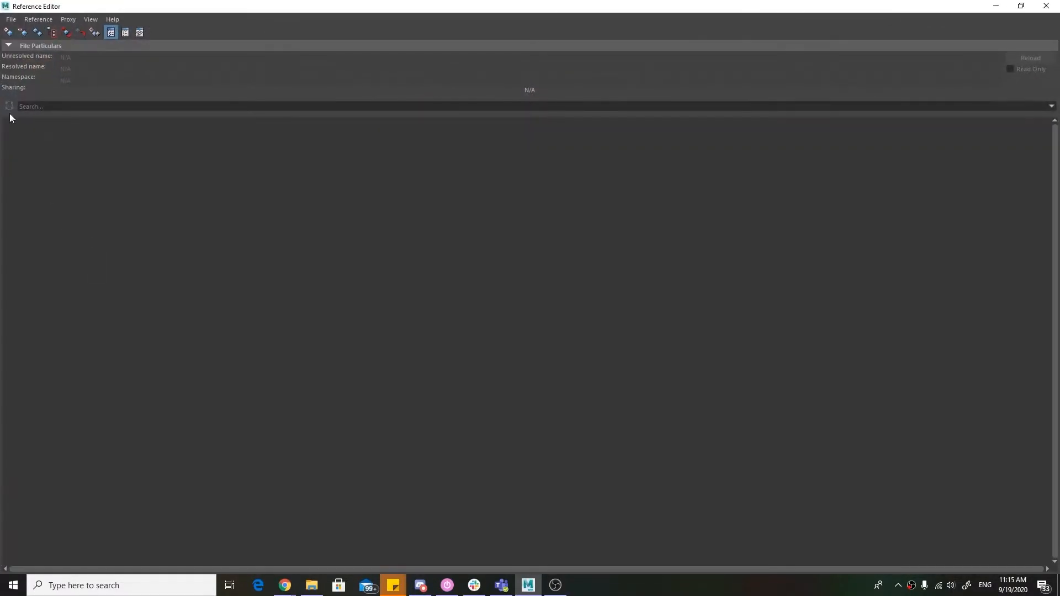
{"action": "left_click", "coordinate": [7, 32]}
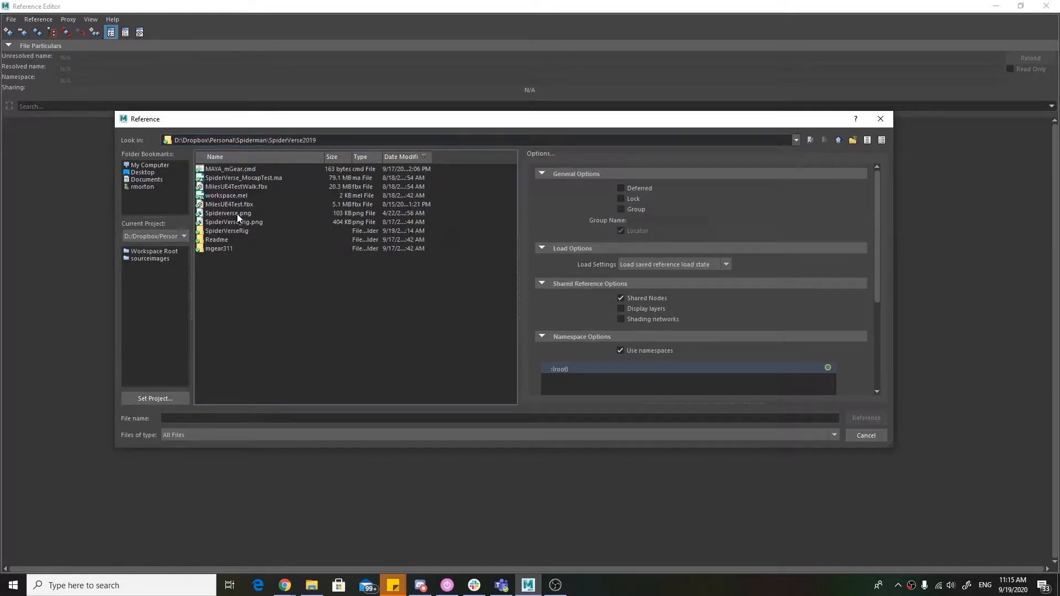
{"action": "double_click", "coordinate": [227, 231]}
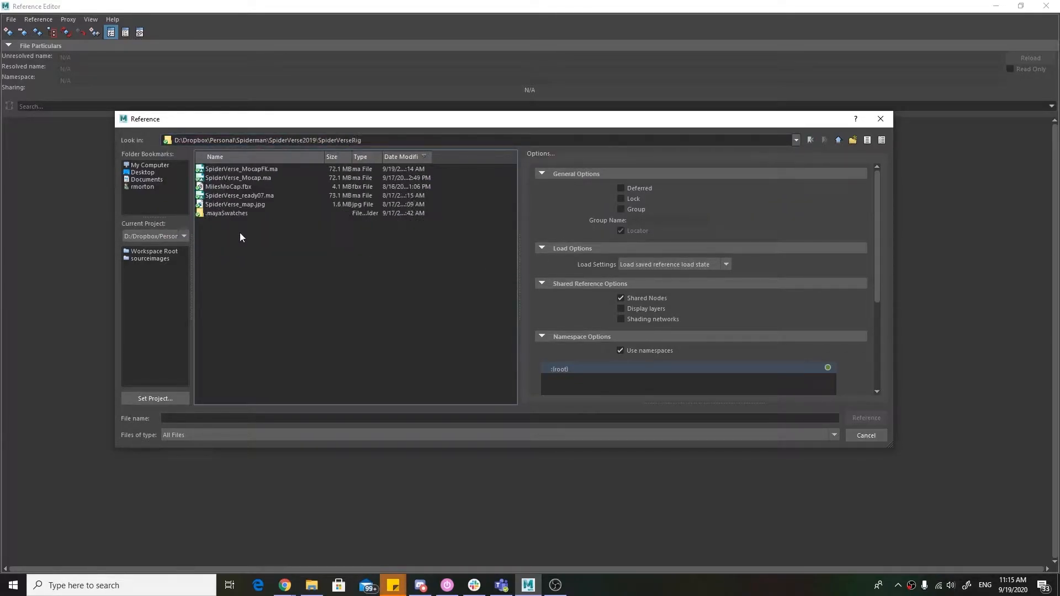
{"action": "left_click", "coordinate": [241, 169]}
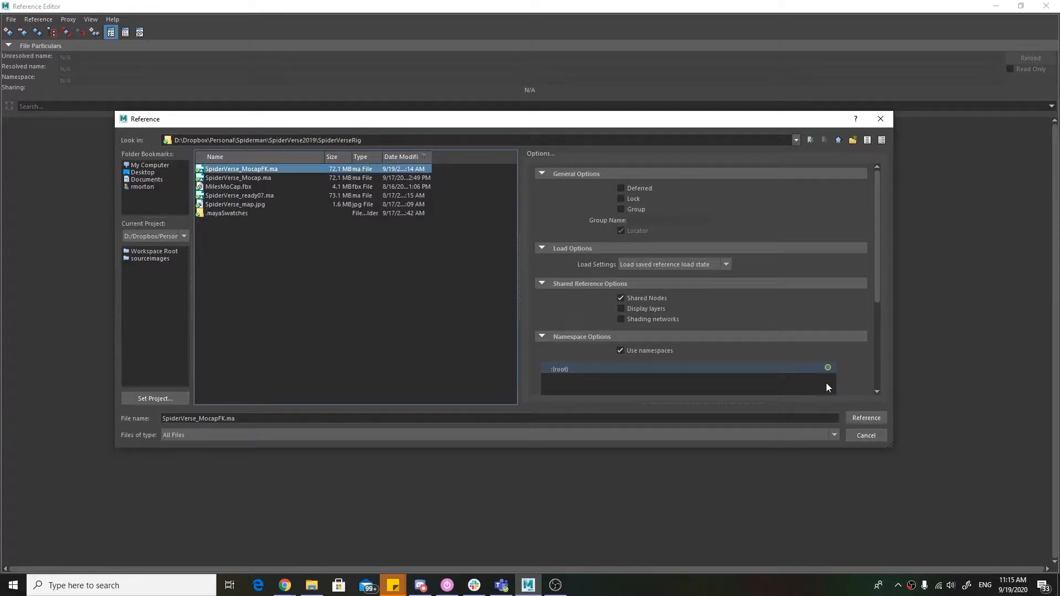
{"action": "left_click", "coordinate": [865, 417]}
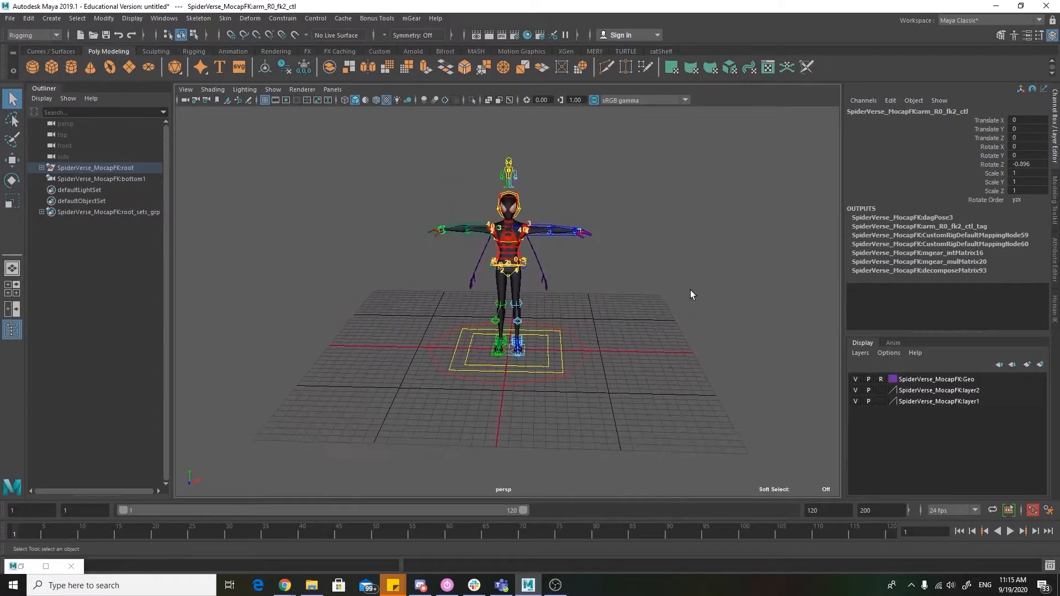
Import the Gerald FBX and set HumanIK Source to MOCAP so it drives the Miles rig.
{"action": "left_click", "coordinate": [310, 585]}
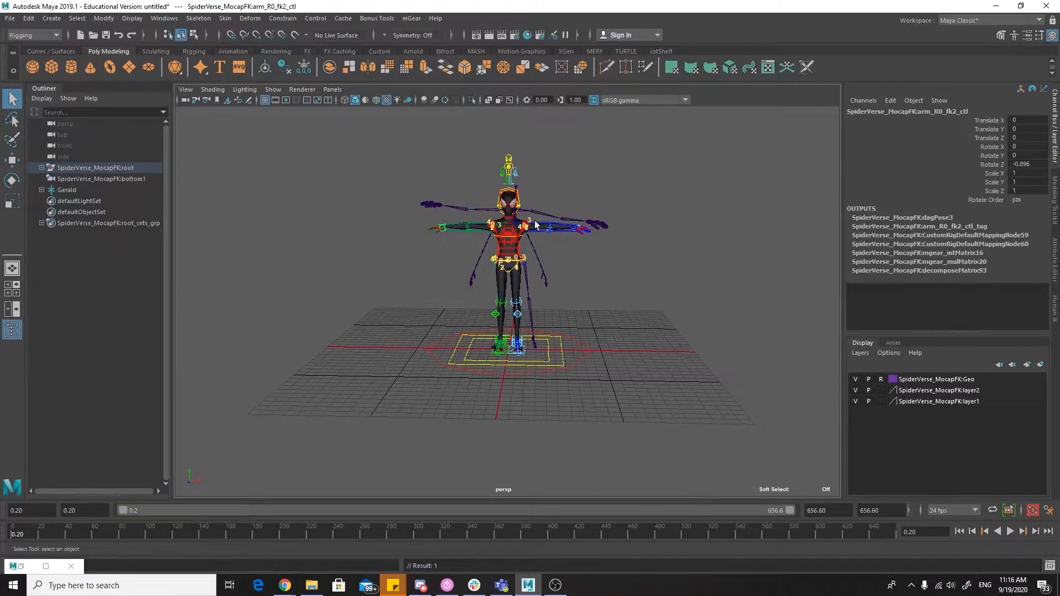
{"action": "left_click", "coordinate": [1001, 105]}
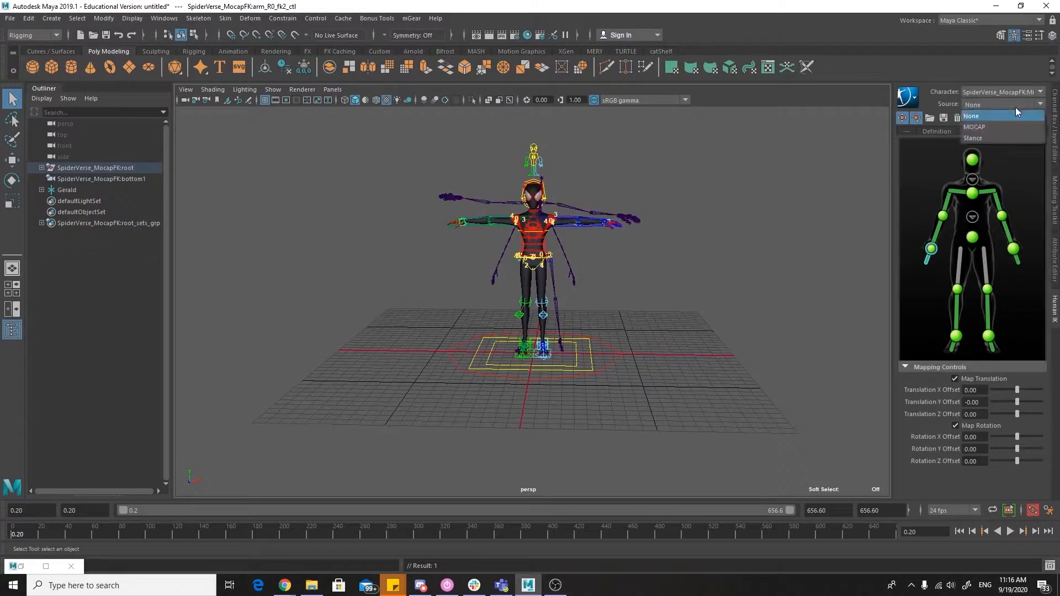
{"action": "left_click", "coordinate": [974, 127]}
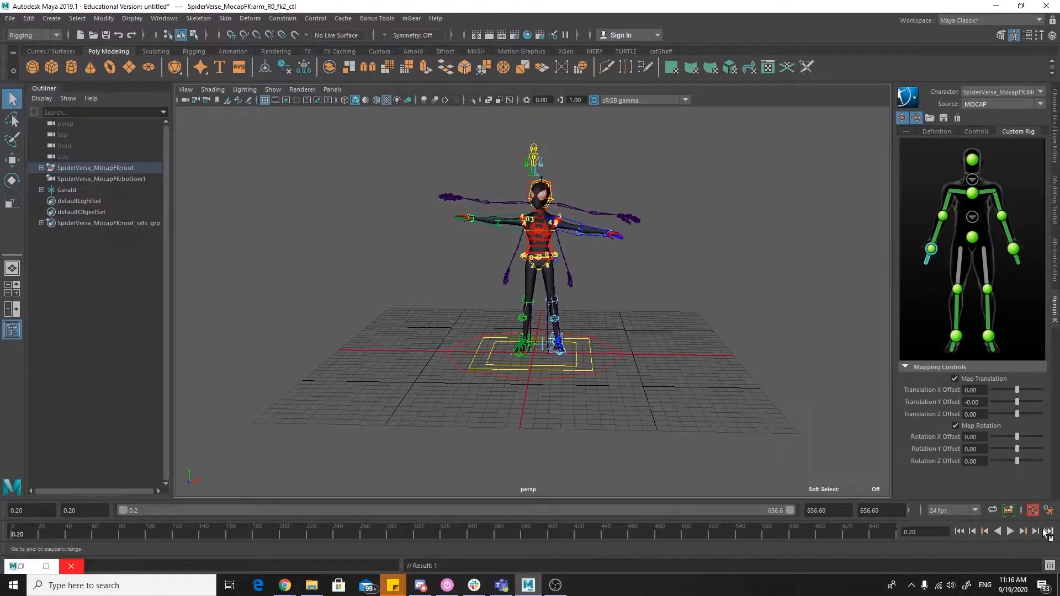
{"action": "left_click", "coordinate": [1010, 531]}
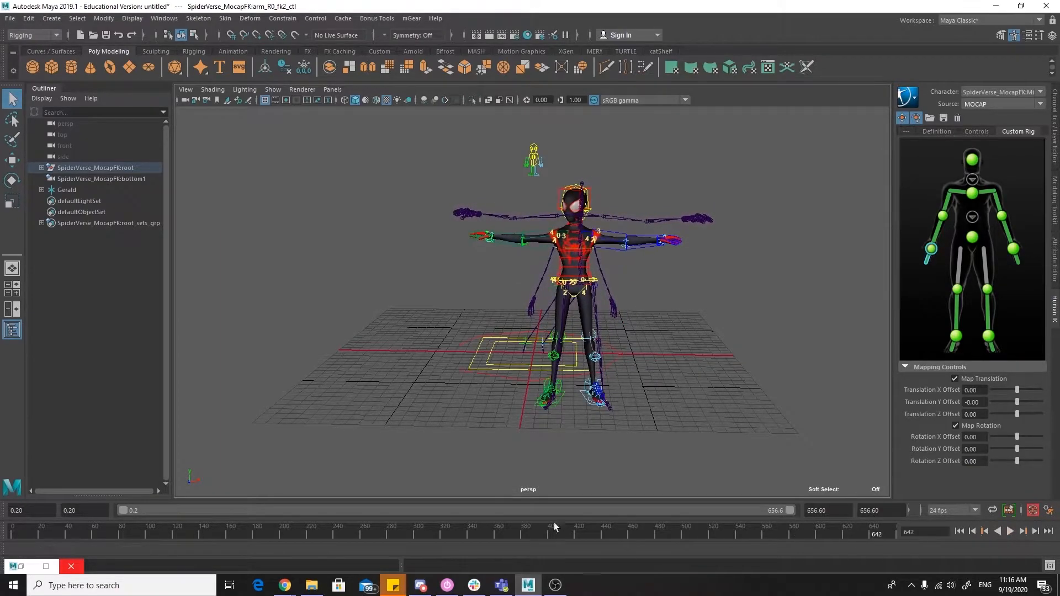
Set the Maya folder as the current project.
{"action": "left_click", "coordinate": [9, 18]}
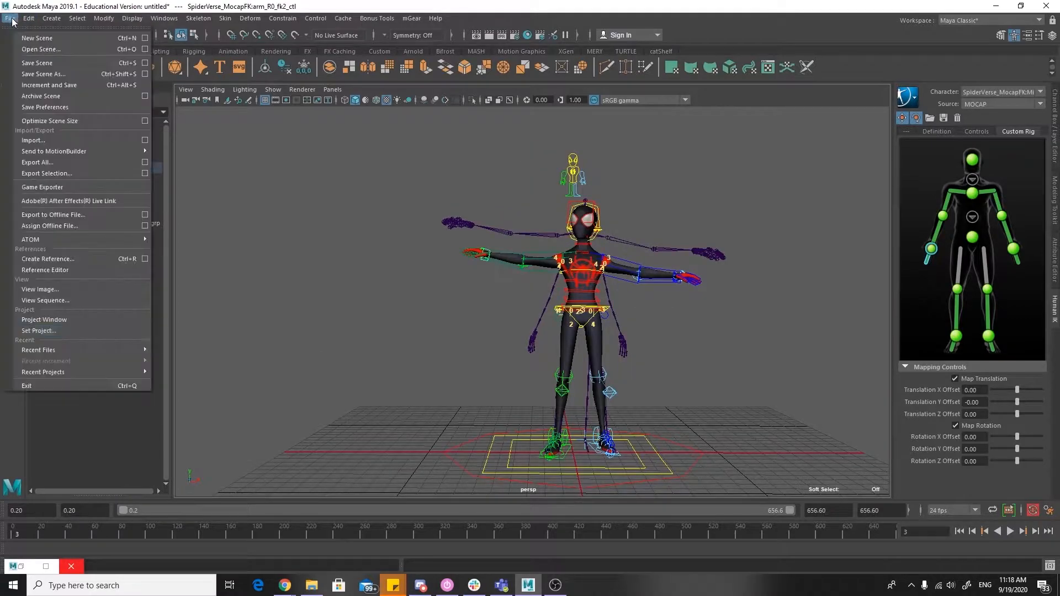
{"action": "left_click", "coordinate": [39, 331]}
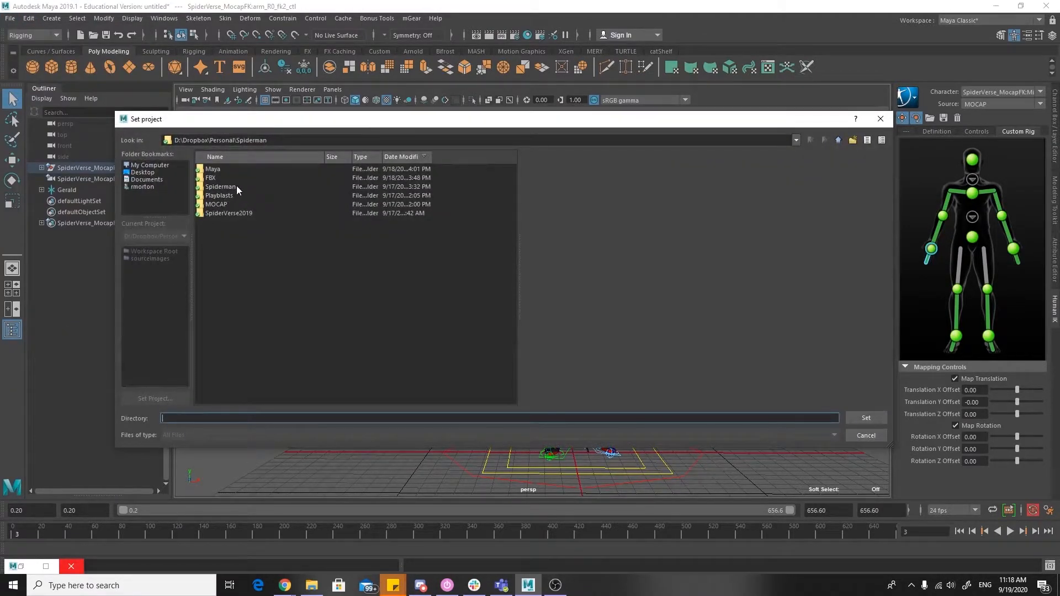
{"action": "left_click", "coordinate": [214, 168]}
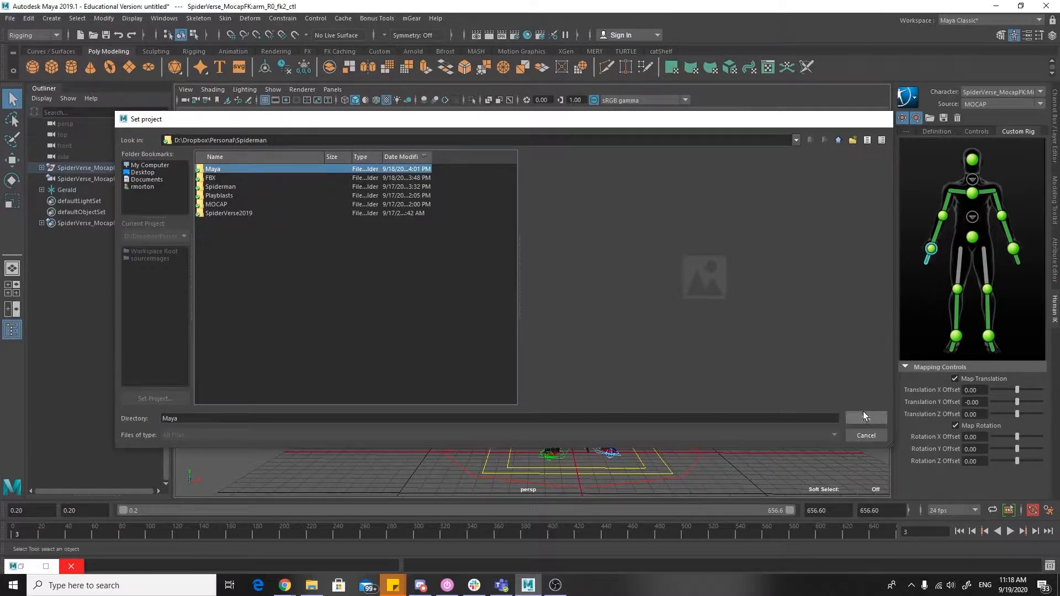
{"action": "left_click", "coordinate": [10, 18]}
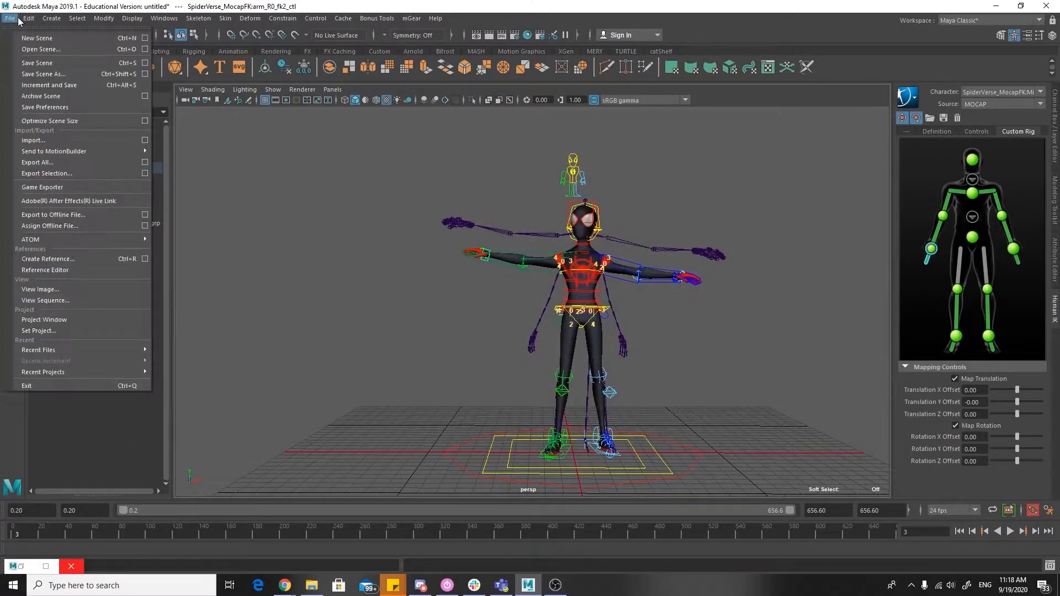
{"action": "mouse_move", "coordinate": [42, 74]}
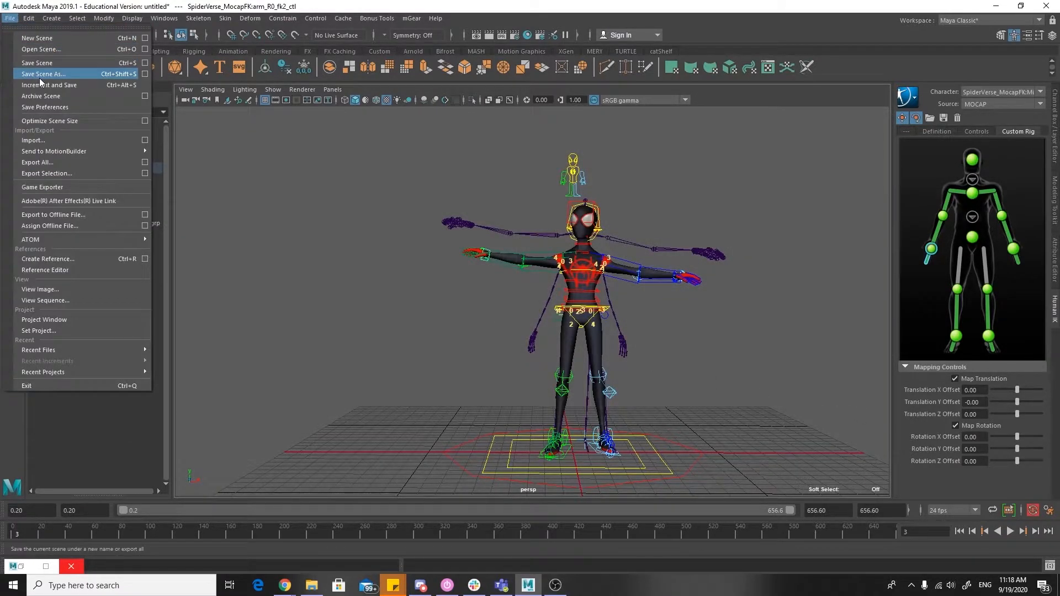
Save the scene as SpiderverseWebShoot2_2 in the Maya project folder.
{"action": "left_click", "coordinate": [43, 74]}
{"action": "type", "text": "SpiderverseWebShoot2_1.ma"}
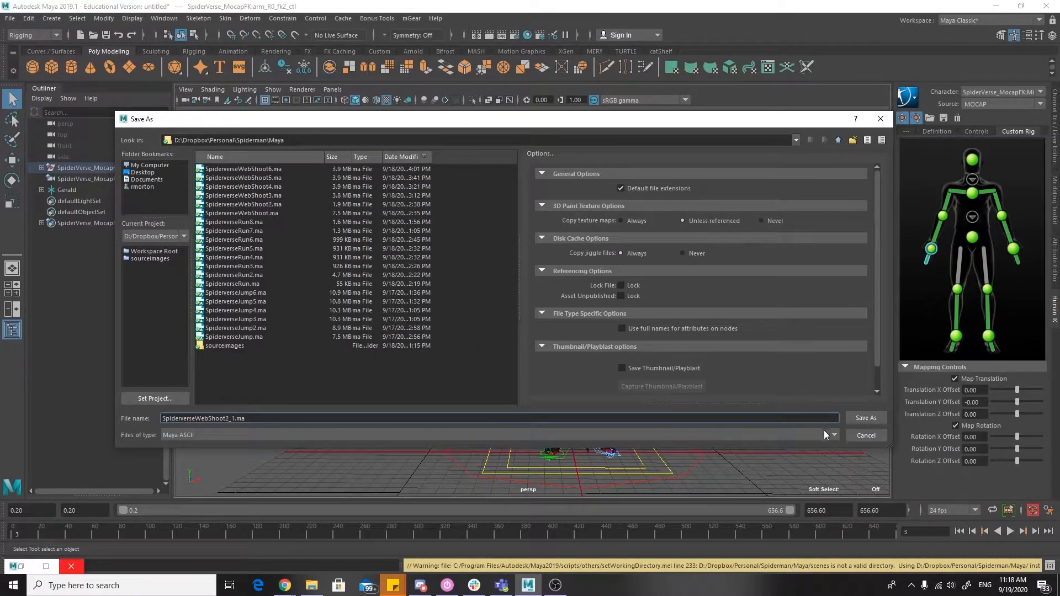
{"action": "left_click", "coordinate": [866, 418]}
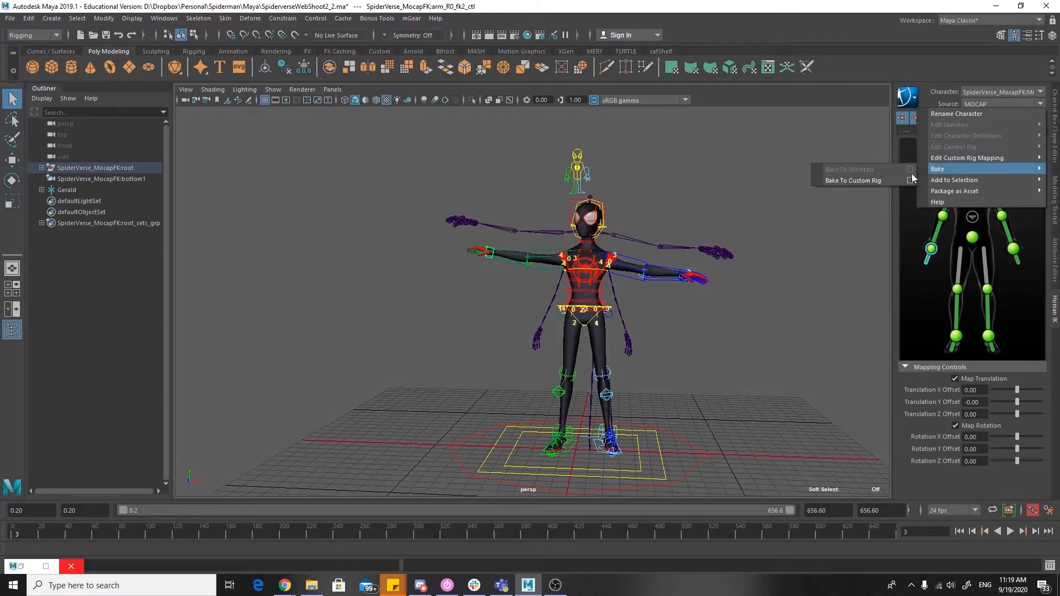
Bake To Custom Rig in HumanIK, set Source to None and delete the Gerald skeleton.
{"action": "left_click", "coordinate": [853, 180]}
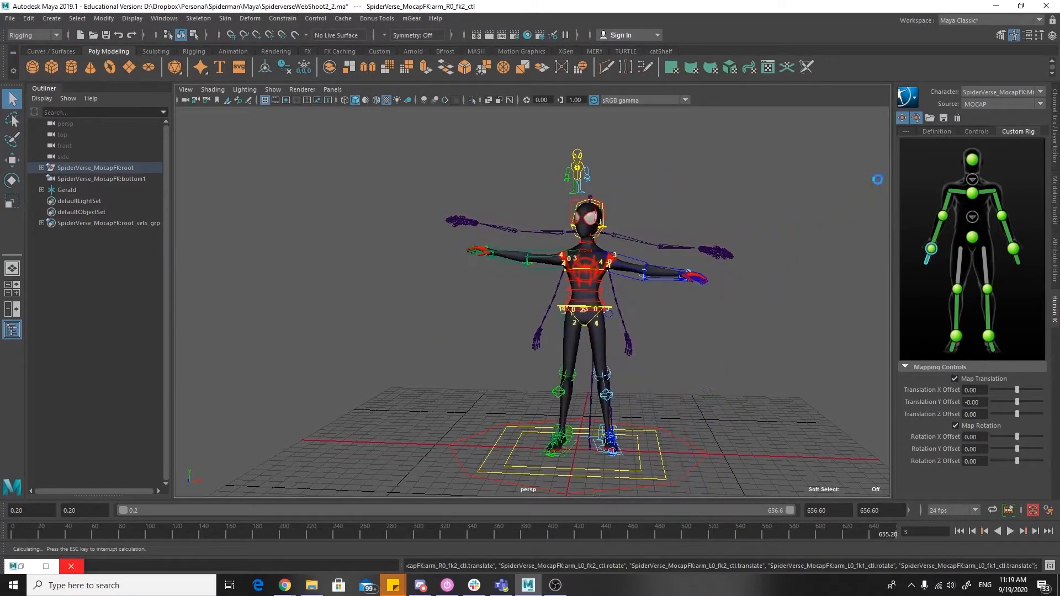
{"action": "left_click", "coordinate": [79, 201]}
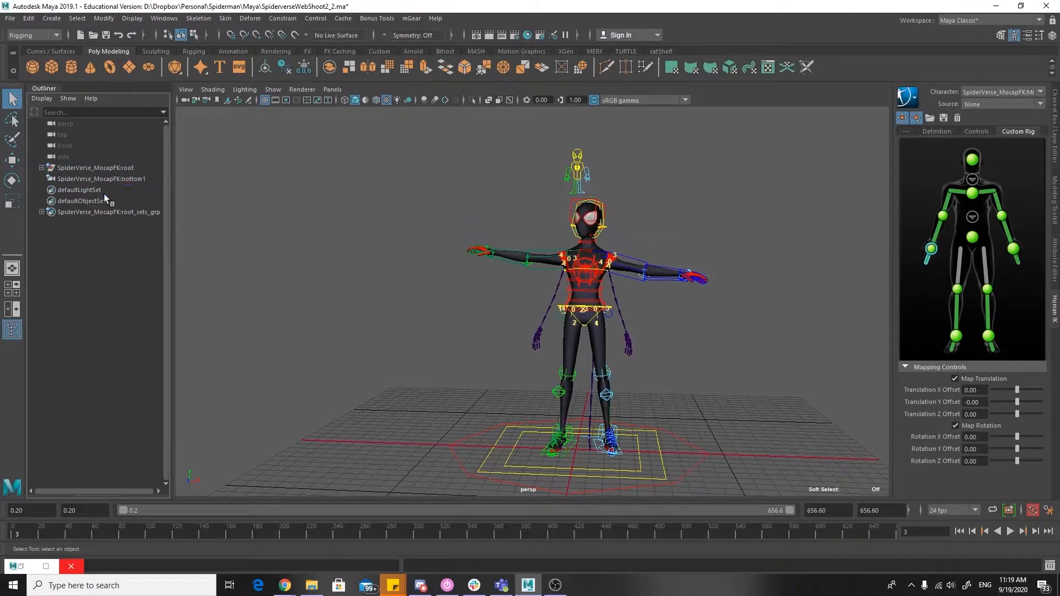
{"action": "left_click", "coordinate": [274, 88]}
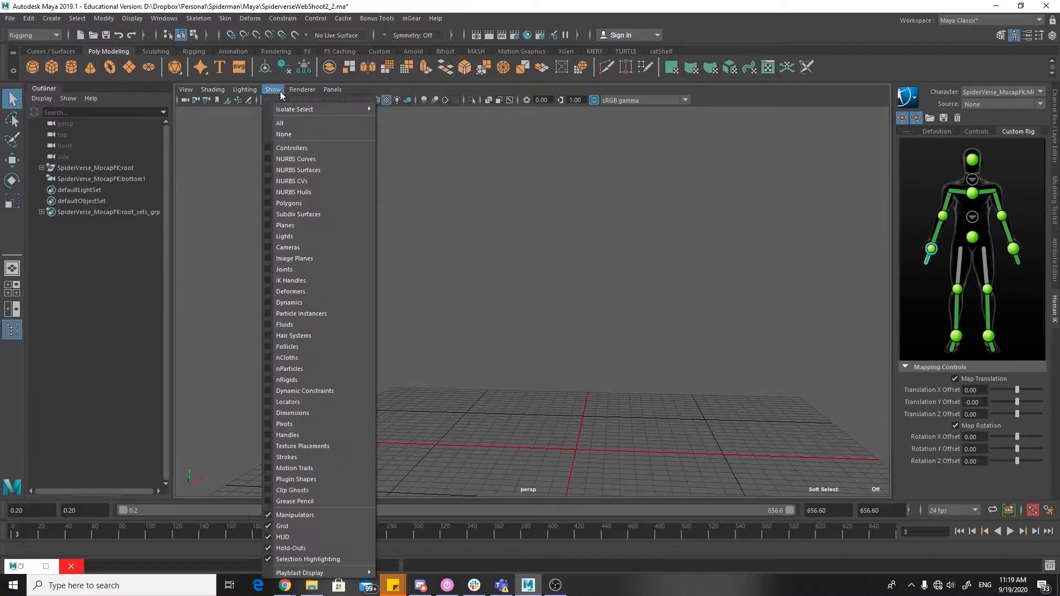
Show the character mesh and scrub the timeline to review the baked motion.
{"action": "left_click", "coordinate": [296, 159]}
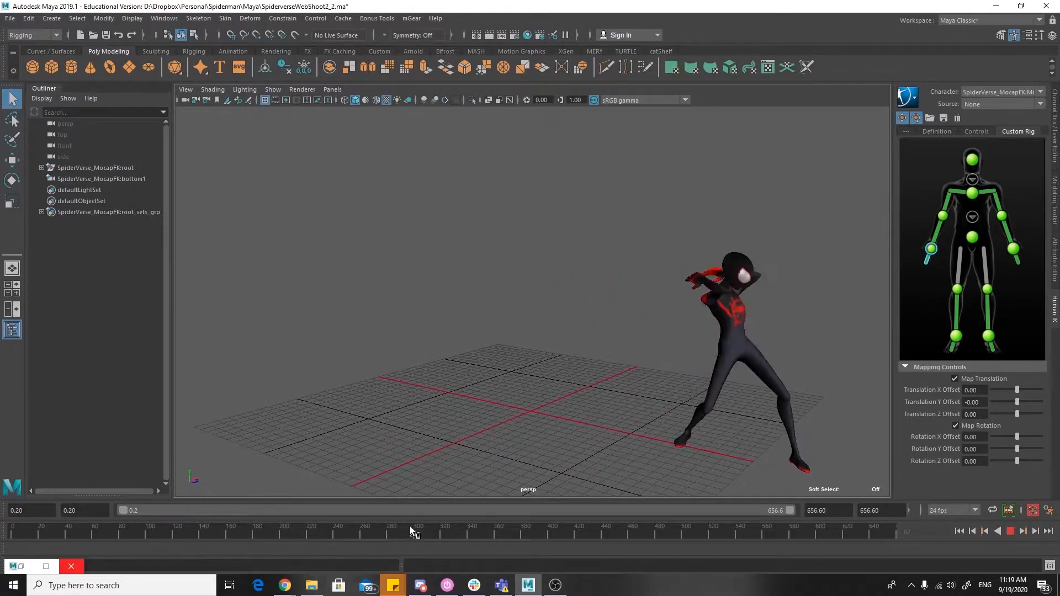
{"action": "left_click_drag", "start_coordinate": [412, 533], "coordinate": [693, 534]}
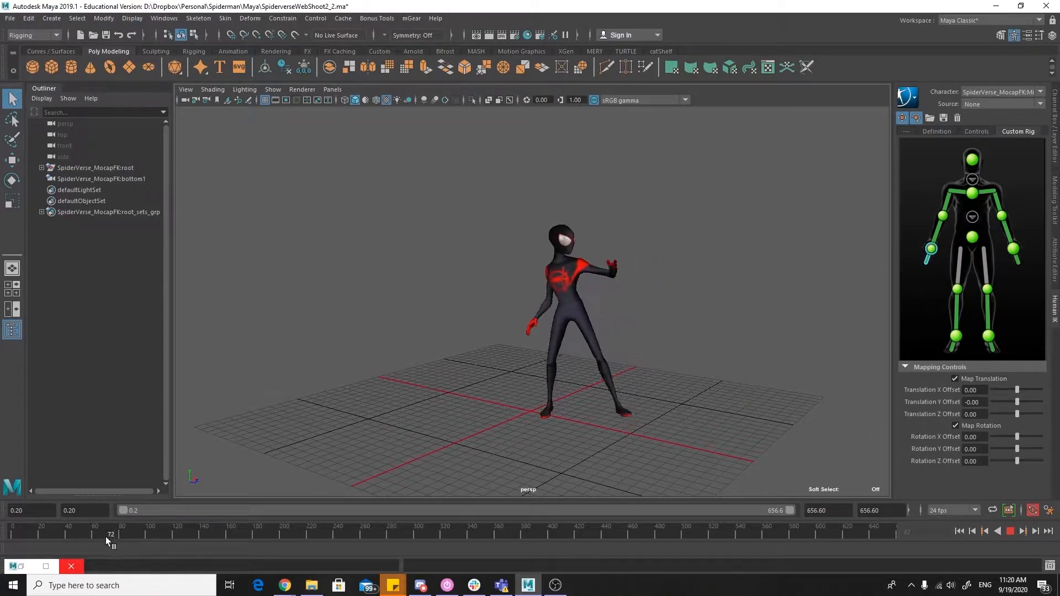
{"action": "left_click_drag", "start_coordinate": [110, 534], "coordinate": [163, 534]}
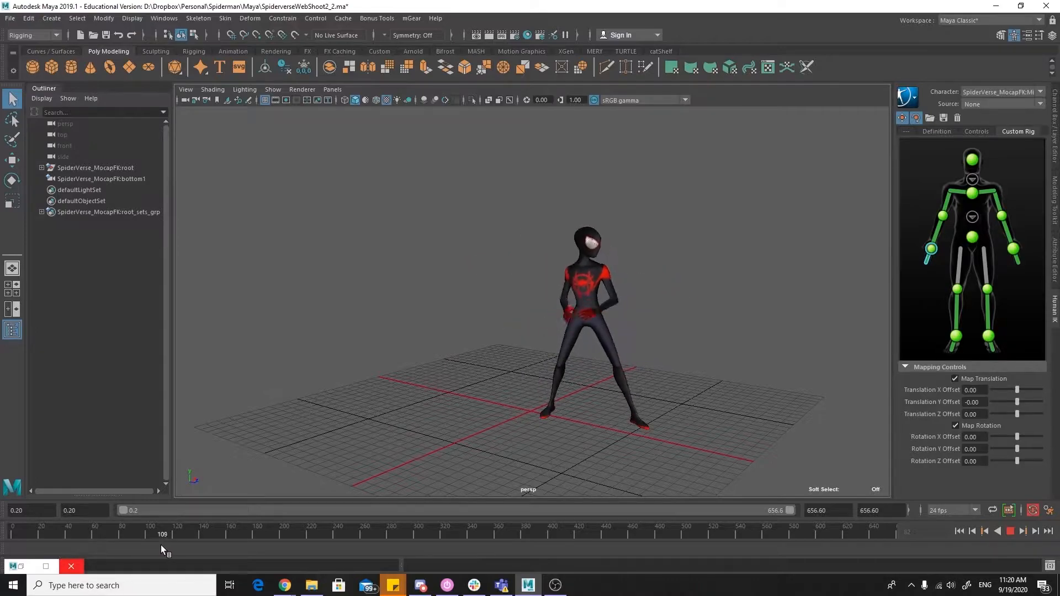
{"action": "left_click", "coordinate": [204, 534]}
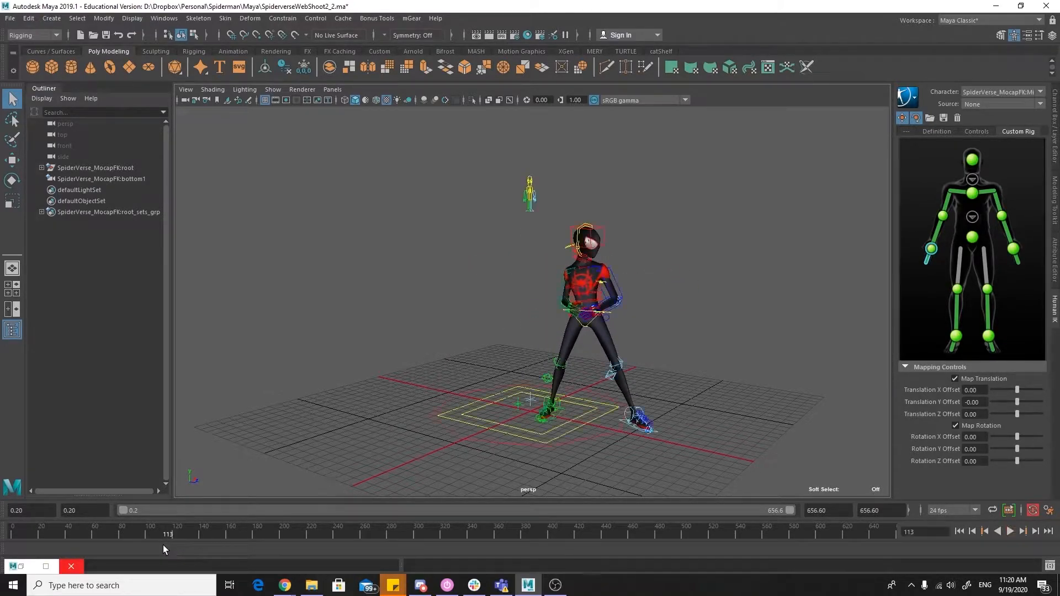
Set the playback range start to frame 113 and end to frame 164.
{"action": "left_click", "coordinate": [83, 511]}
{"action": "type", "text": "113"}
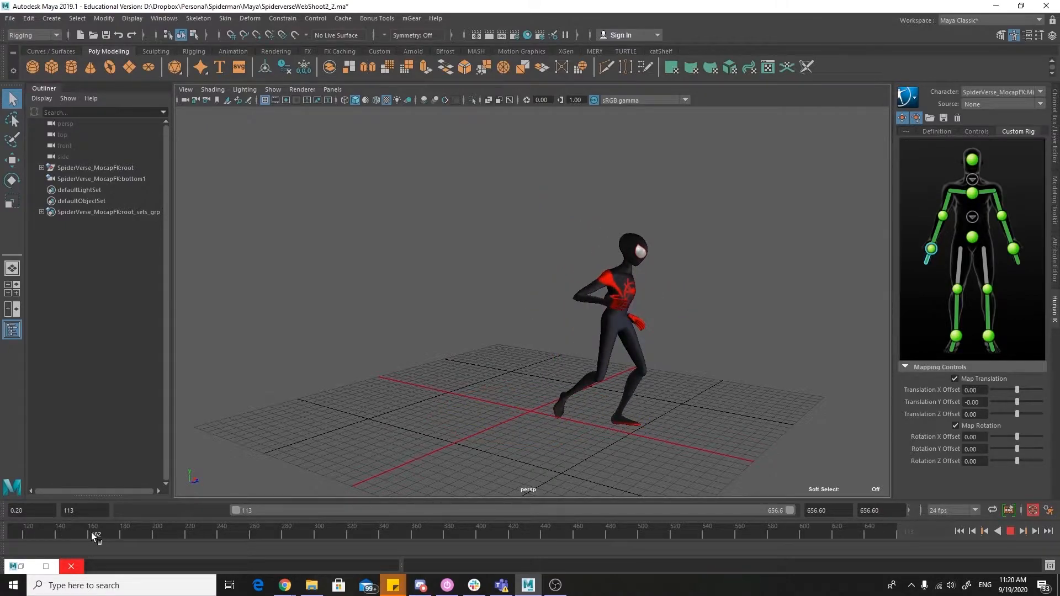
{"action": "left_click", "coordinate": [99, 534]}
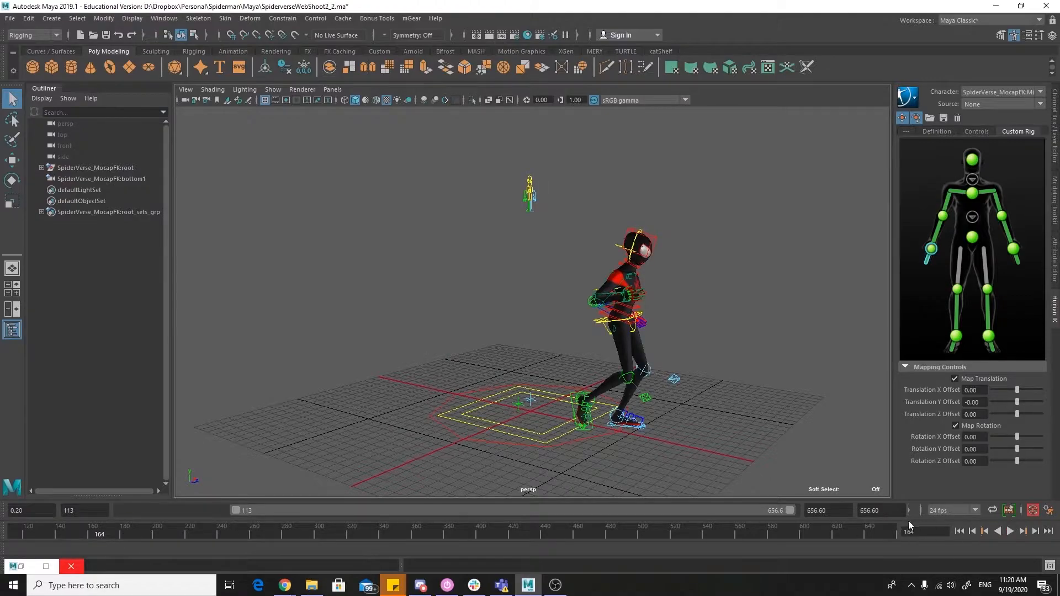
{"action": "left_click", "coordinate": [828, 510]}
{"action": "type", "text": "164"}
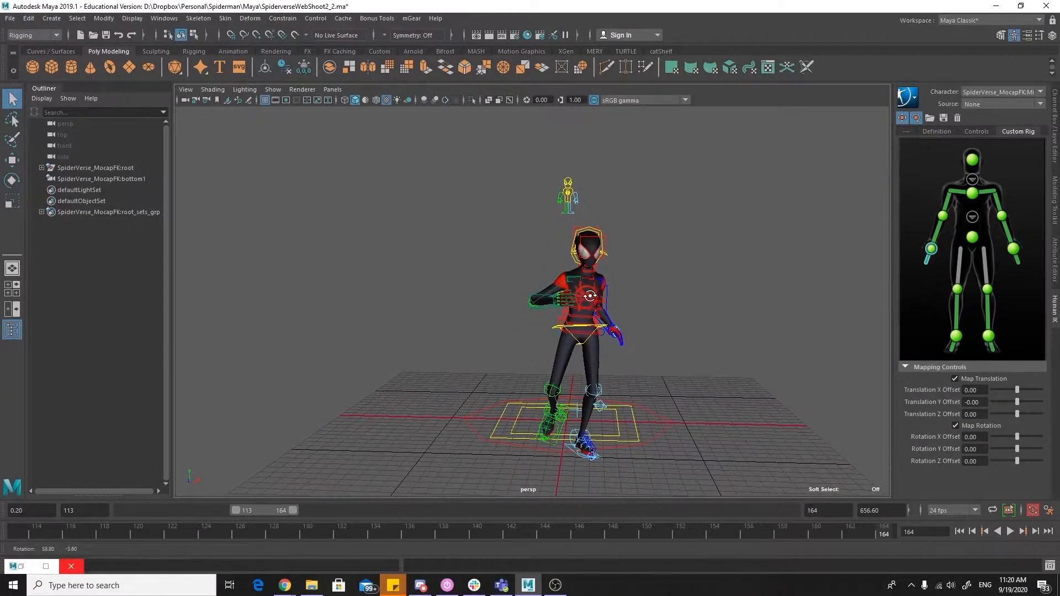
{"action": "left_click", "coordinate": [162, 18]}
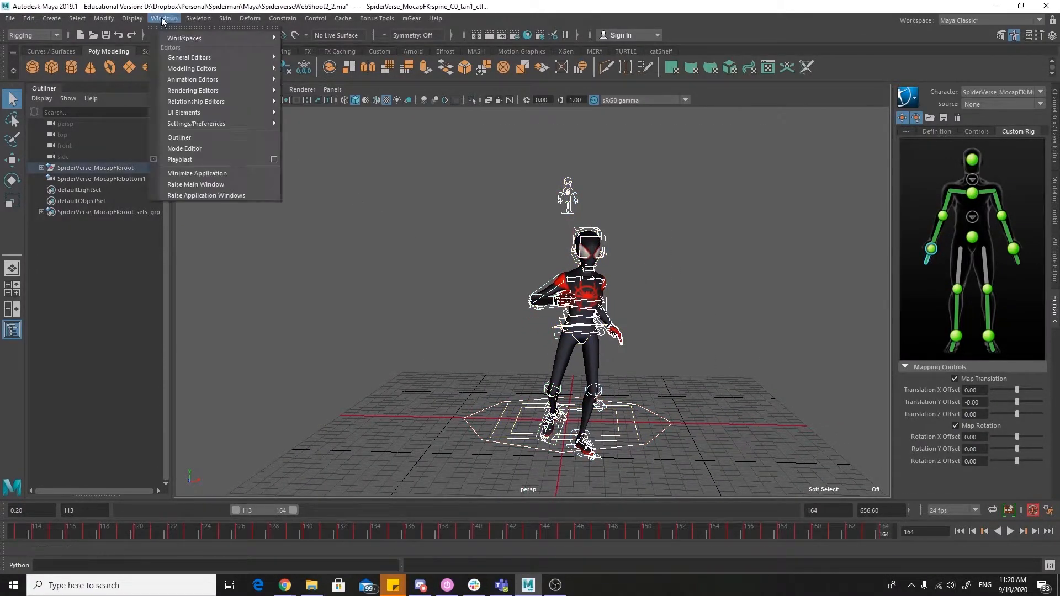
{"action": "mouse_move", "coordinate": [192, 79]}
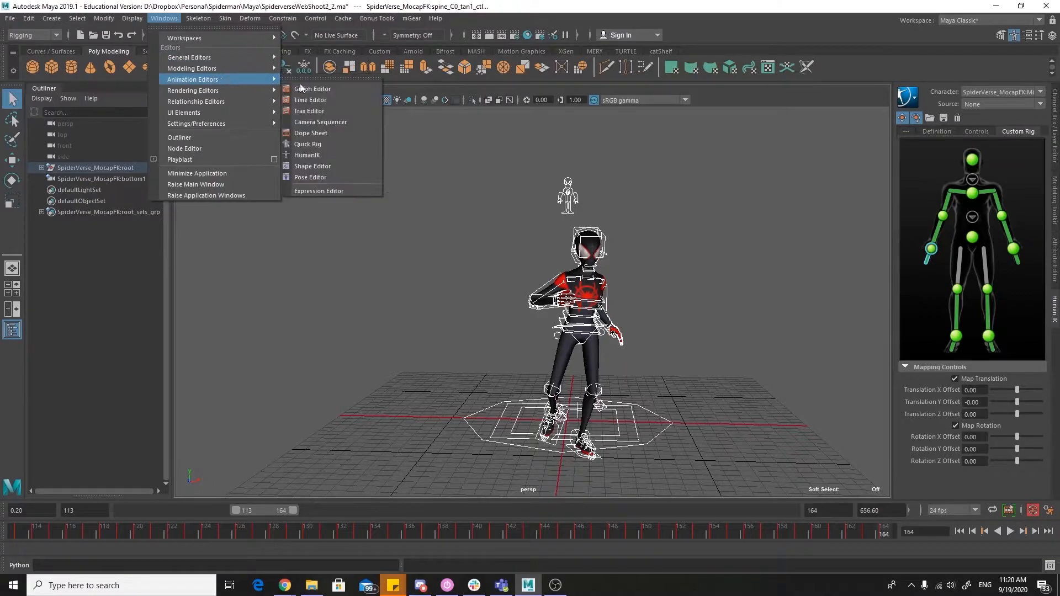
In the Graph Editor delete all keys before frame 113 and after frame 164.
{"action": "left_click", "coordinate": [313, 89]}
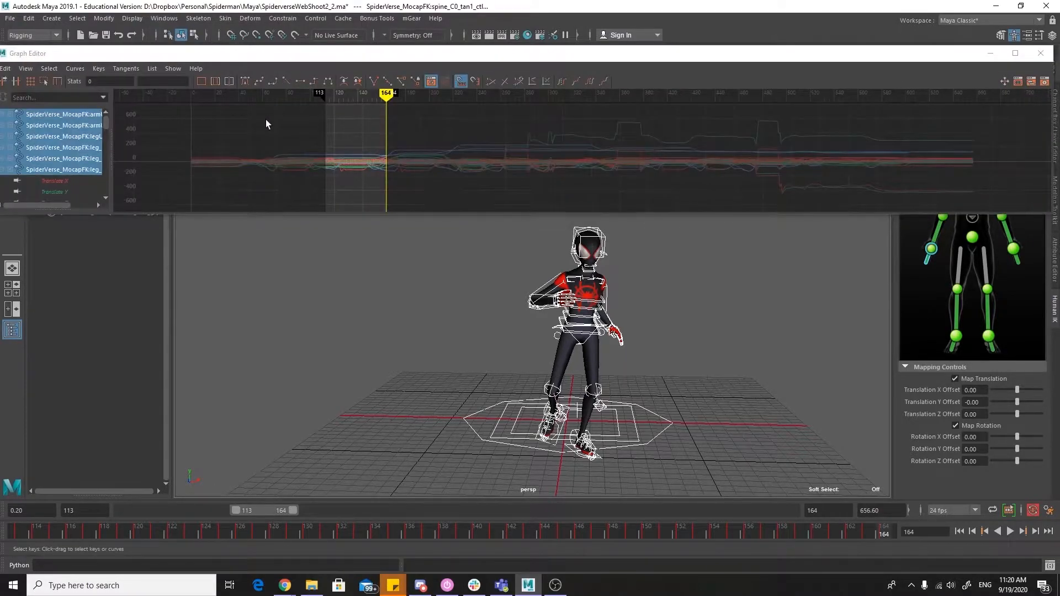
{"action": "left_click_drag", "start_coordinate": [267, 124], "coordinate": [325, 195]}
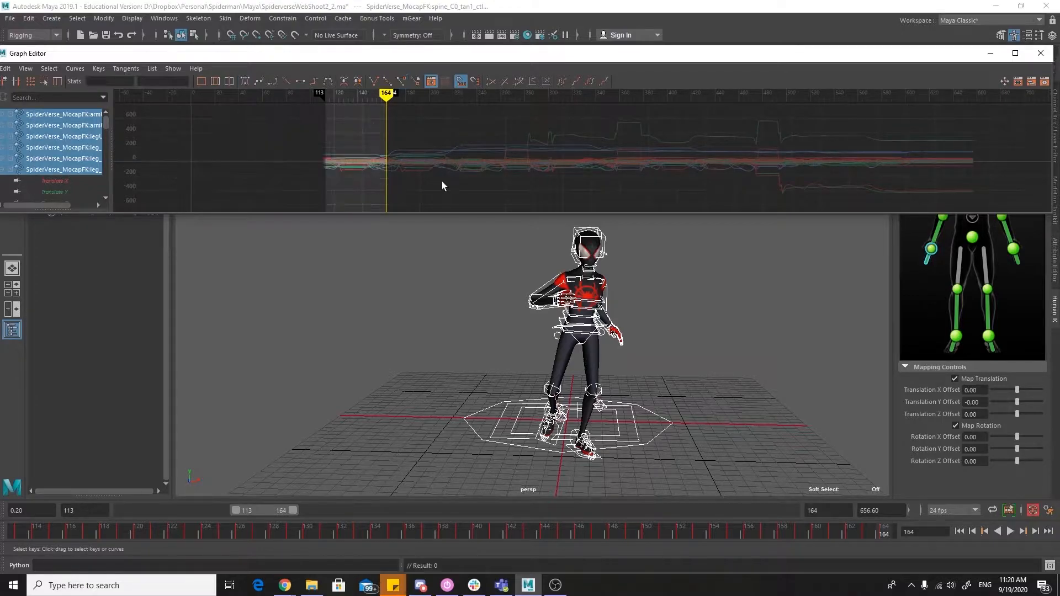
{"action": "left_click_drag", "start_coordinate": [419, 90], "coordinate": [979, 203]}
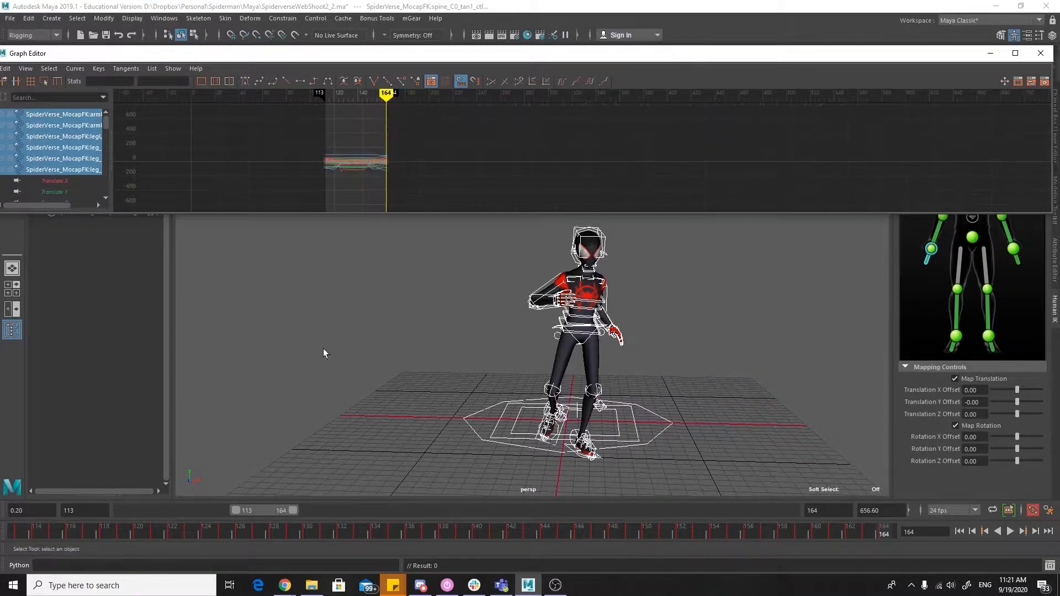
{"action": "left_click_drag", "start_coordinate": [237, 511], "coordinate": [226, 510]}
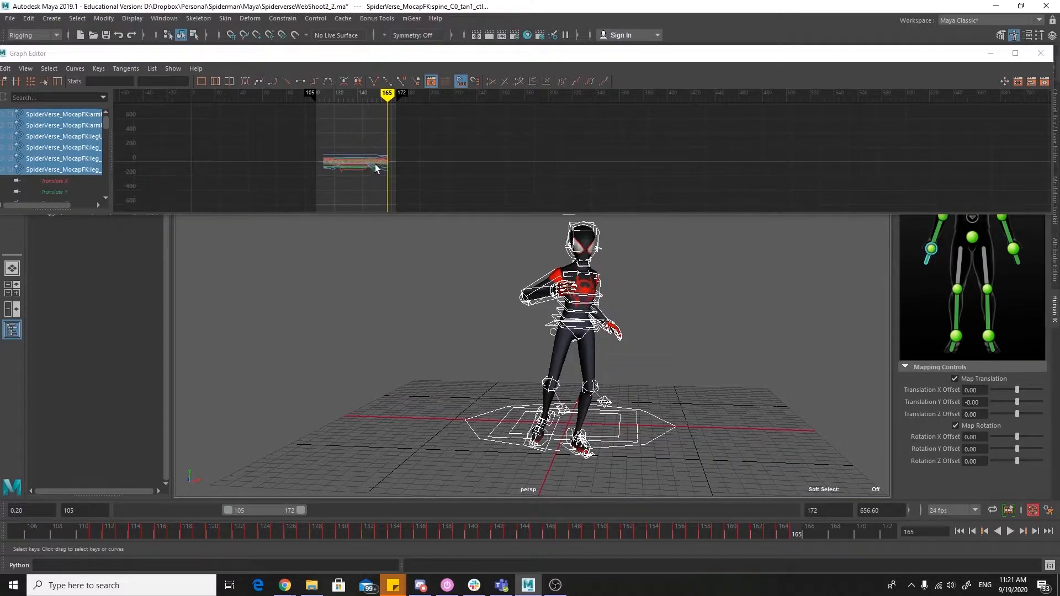
Select all remaining keys in the maximized Graph Editor and shift them left toward frame 0.
{"action": "left_click_drag", "start_coordinate": [322, 152], "coordinate": [392, 177]}
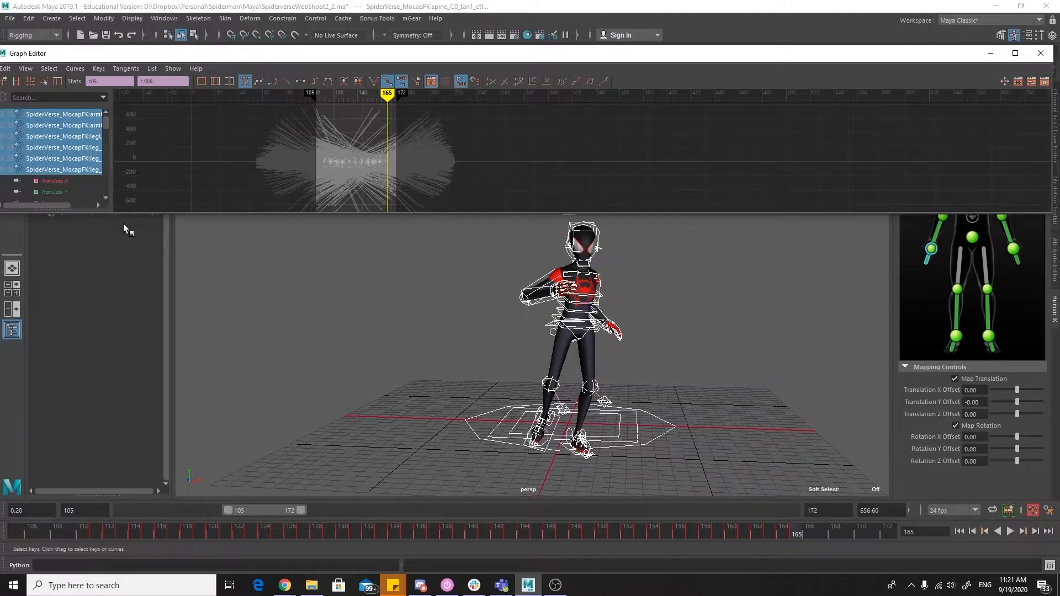
{"action": "left_click", "coordinate": [1014, 53]}
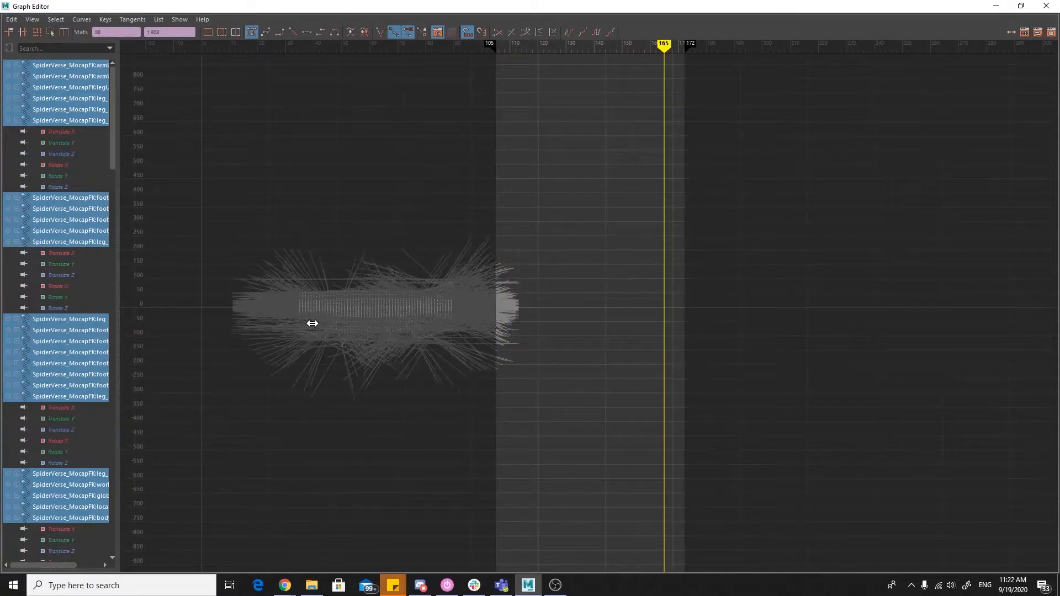
{"action": "left_click_drag", "start_coordinate": [311, 323], "coordinate": [256, 328]}
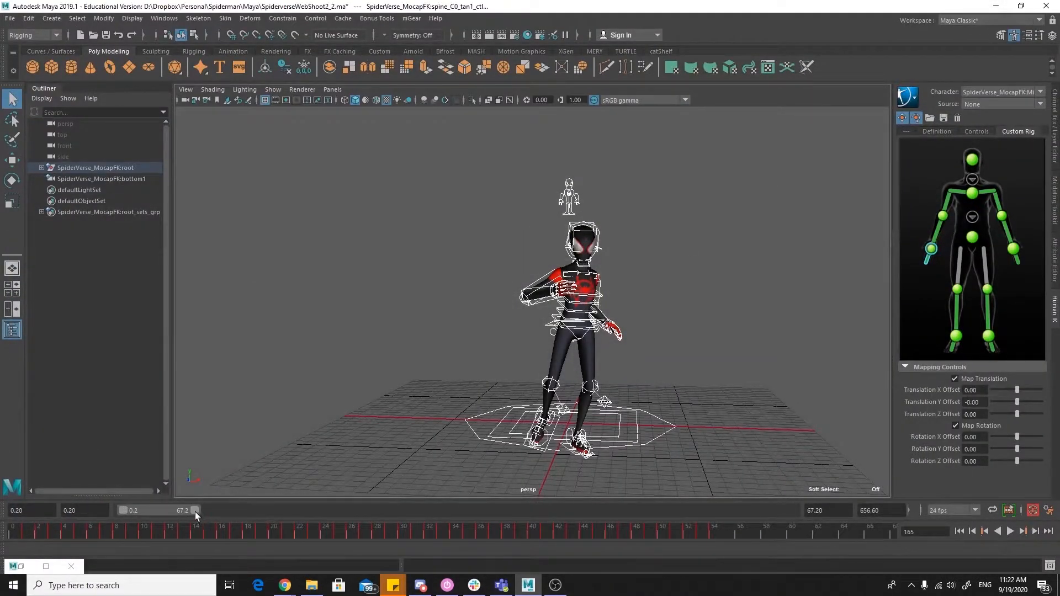
Set the playback range to frames 1–54 and play back the shortened clip, then stop.
{"action": "left_click", "coordinate": [85, 510]}
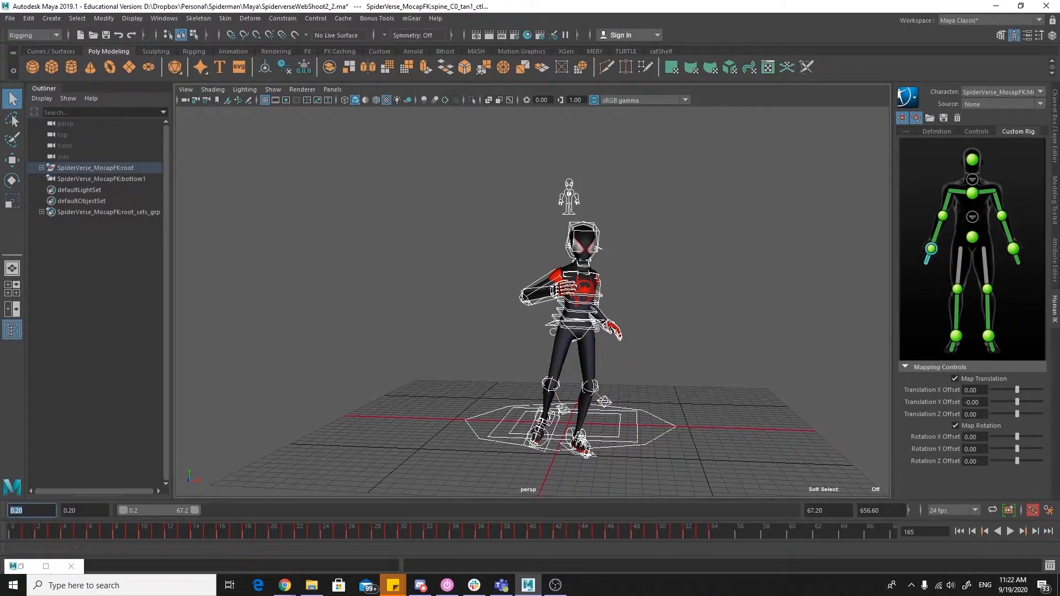
{"action": "left_click", "coordinate": [1010, 530]}
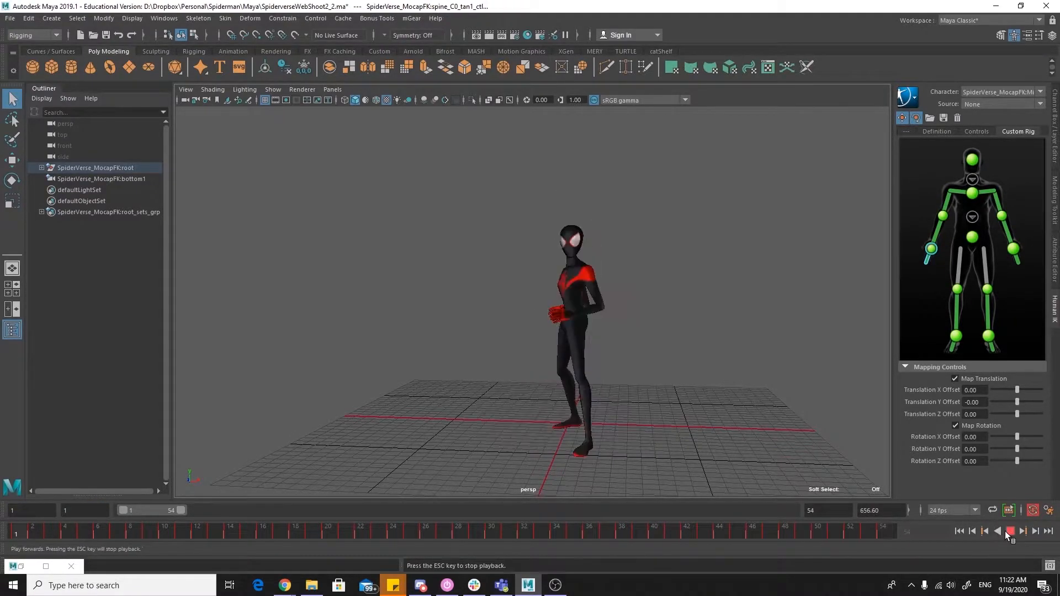
{"action": "left_click", "coordinate": [1012, 531]}
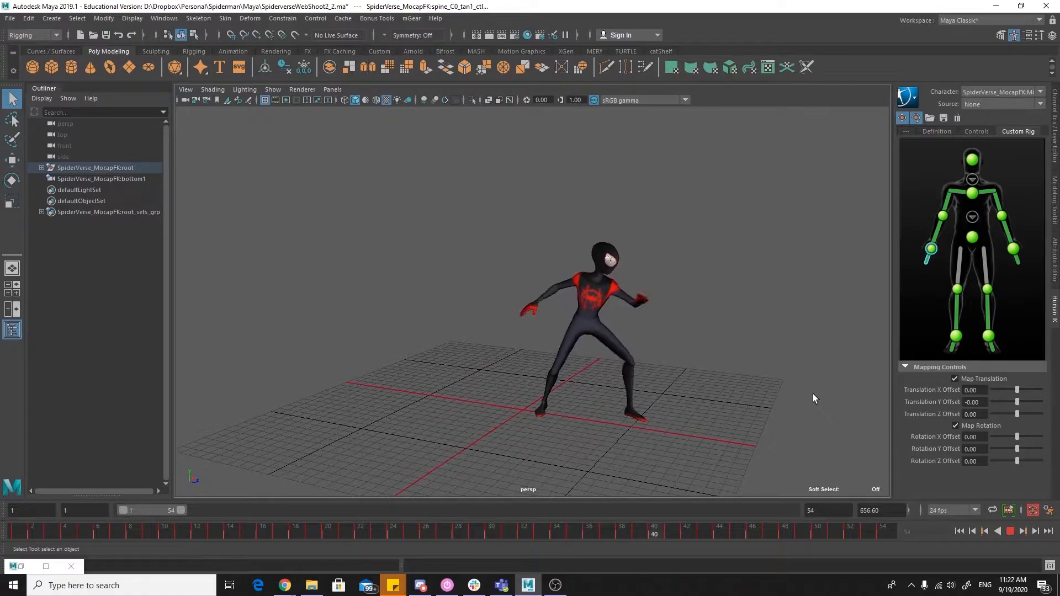
{"action": "left_click", "coordinate": [1009, 530]}
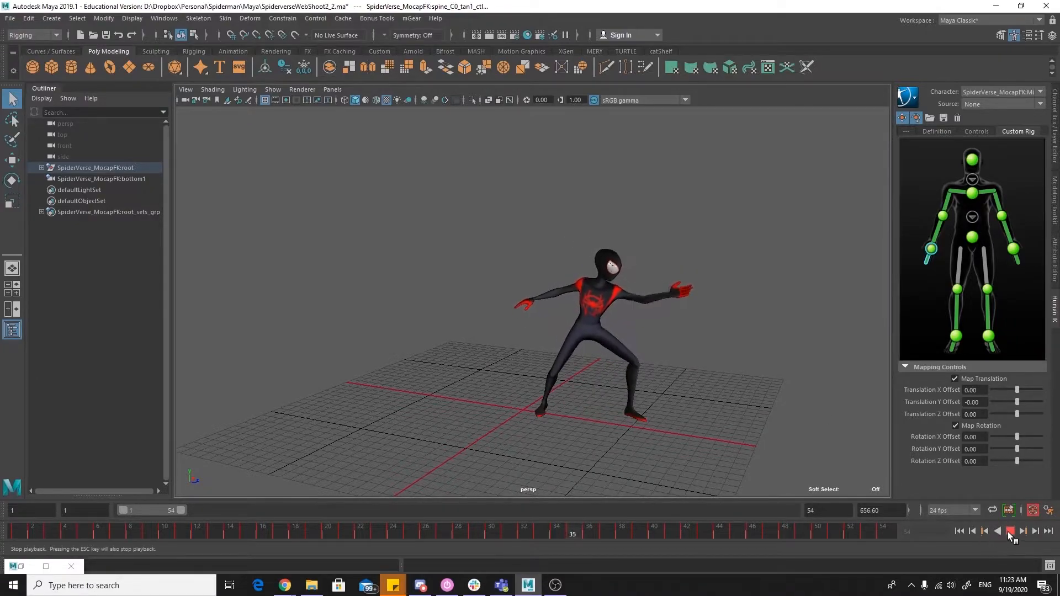
{"action": "left_click", "coordinate": [1023, 530]}
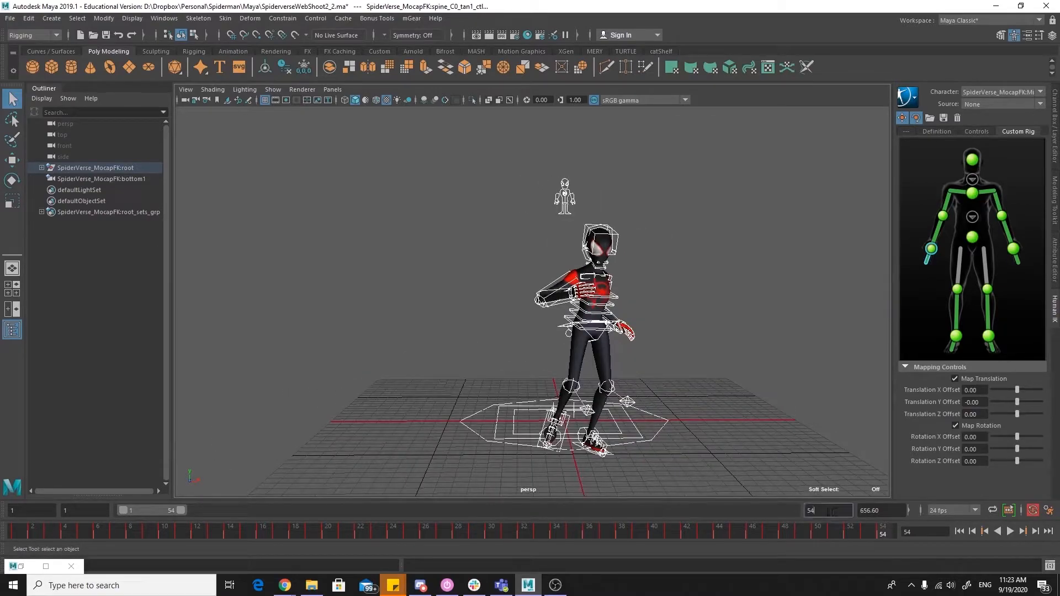
{"action": "left_click", "coordinate": [879, 511]}
{"action": "type", "text": "60"}
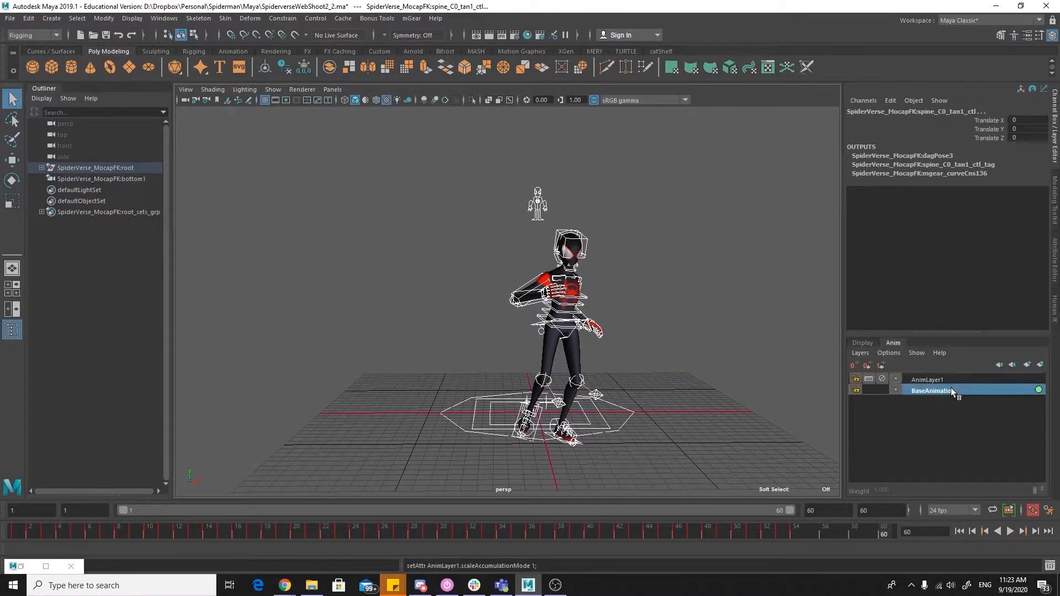
Create AnimLayer1 from BaseAnimation's layer options and scrub the timeline to frame 60.
{"action": "right_click", "coordinate": [933, 380]}
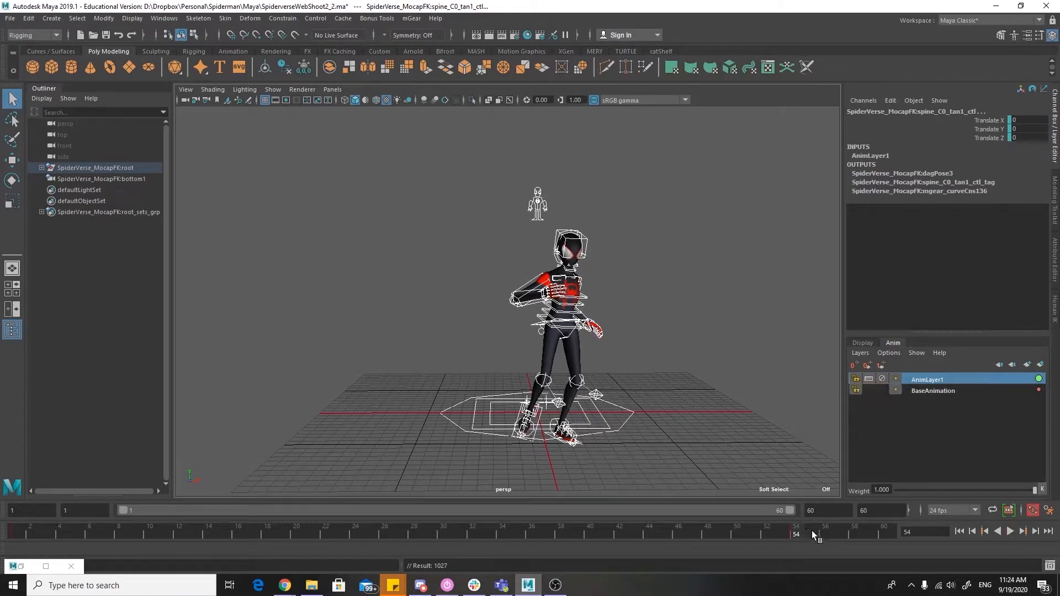
{"action": "left_click", "coordinate": [1009, 530]}
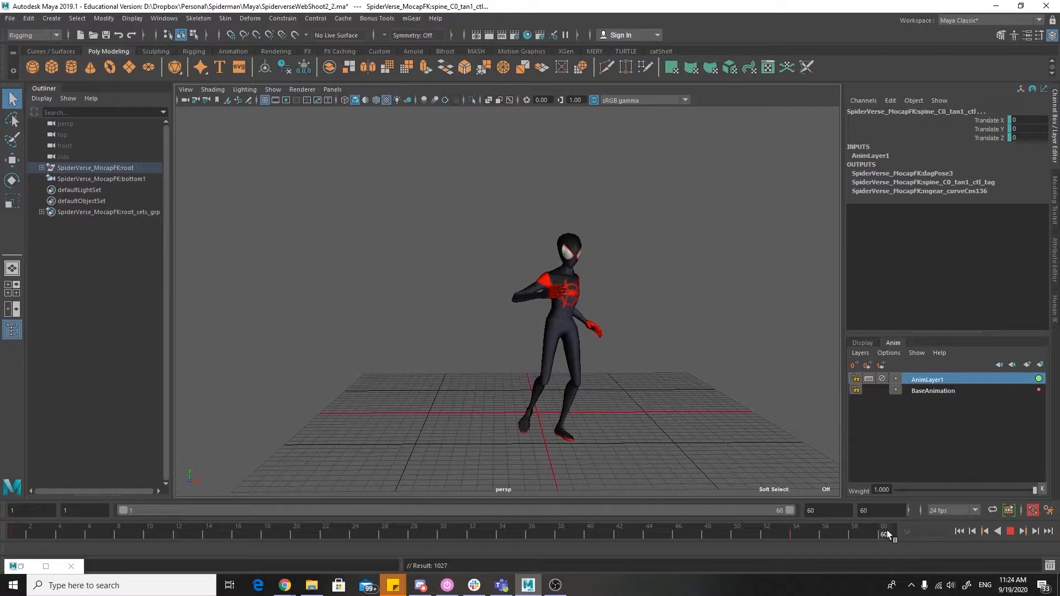
{"action": "left_click", "coordinate": [535, 393]}
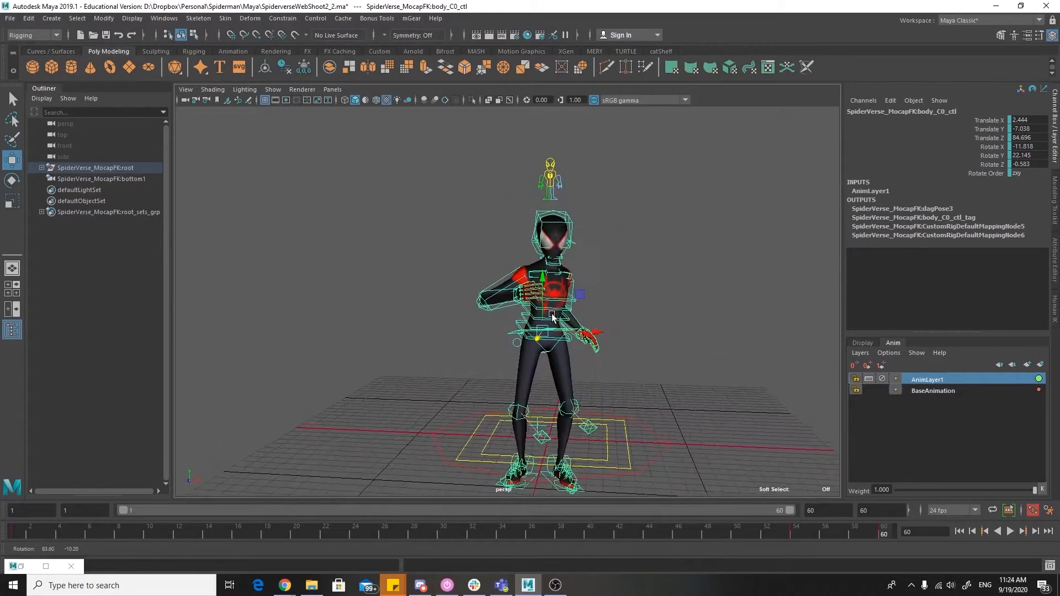
Rotate the body control, then the right forearm down and the right upper arm outward.
{"action": "left_click_drag", "start_coordinate": [548, 304], "coordinate": [575, 328]}
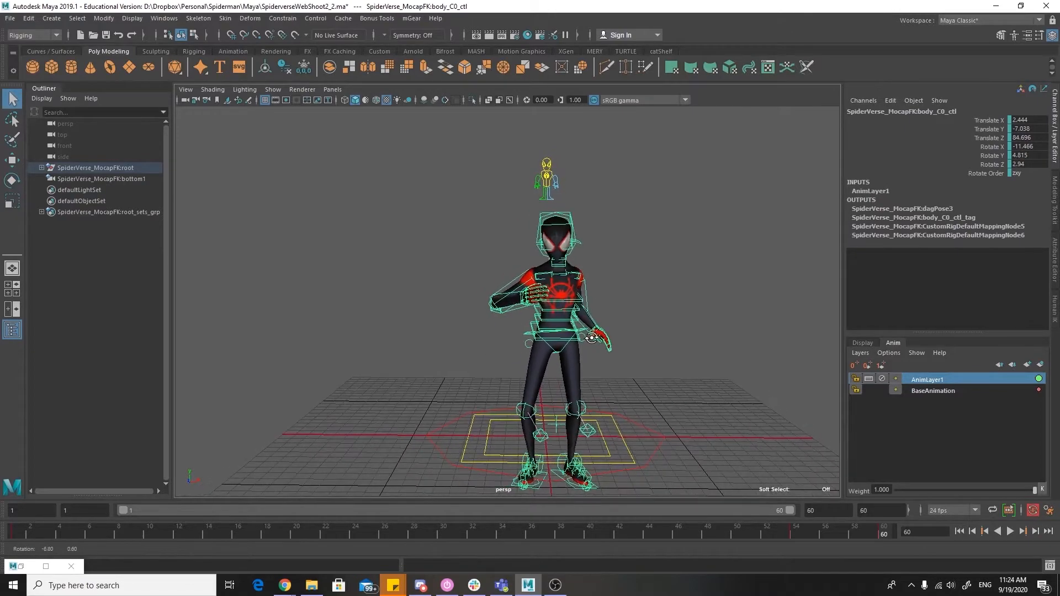
{"action": "left_click", "coordinate": [527, 310]}
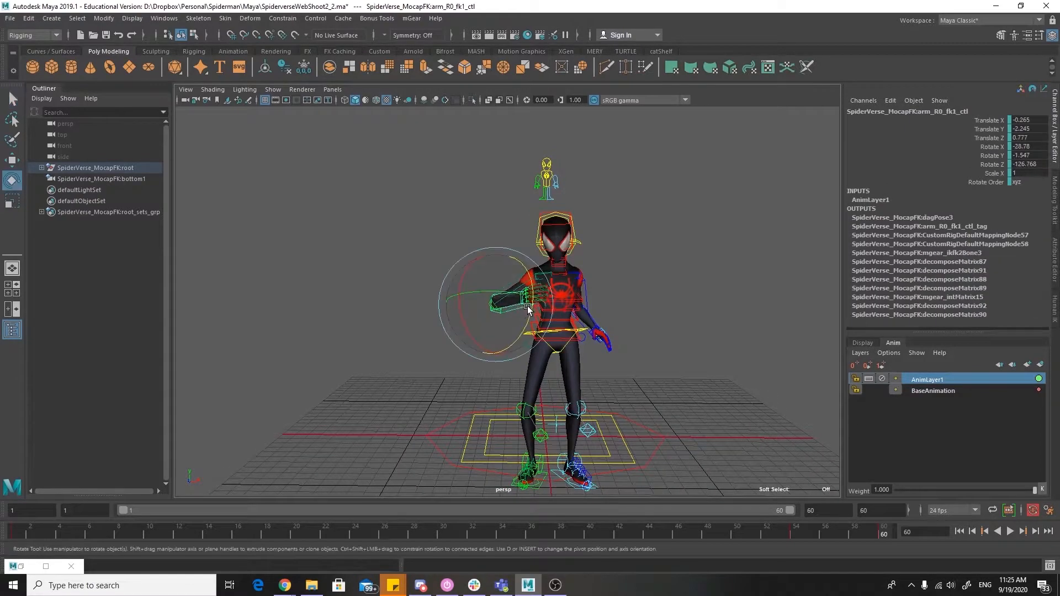
{"action": "left_click_drag", "start_coordinate": [514, 305], "coordinate": [531, 276]}
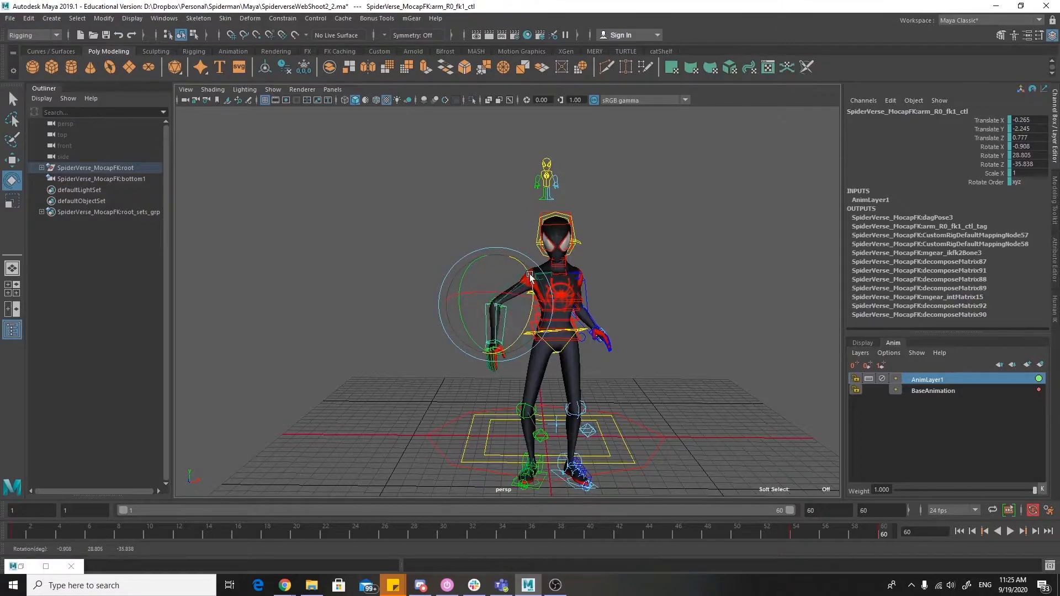
{"action": "left_click_drag", "start_coordinate": [530, 274], "coordinate": [514, 269]}
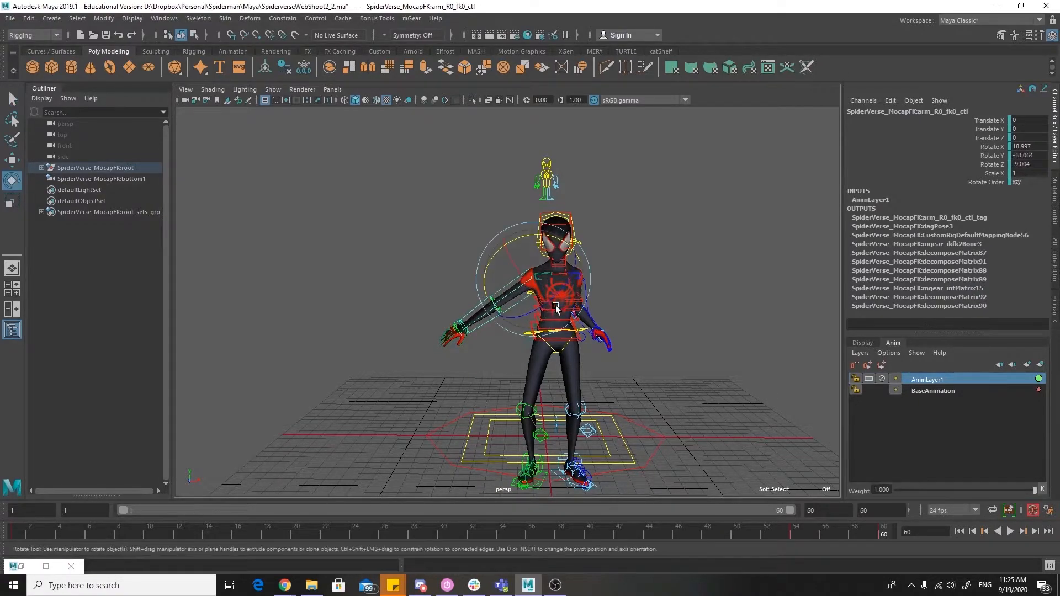
{"action": "left_click_drag", "start_coordinate": [558, 307], "coordinate": [572, 291]}
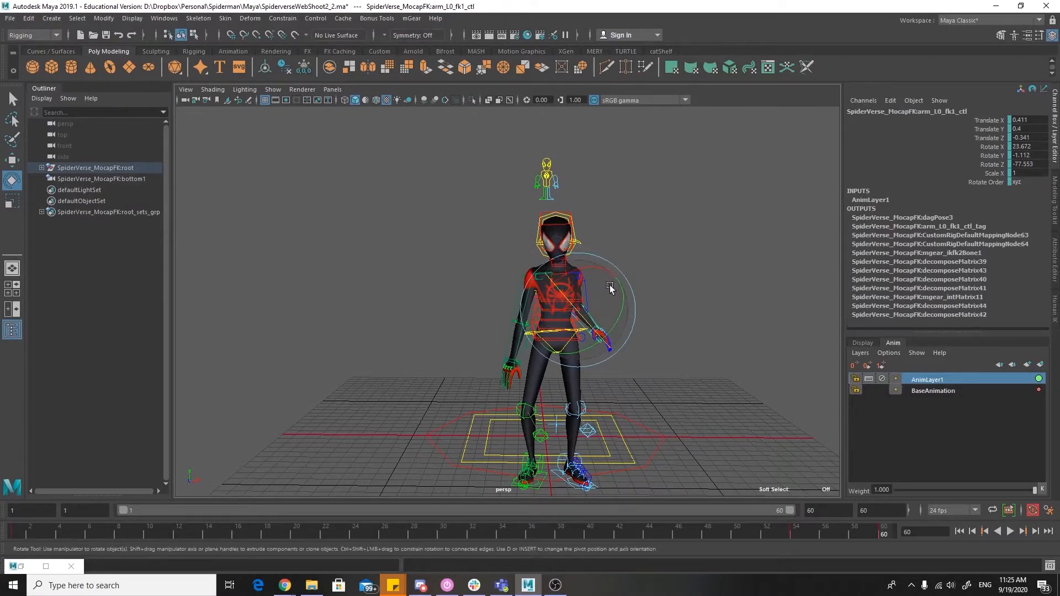
Rotate the left forearm and upper arm into place, then shift body_C0_ctl to reposition Miles.
{"action": "left_click_drag", "start_coordinate": [609, 287], "coordinate": [593, 336]}
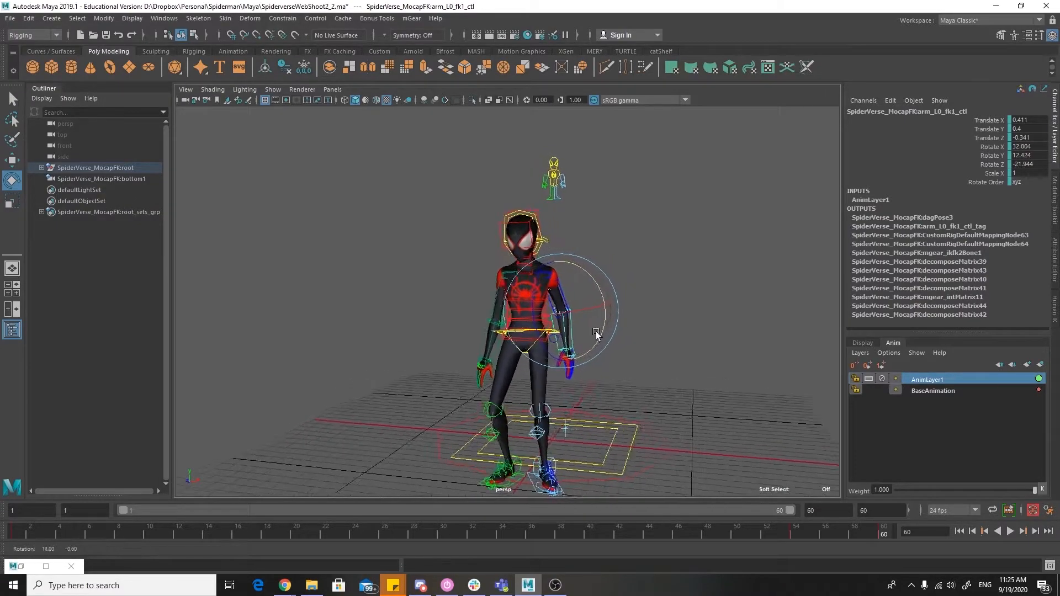
{"action": "left_click_drag", "start_coordinate": [595, 335], "coordinate": [494, 349]}
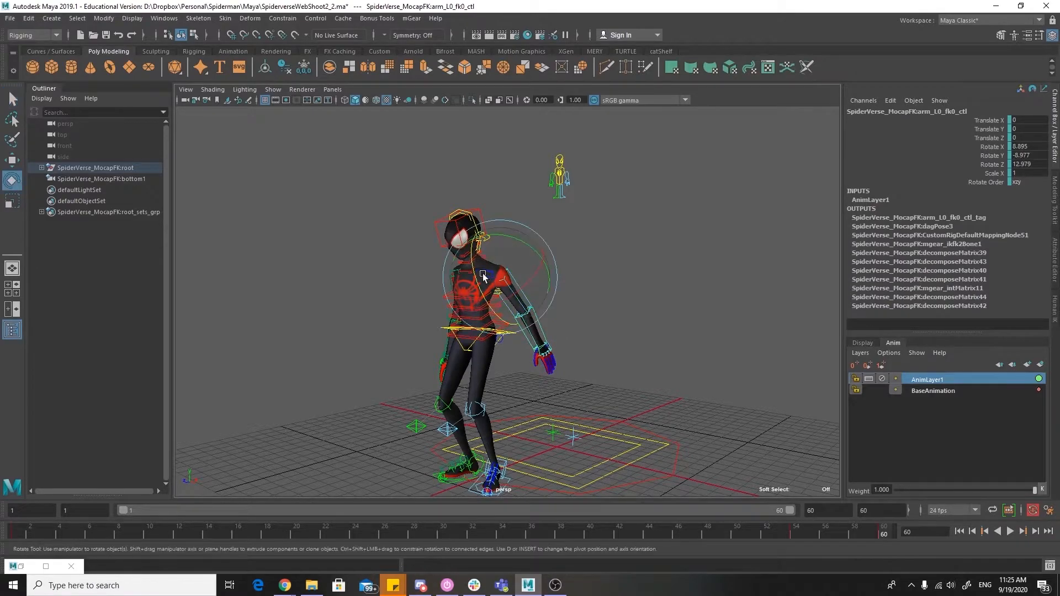
{"action": "left_click_drag", "start_coordinate": [484, 278], "coordinate": [537, 305]}
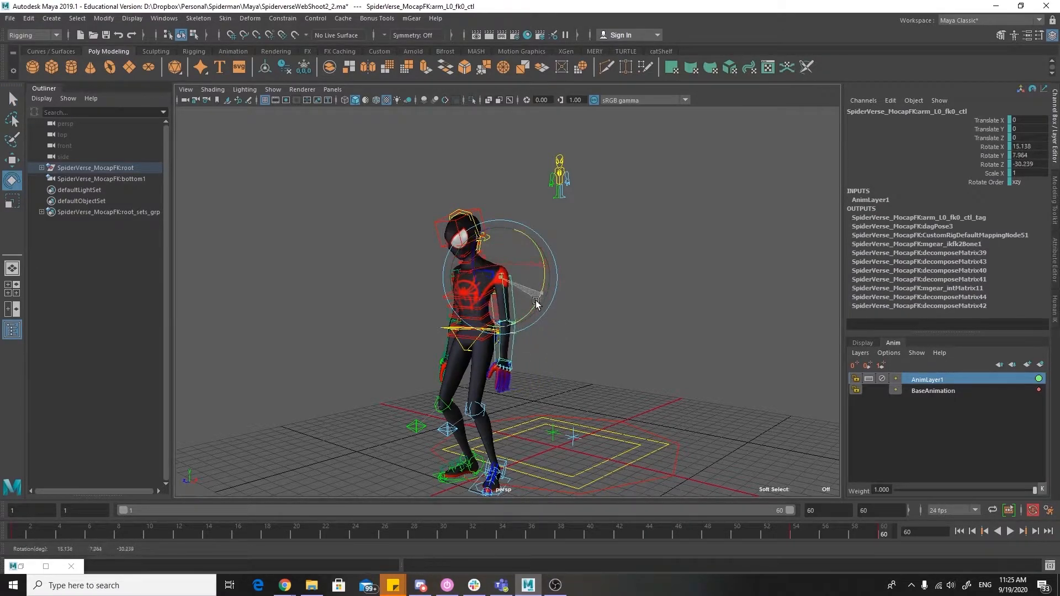
{"action": "left_click_drag", "start_coordinate": [534, 302], "coordinate": [490, 304]}
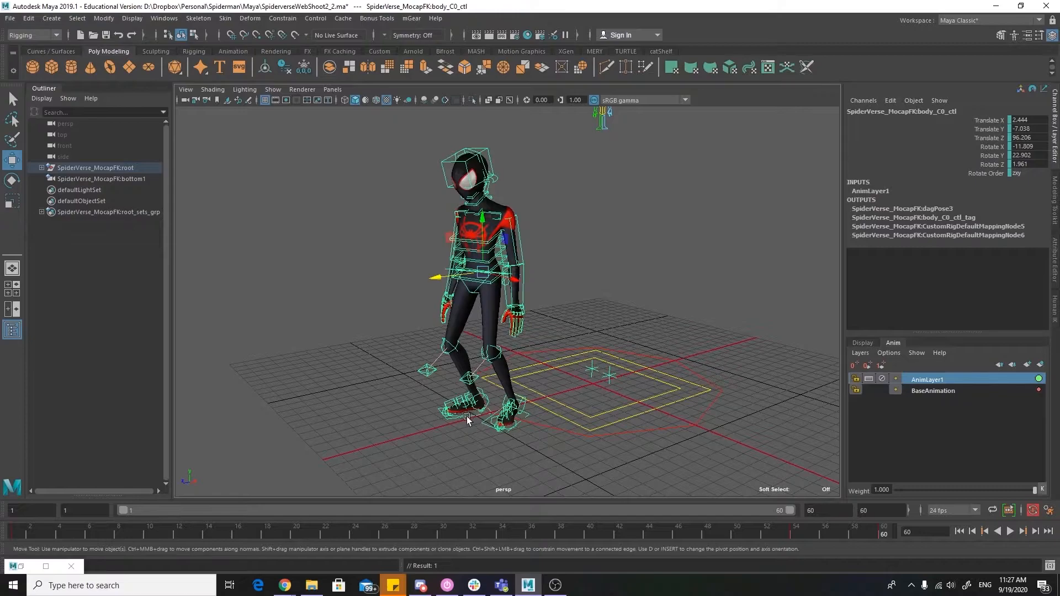
{"action": "left_click_drag", "start_coordinate": [467, 420], "coordinate": [554, 446]}
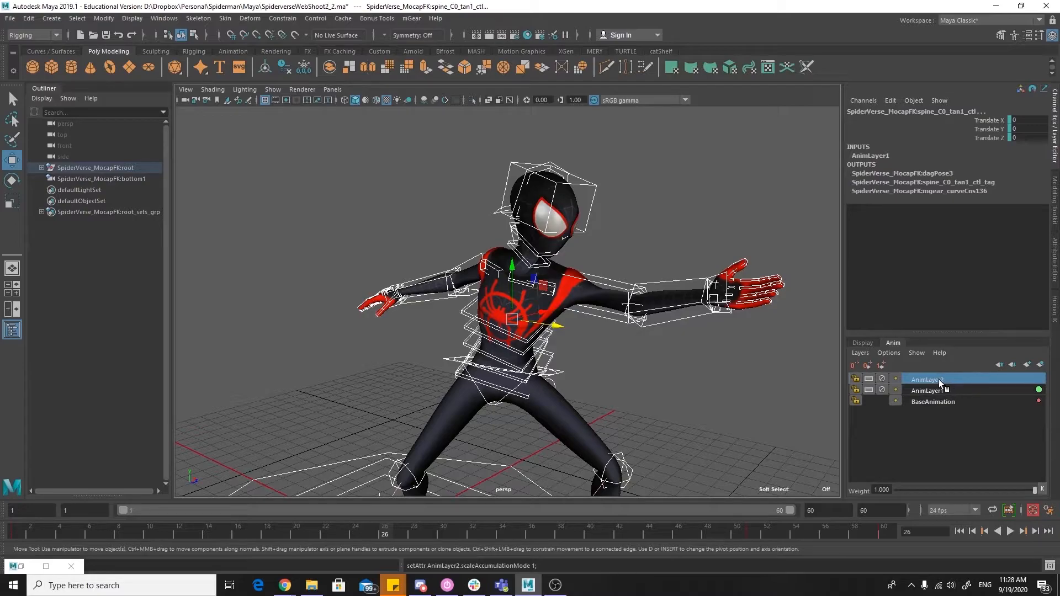
Name the new layer 'fingers', add the left hand's finger controls to it and review the motion.
{"action": "double_click", "coordinate": [926, 379]}
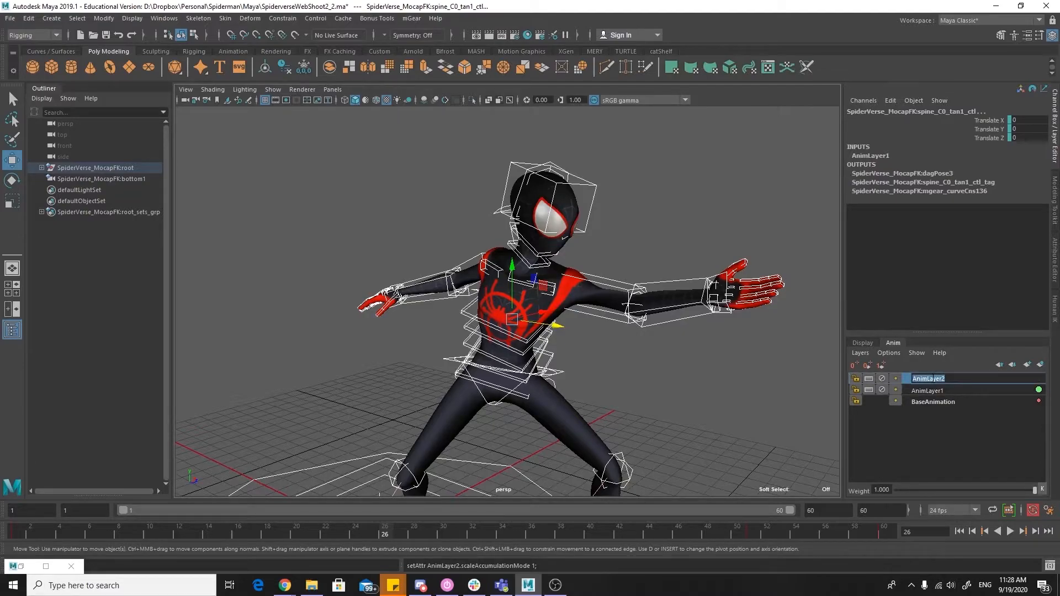
{"action": "type", "text": "fingers"}
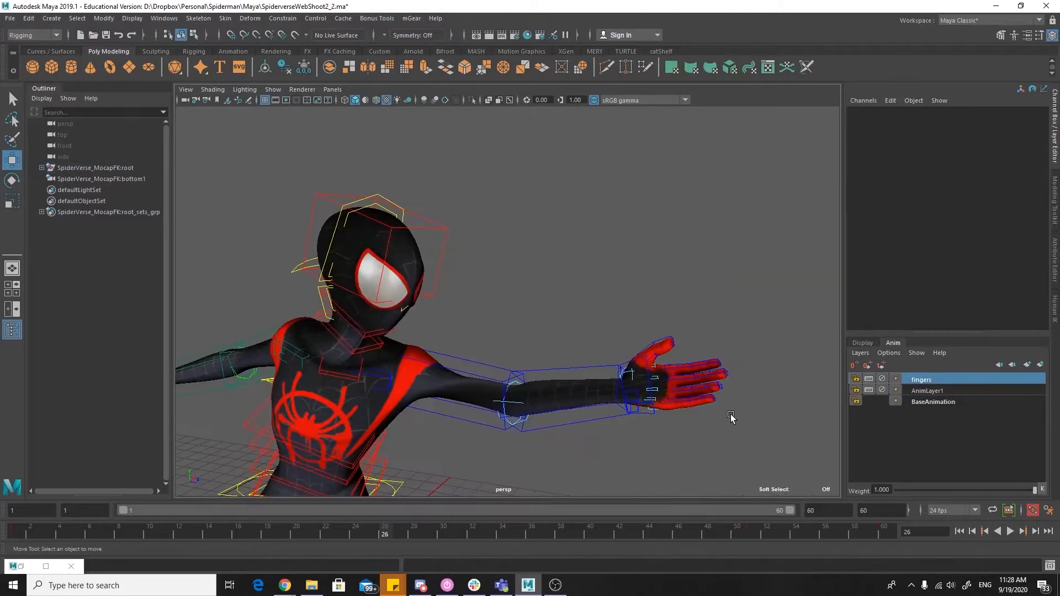
{"action": "left_click", "coordinate": [693, 378]}
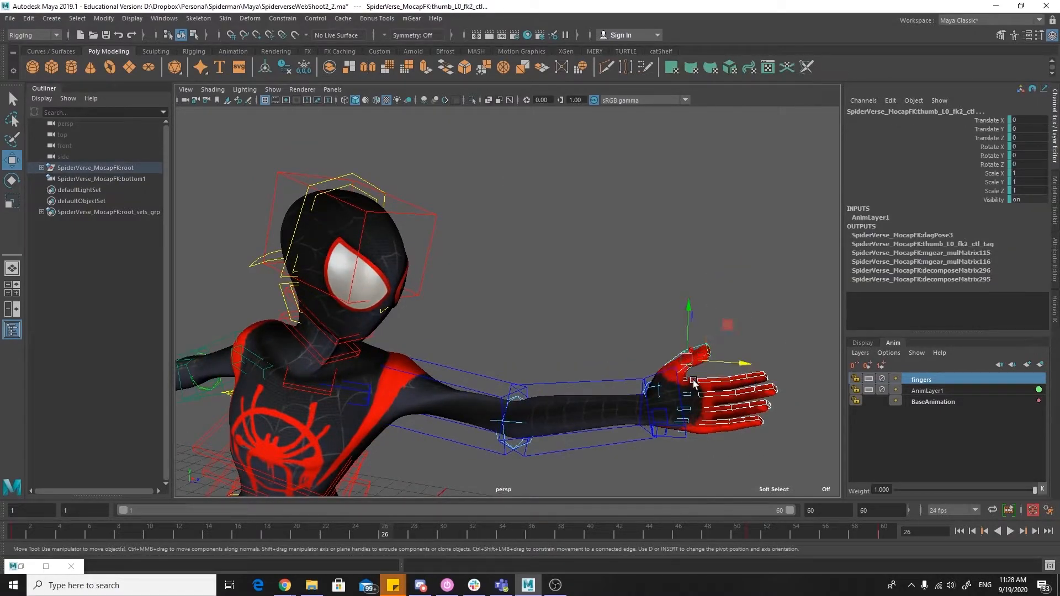
{"action": "left_click", "coordinate": [689, 376]}
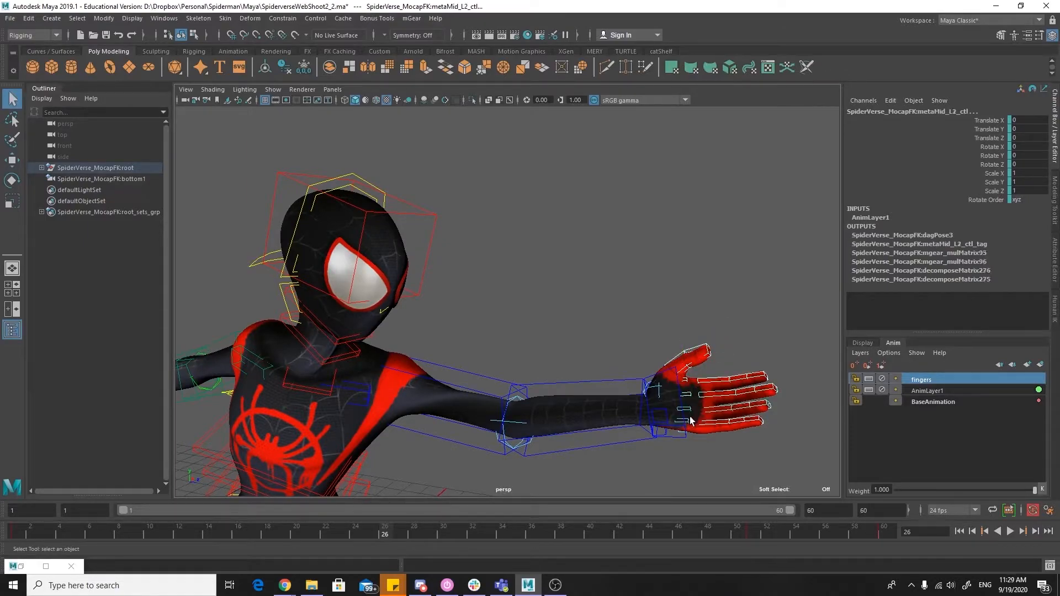
{"action": "right_click", "coordinate": [919, 379]}
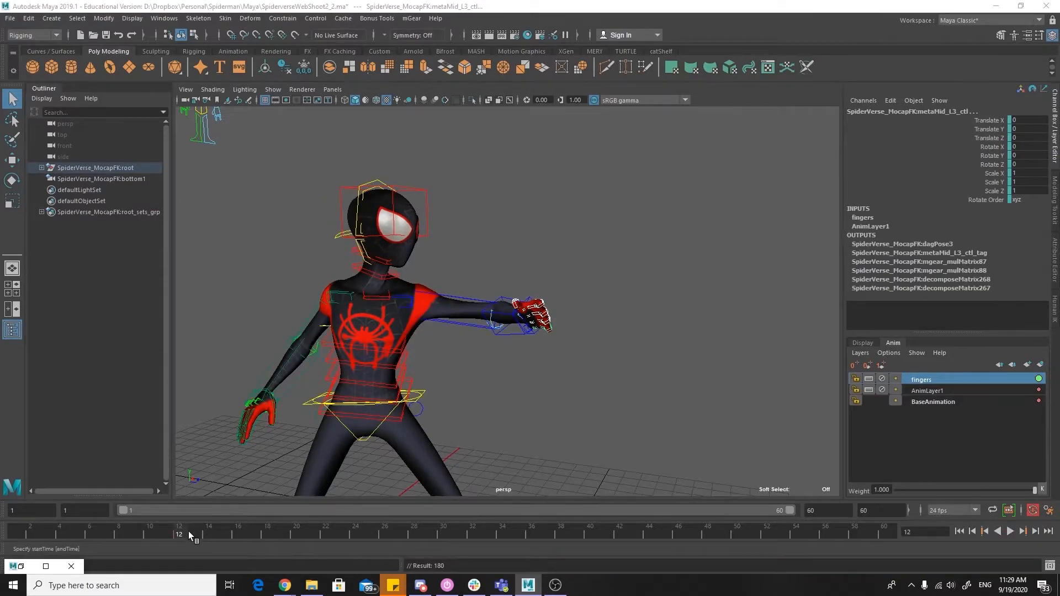
{"action": "mouse_move", "coordinate": [869, 378]}
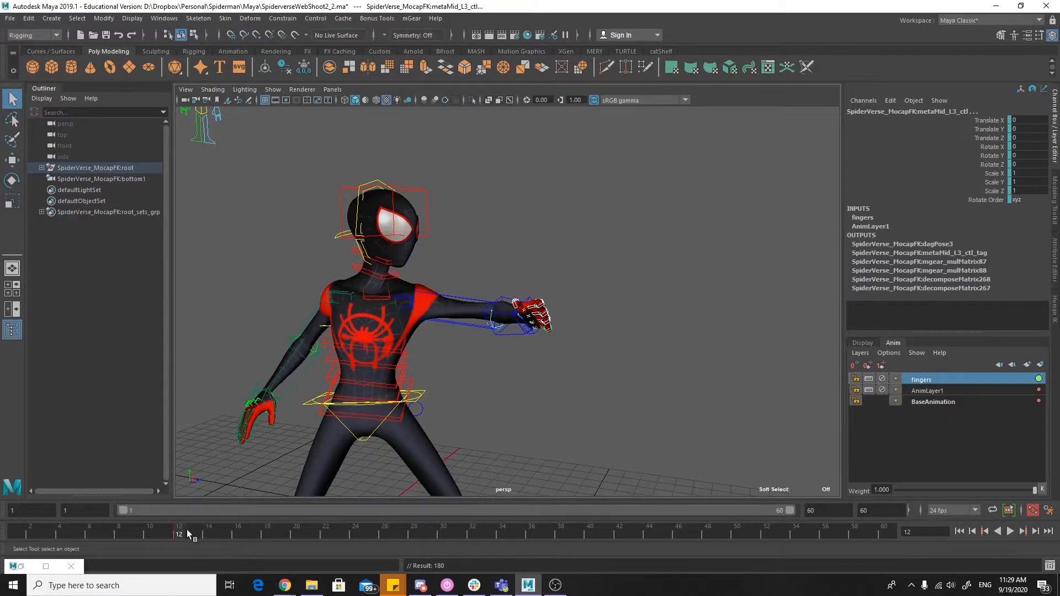
{"action": "left_click_drag", "start_coordinate": [178, 534], "coordinate": [385, 534]}
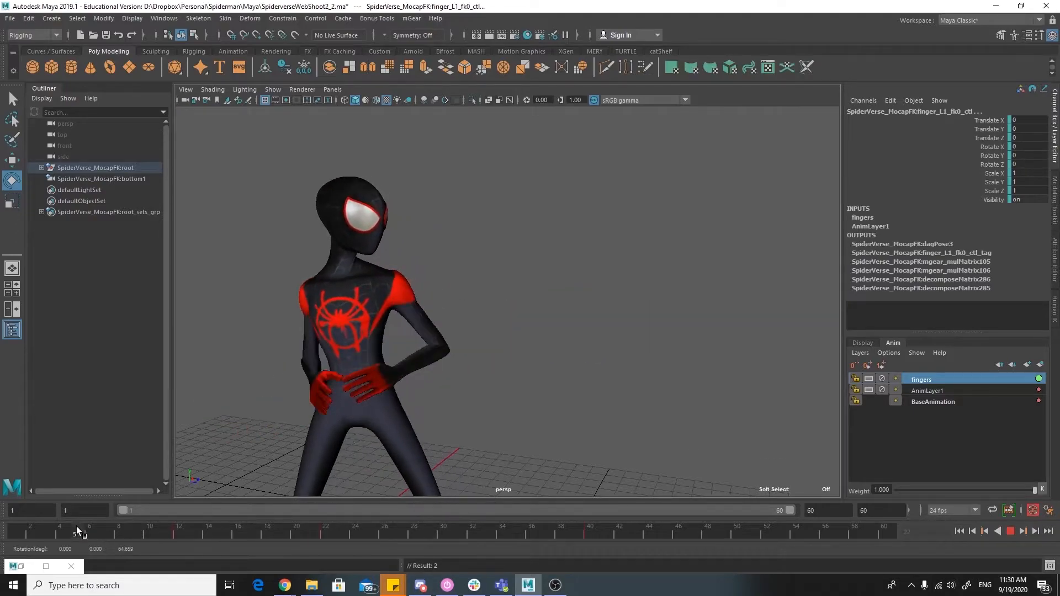
Scrub through the fingers animation and copy the key at the current frame.
{"action": "left_click_drag", "start_coordinate": [76, 534], "coordinate": [299, 533]}
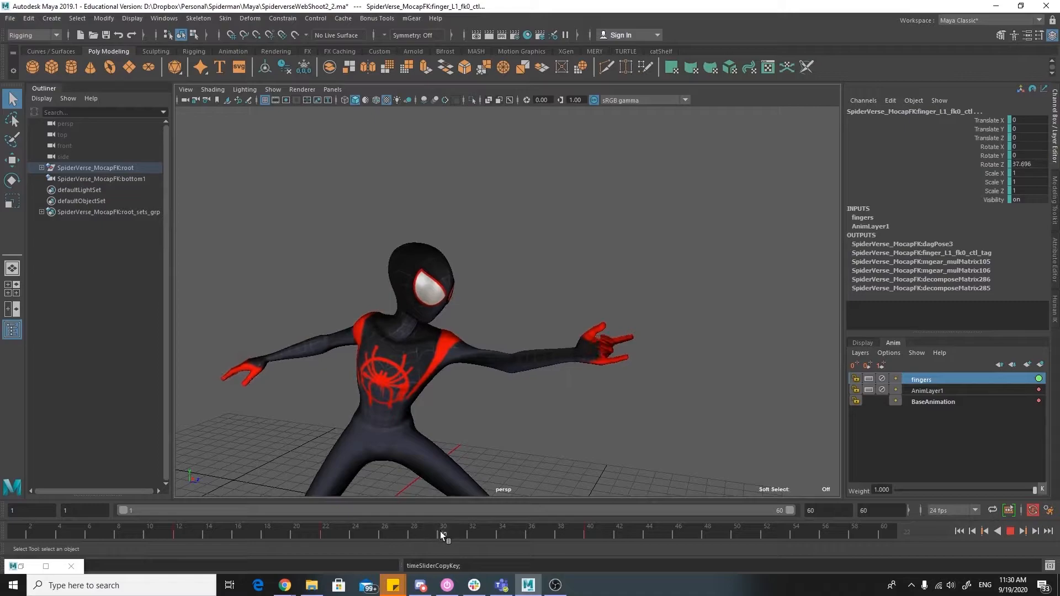
{"action": "right_click", "coordinate": [518, 532]}
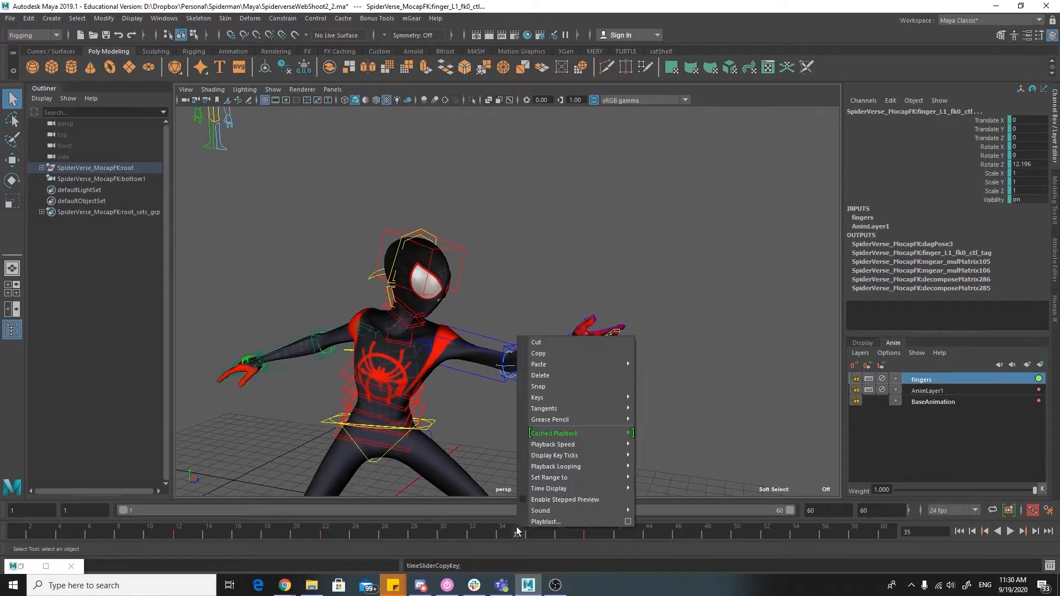
{"action": "left_click", "coordinate": [539, 364]}
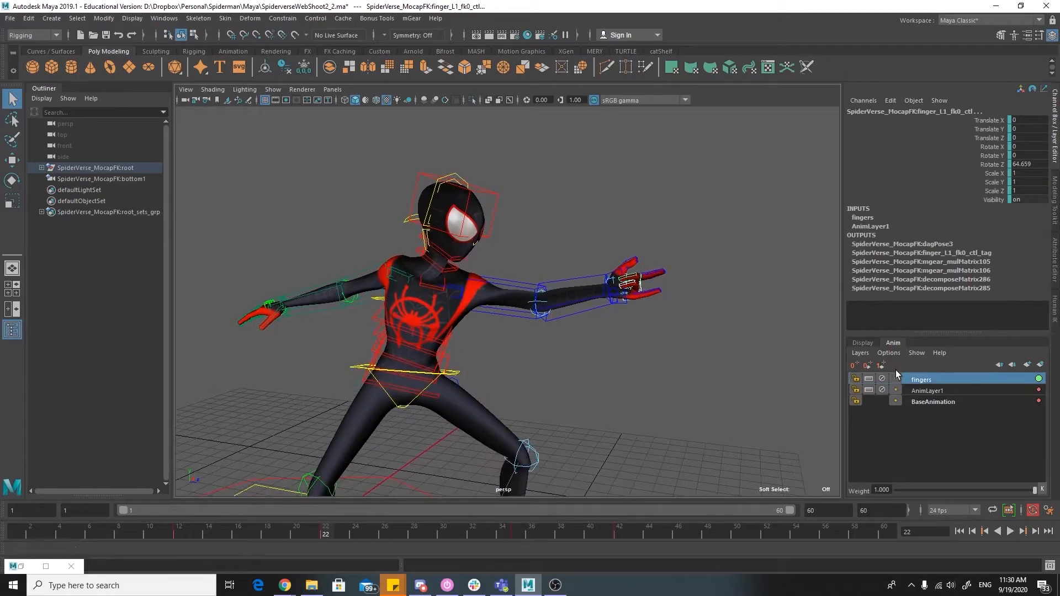
Name the new layer 'keyPose' and add the selected arm controls to it.
{"action": "double_click", "coordinate": [947, 380]}
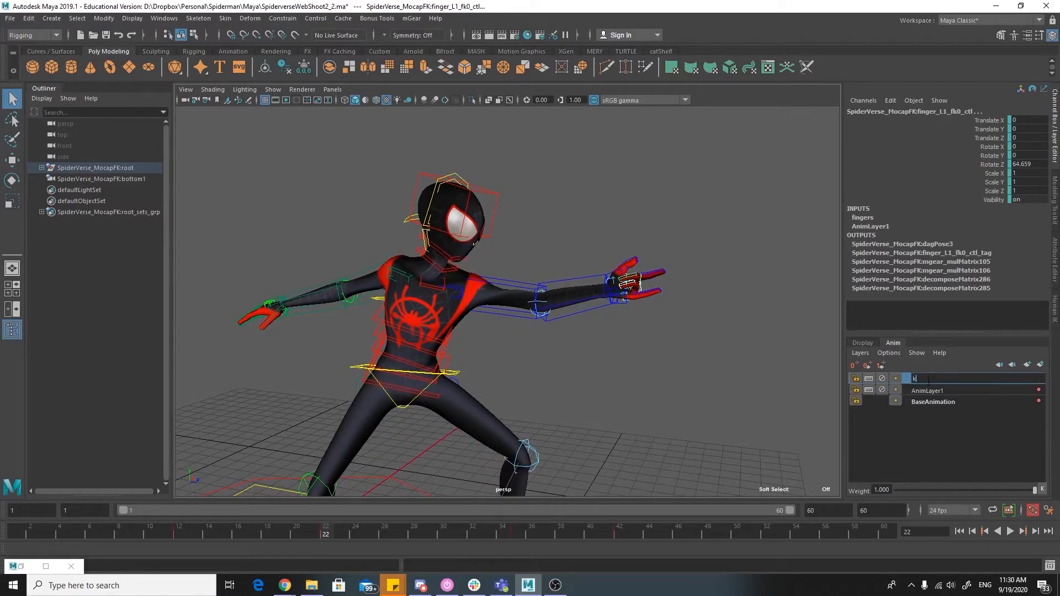
{"action": "type", "text": "eyPose"}
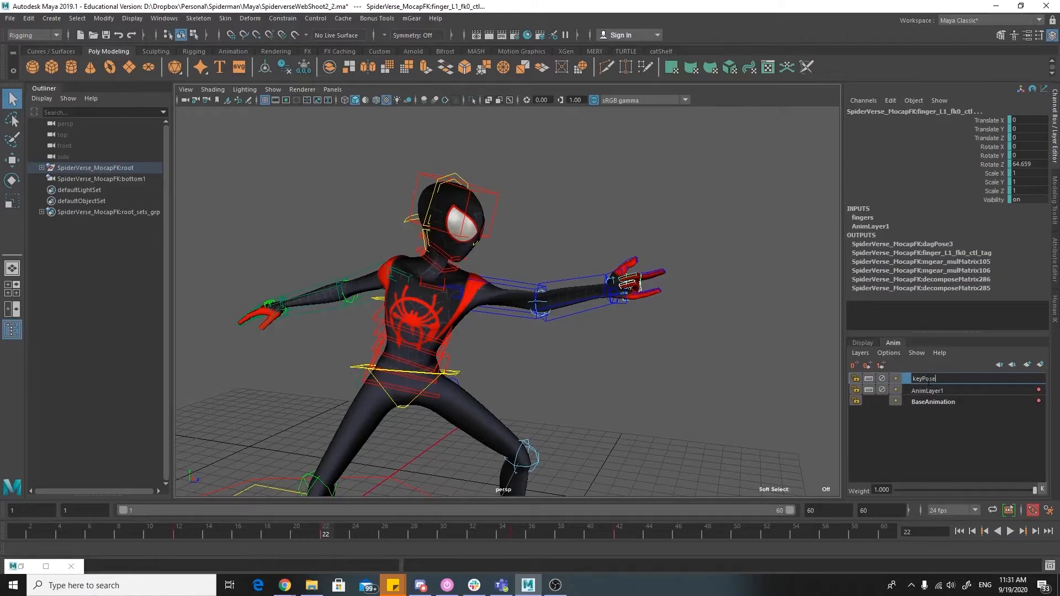
{"action": "key", "text": "enter"}
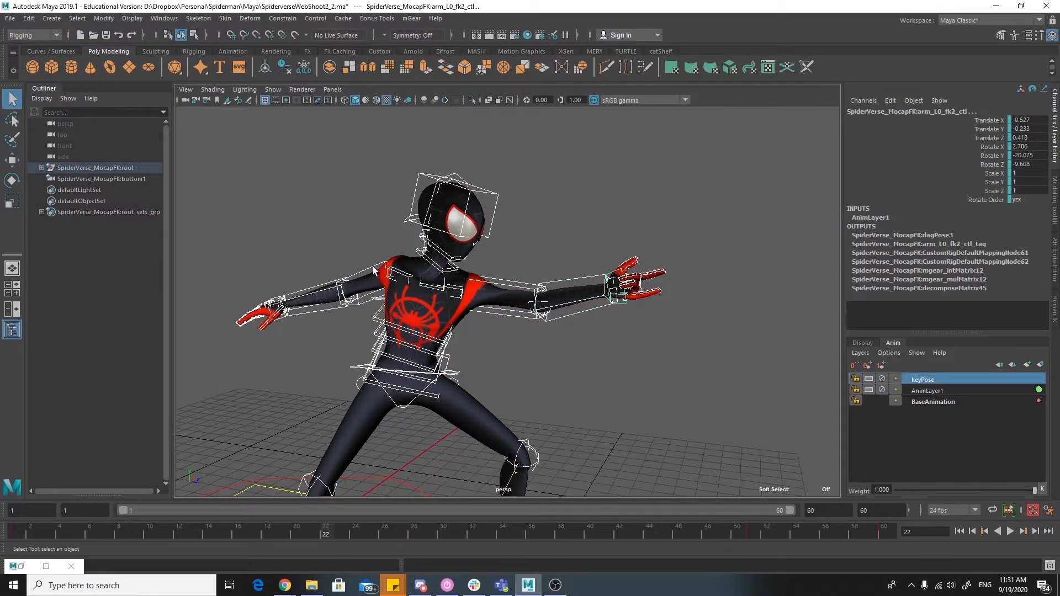
{"action": "left_click", "coordinate": [284, 304]}
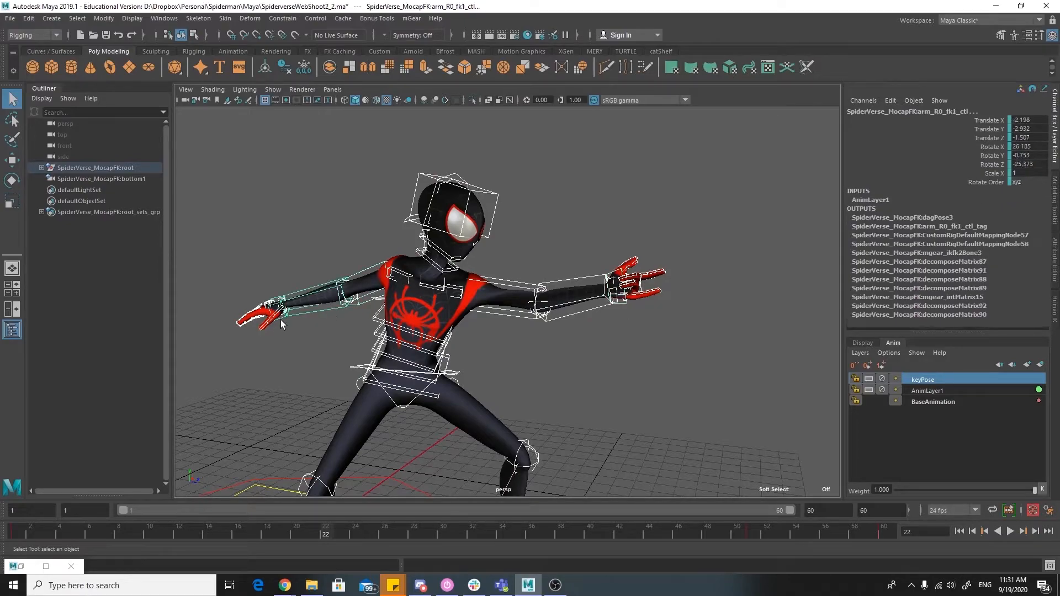
{"action": "right_click", "coordinate": [923, 379]}
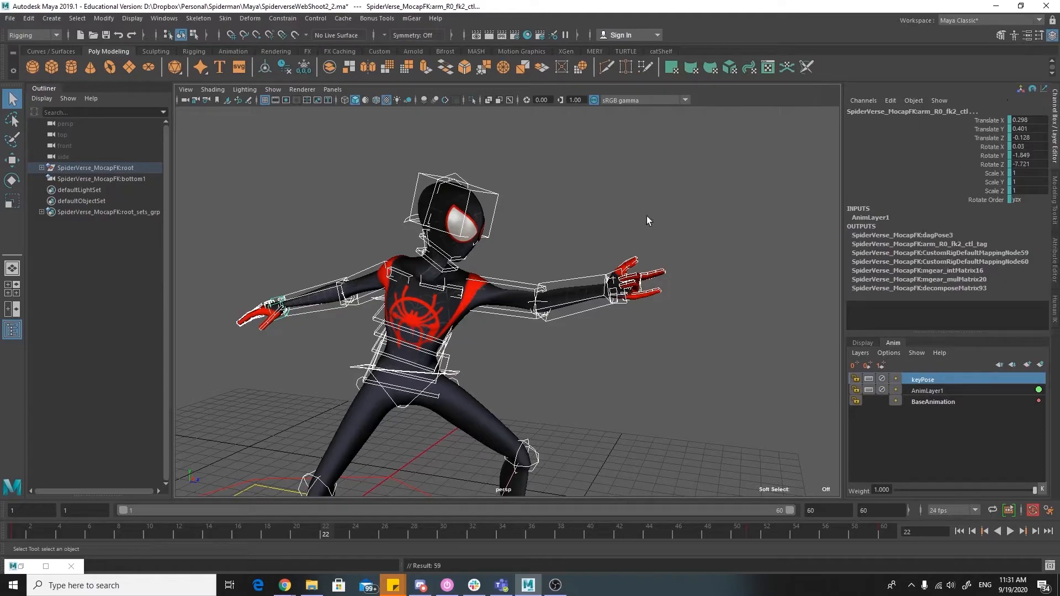
{"action": "left_click", "coordinate": [181, 537]}
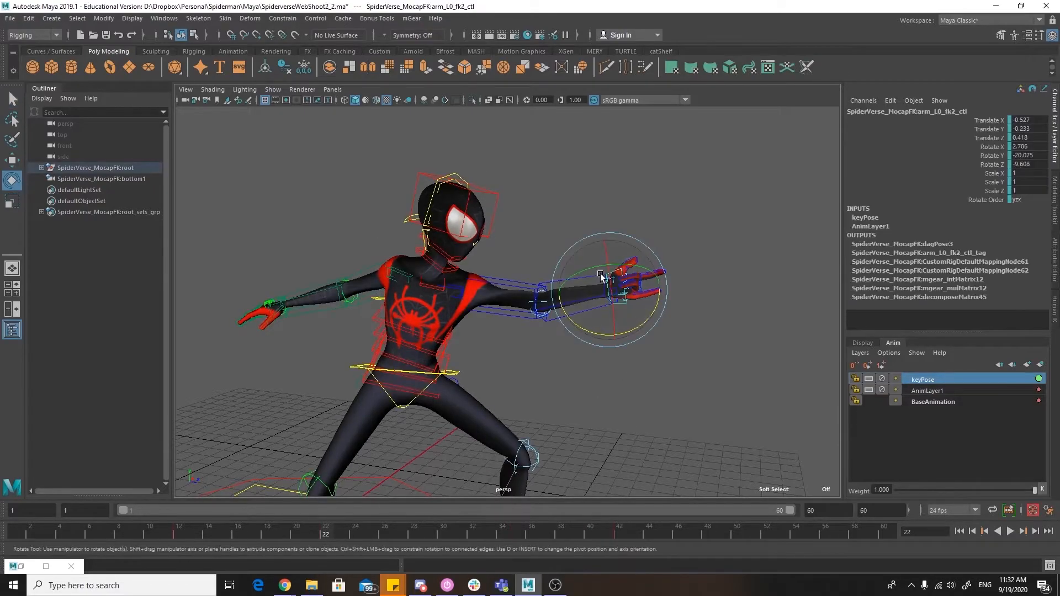
Rotate the left wrist, right upper arm, body_C0_ctl and spine_C0_fk0_ctl into the new pose.
{"action": "left_click_drag", "start_coordinate": [600, 277], "coordinate": [608, 250]}
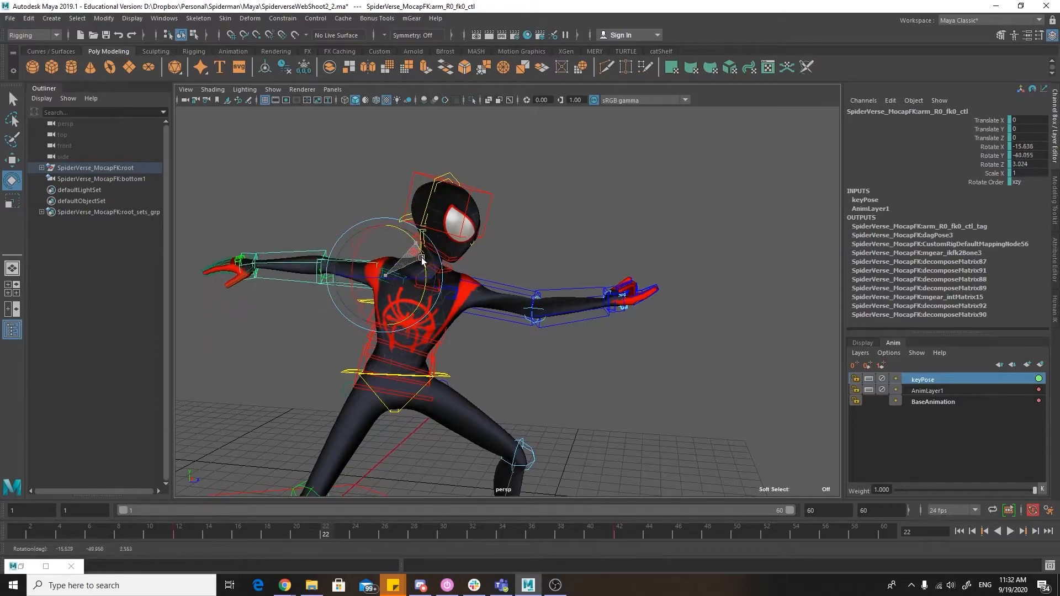
{"action": "left_click_drag", "start_coordinate": [419, 257], "coordinate": [379, 245]}
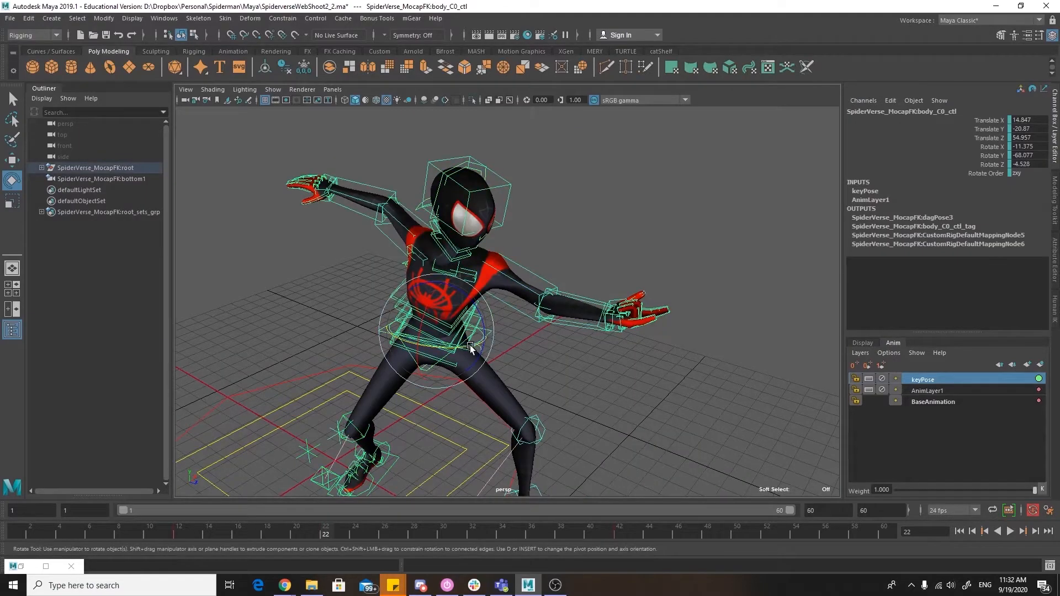
{"action": "left_click_drag", "start_coordinate": [473, 345], "coordinate": [440, 338]}
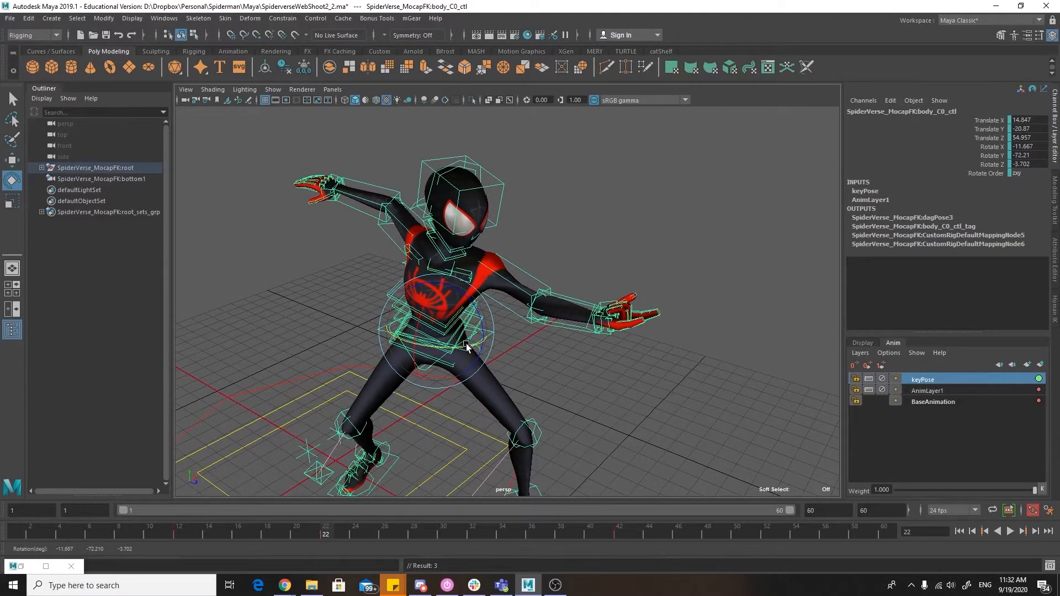
{"action": "right_click", "coordinate": [923, 379]}
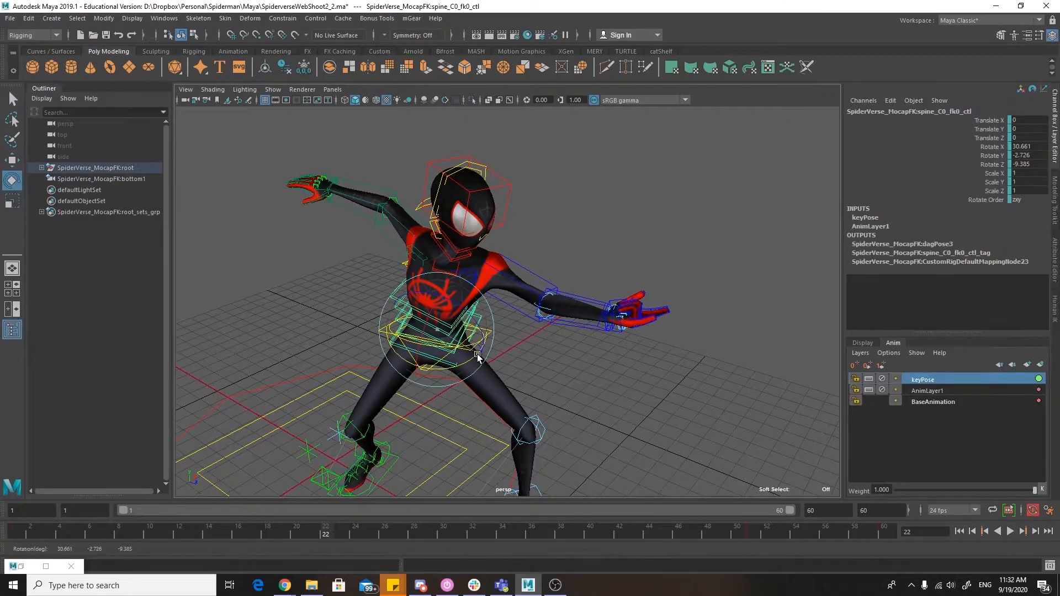
{"action": "left_click_drag", "start_coordinate": [477, 355], "coordinate": [473, 318]}
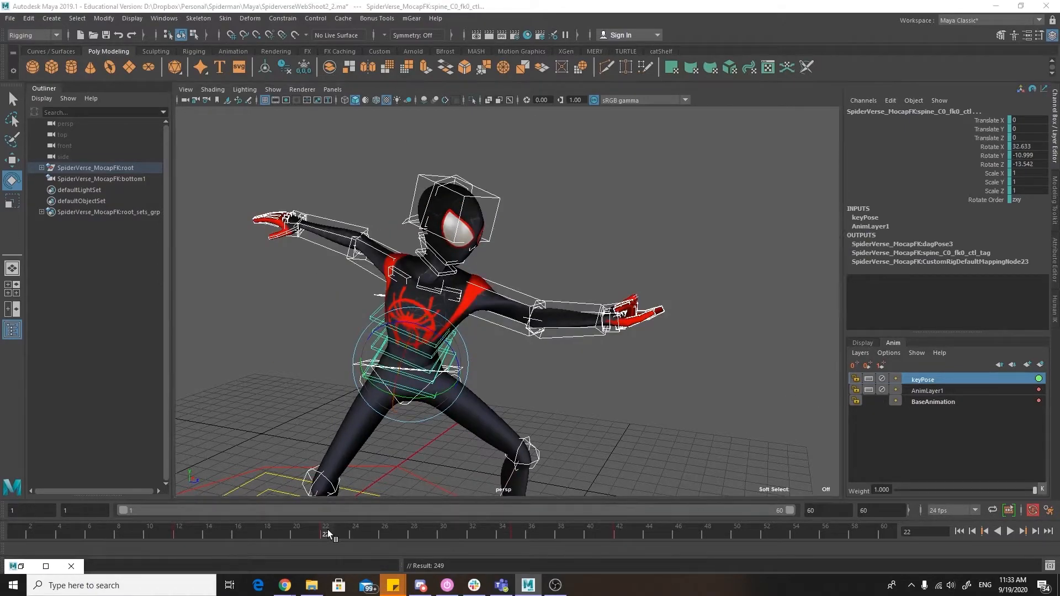
Refine the right upper arm's rotation in the wide arms-out pose.
{"action": "right_click", "coordinate": [328, 537]}
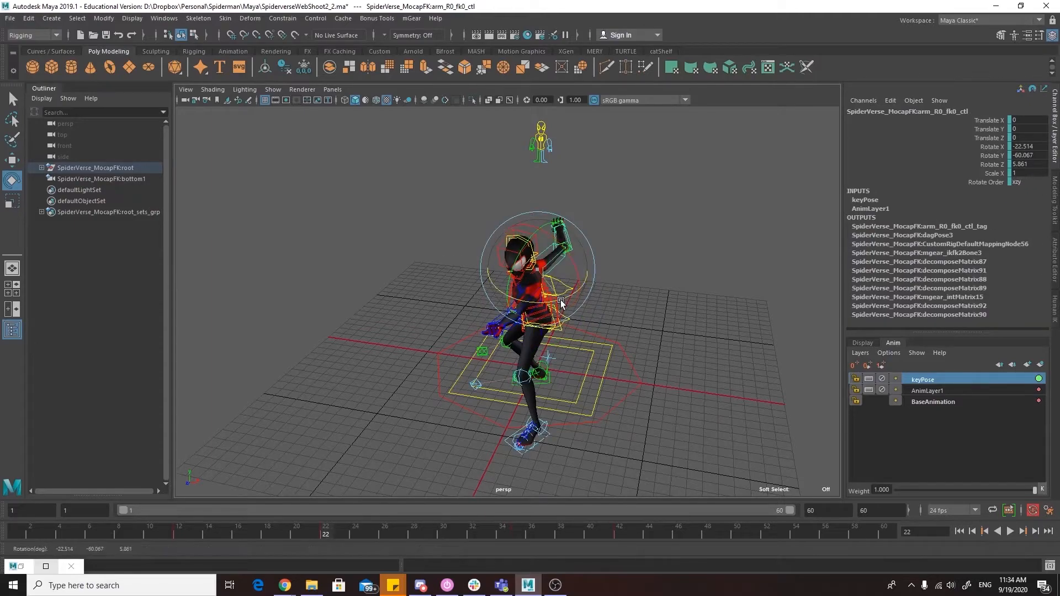
{"action": "left_click_drag", "start_coordinate": [561, 301], "coordinate": [571, 304]}
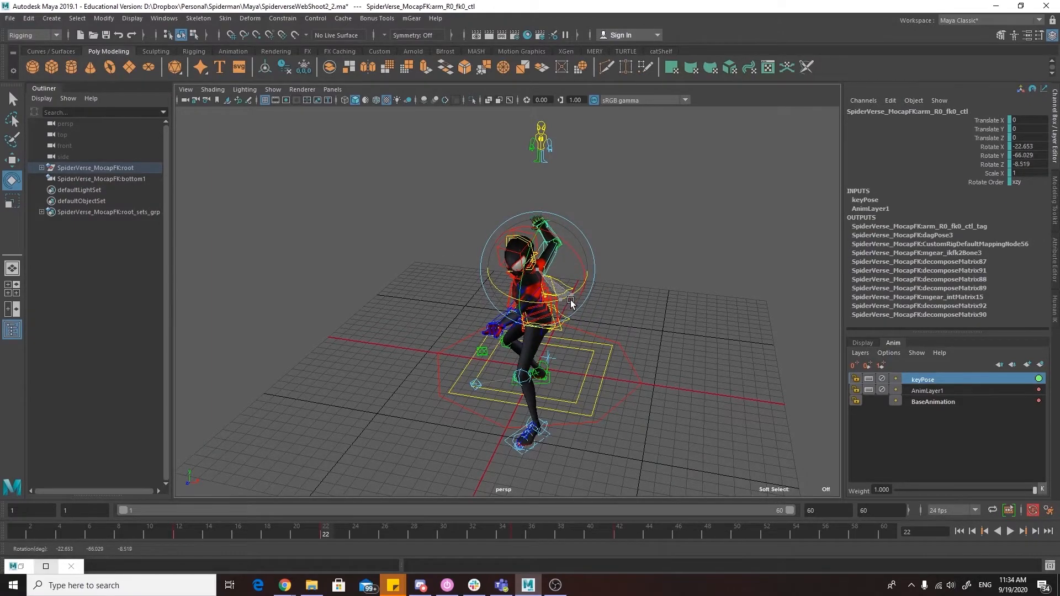
{"action": "left_click_drag", "start_coordinate": [570, 301], "coordinate": [570, 303]}
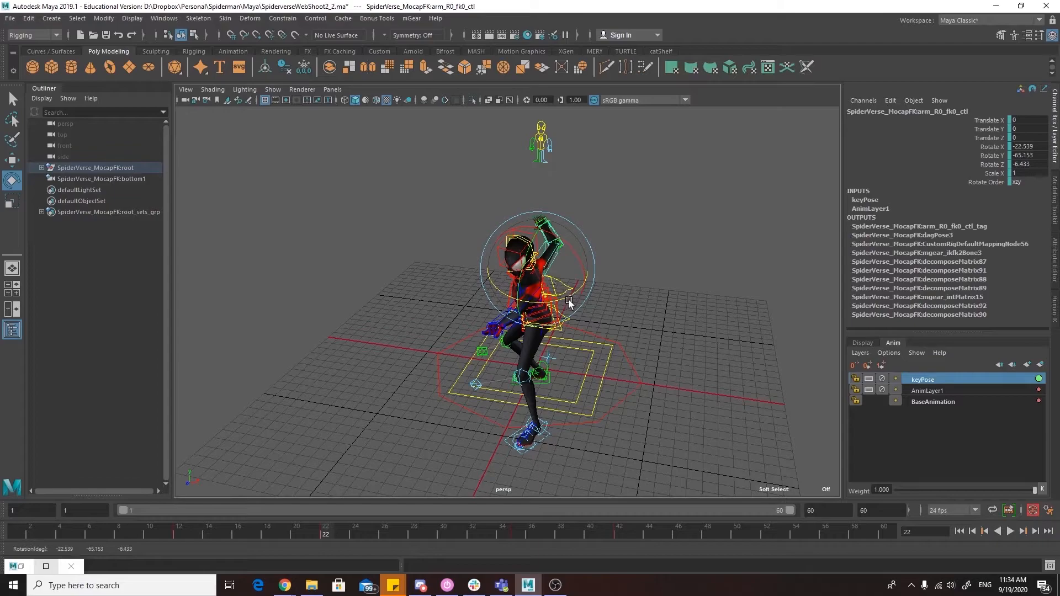
{"action": "left_click_drag", "start_coordinate": [570, 302], "coordinate": [578, 277]}
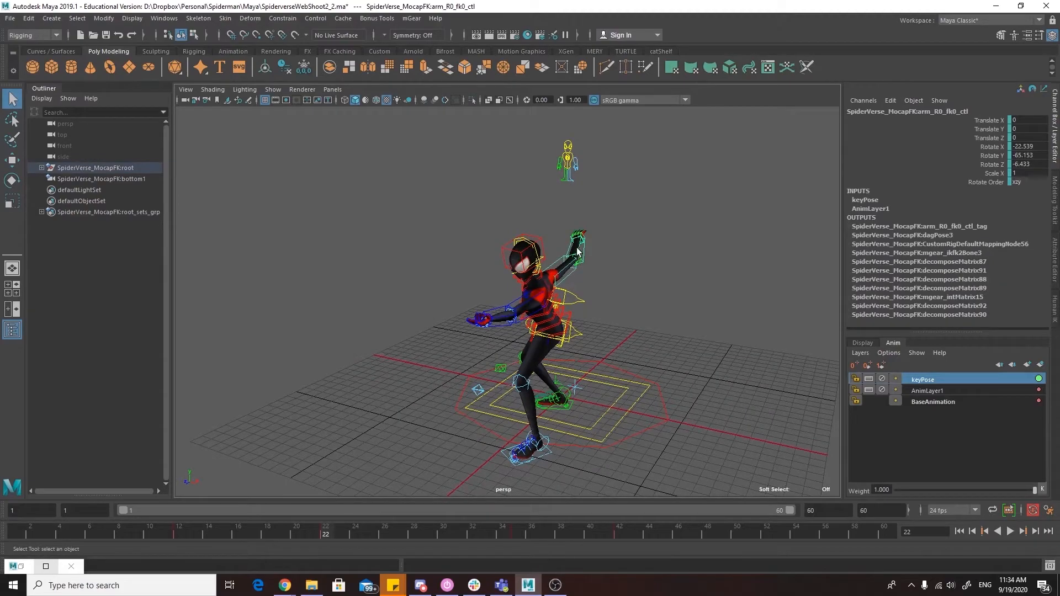
Copy and paste the arm key along the timeline, then lower body_C0_ctl in Y.
{"action": "right_click", "coordinate": [327, 534]}
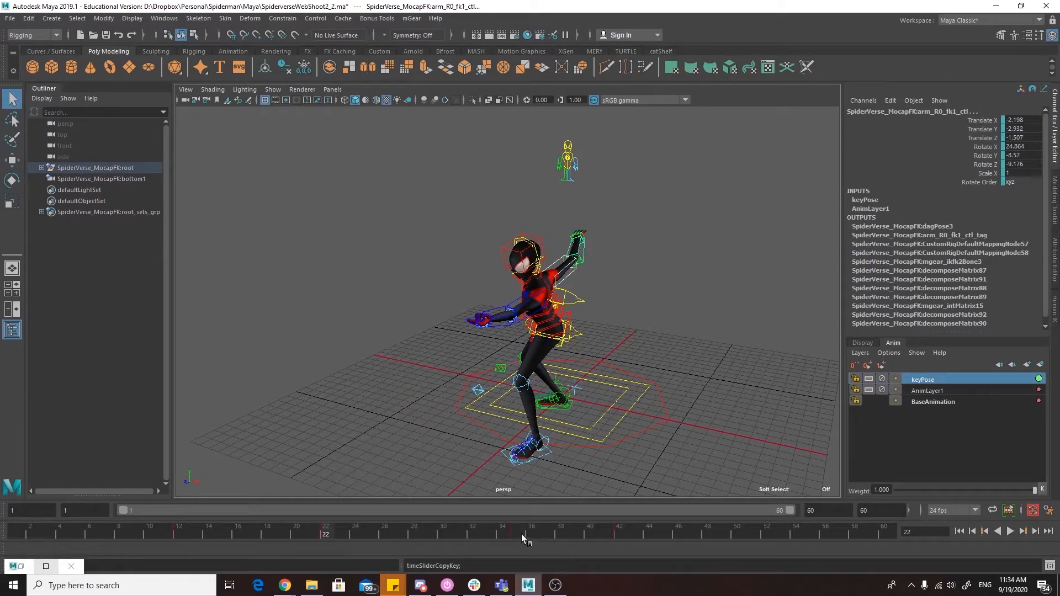
{"action": "right_click", "coordinate": [521, 534]}
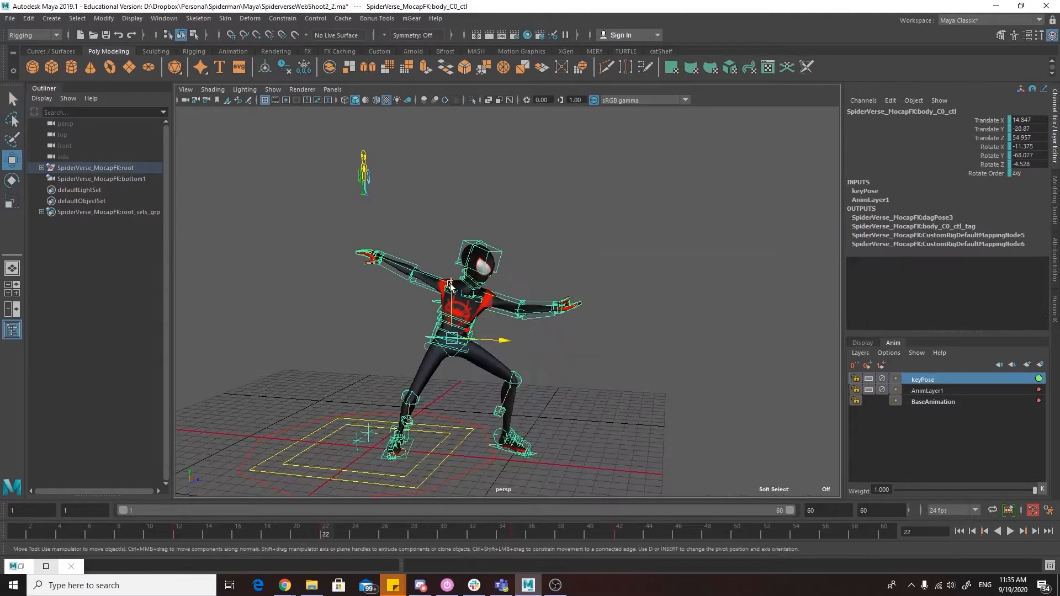
{"action": "left_click_drag", "start_coordinate": [500, 341], "coordinate": [497, 349]}
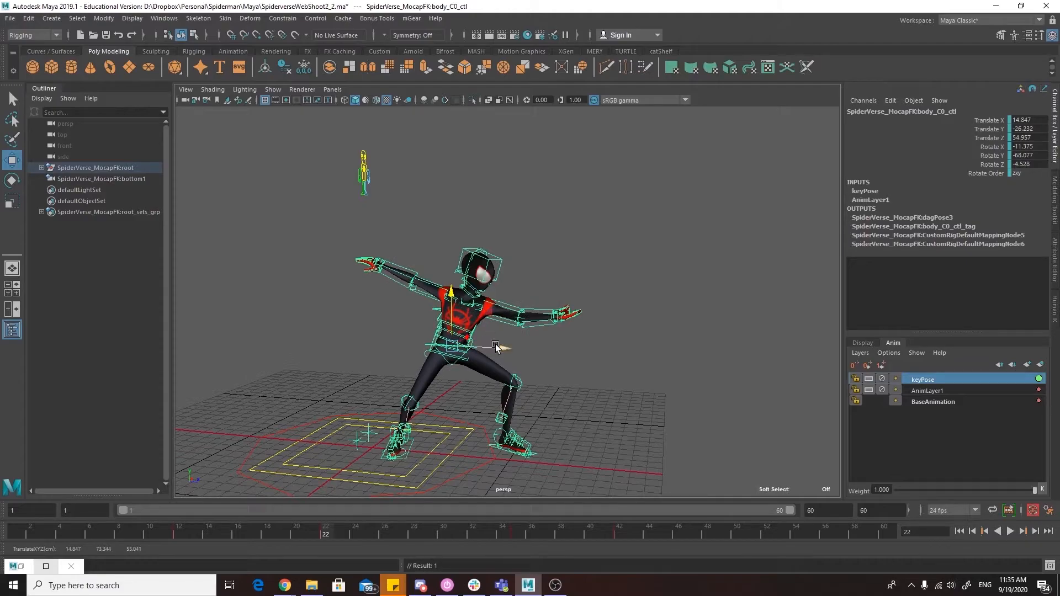
{"action": "left_click_drag", "start_coordinate": [497, 344], "coordinate": [457, 303]}
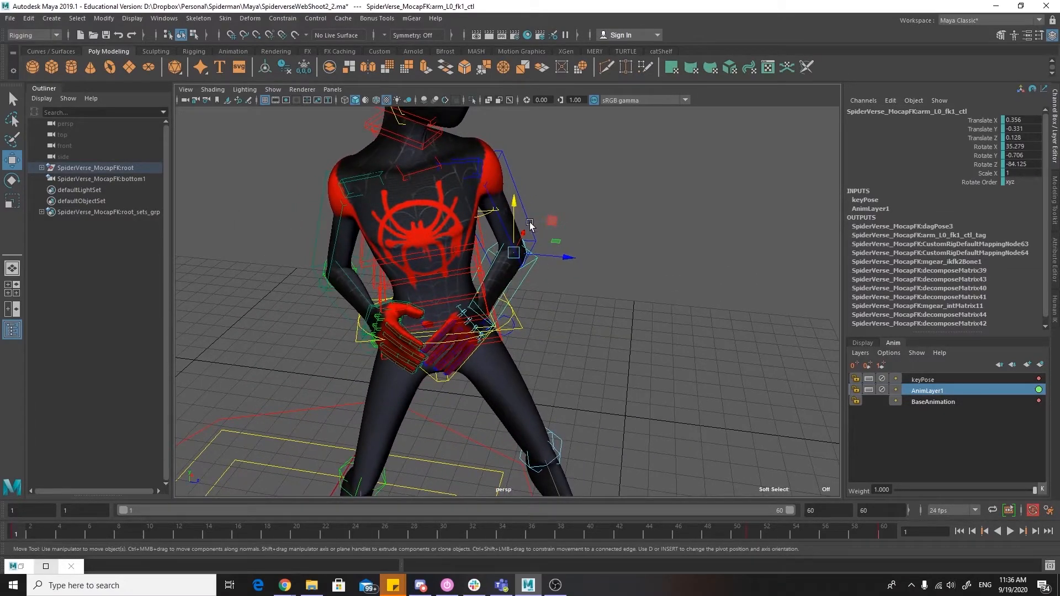
Rotate arm_L0_fk0_ctl outward, delete its extra keys and return to frame 1.
{"action": "left_click_drag", "start_coordinate": [530, 223], "coordinate": [499, 198]}
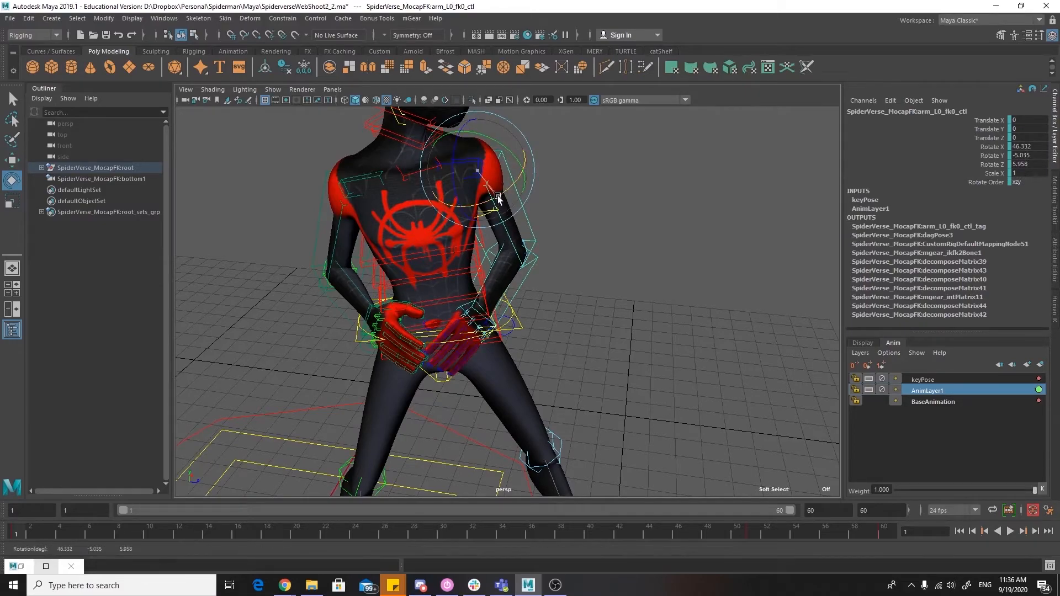
{"action": "left_click_drag", "start_coordinate": [497, 196], "coordinate": [540, 282]}
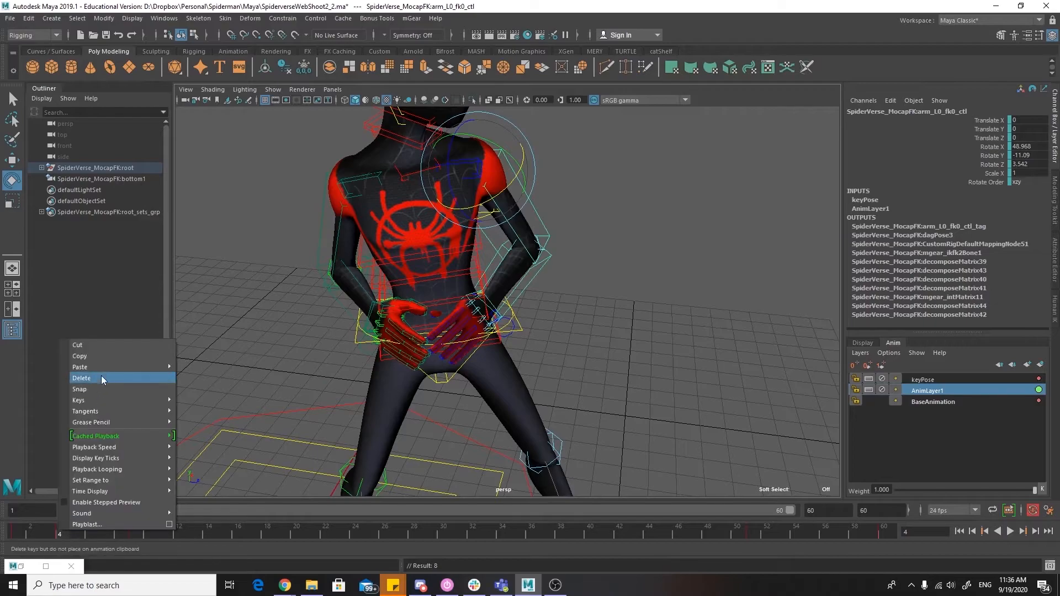
{"action": "left_click", "coordinate": [81, 377]}
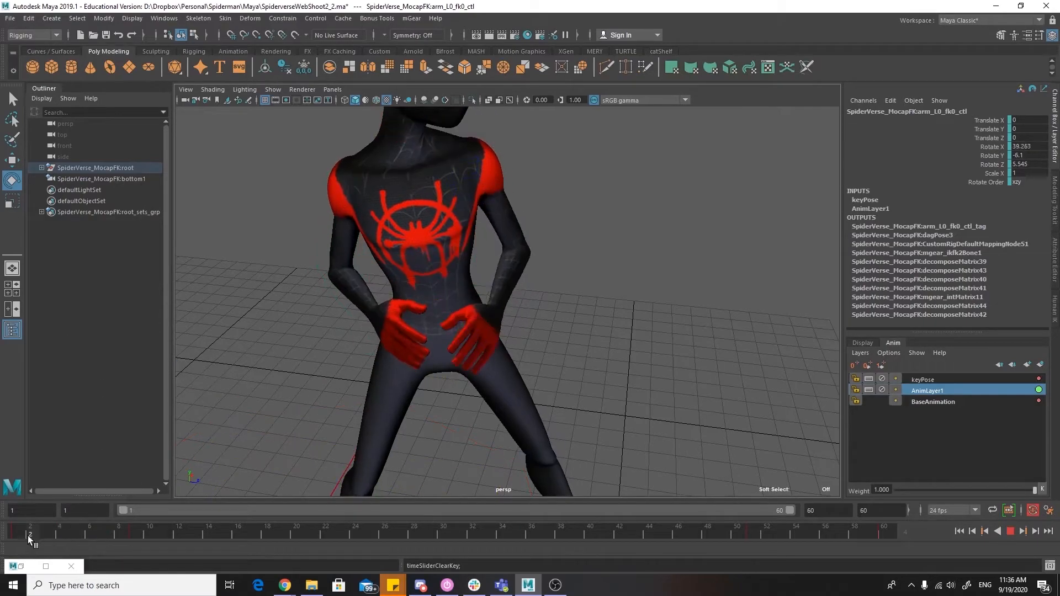
{"action": "left_click", "coordinate": [119, 534]}
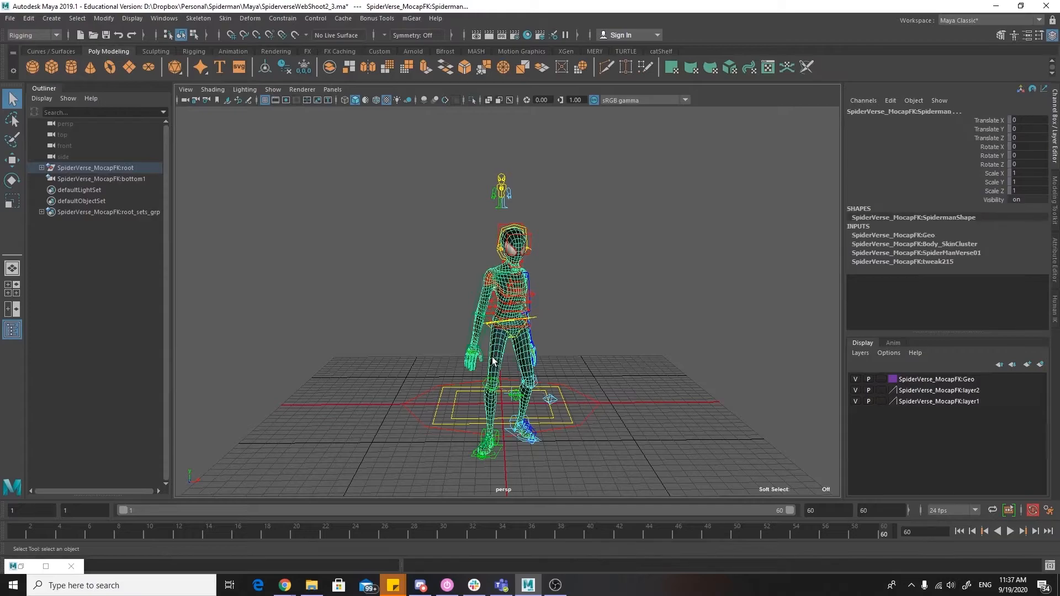
Export the selected Miles meshes as MilesMoralesWebShoot2.fbx and dismiss the warnings report.
{"action": "left_click", "coordinate": [514, 241]}
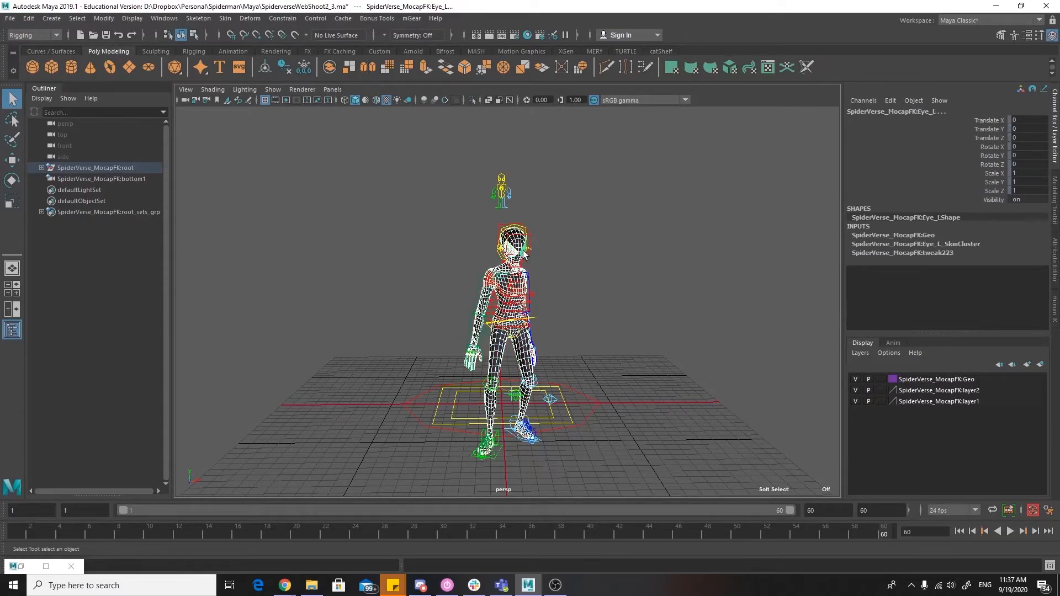
{"action": "left_click", "coordinate": [9, 18]}
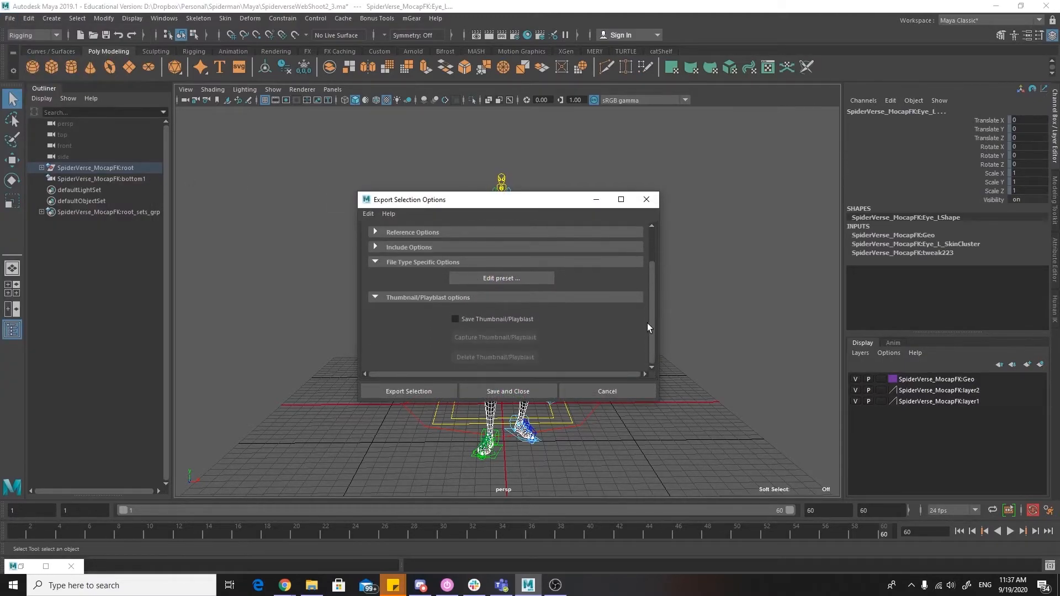
{"action": "left_click", "coordinate": [409, 391]}
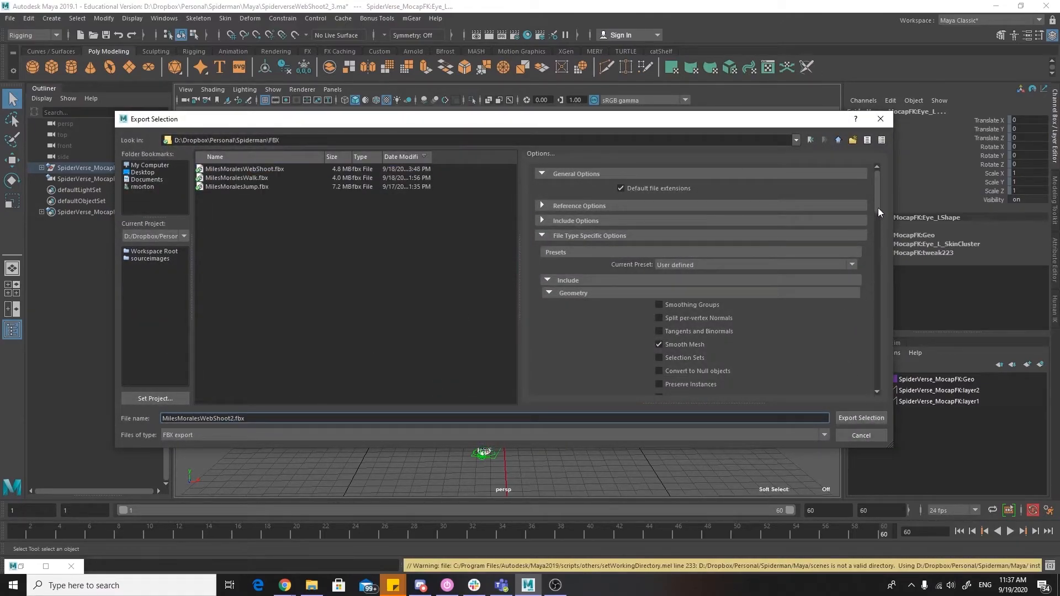
{"action": "scroll", "scroll_direction": "down", "scroll_amount": 3}
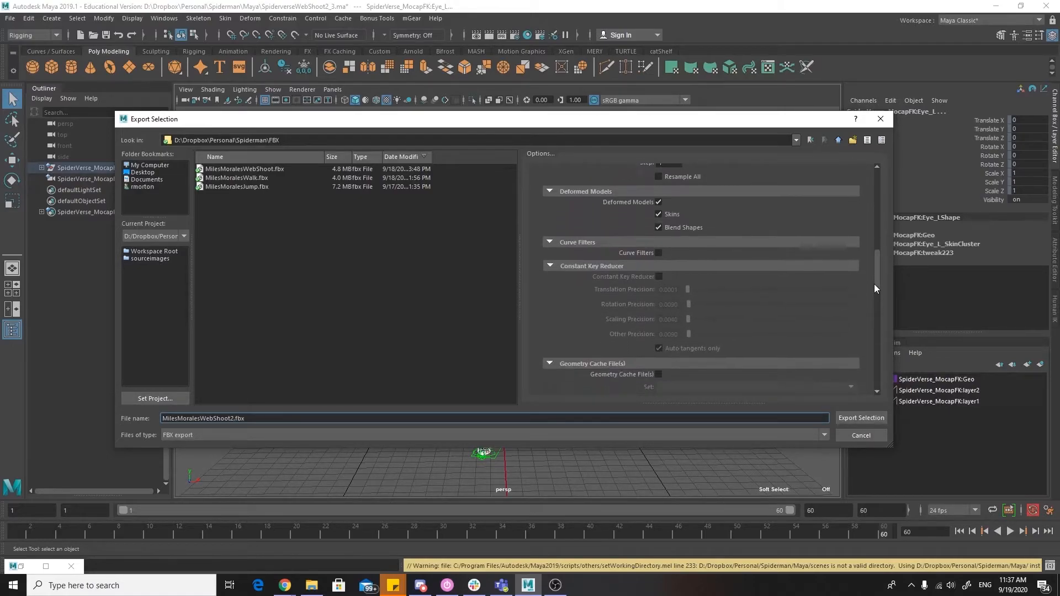
{"action": "scroll", "scroll_direction": "down", "scroll_amount": 3}
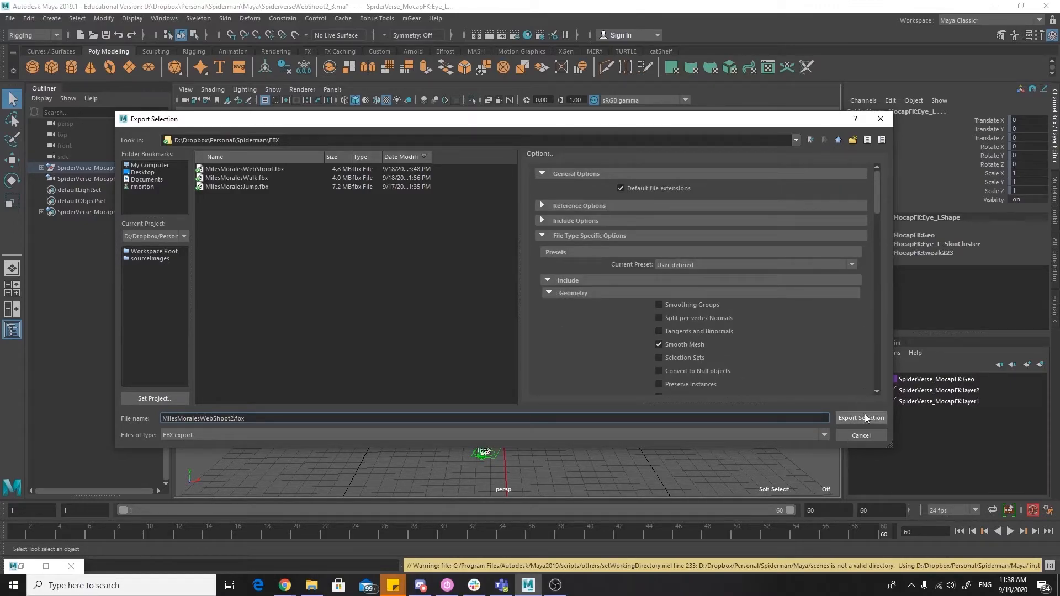
{"action": "left_click", "coordinate": [861, 418]}
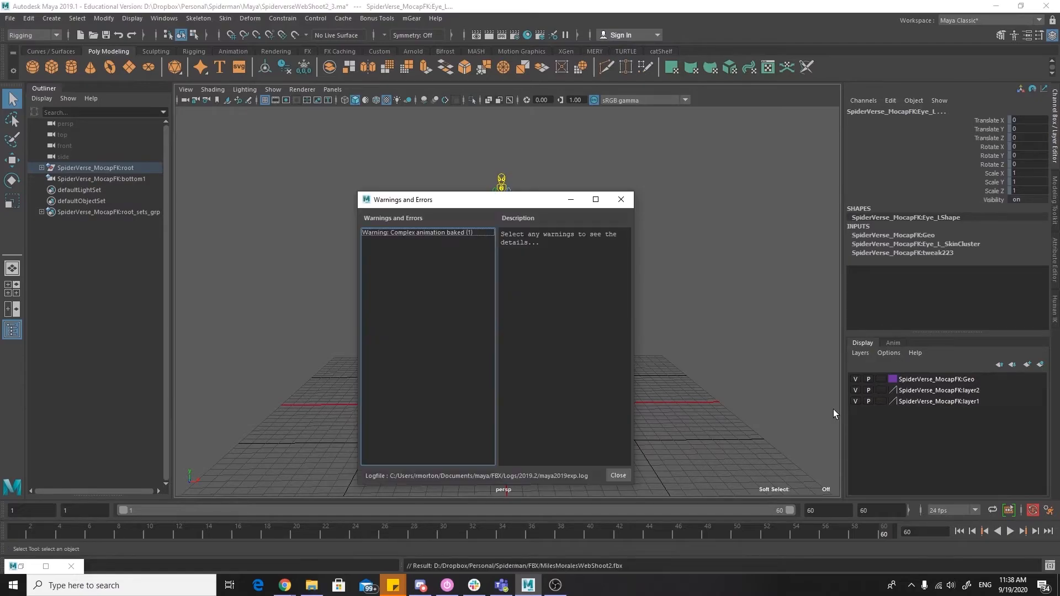
{"action": "left_click", "coordinate": [617, 476]}
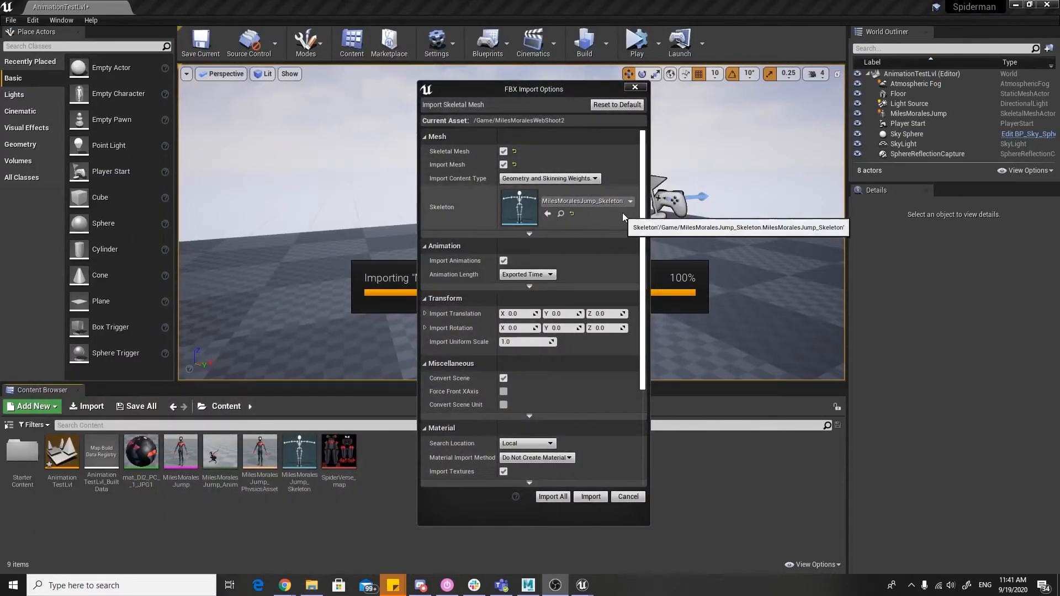
Clear the MilesMoralesJump skeleton assignment and import the FBX as a new skeletal mesh.
{"action": "left_click", "coordinate": [629, 201]}
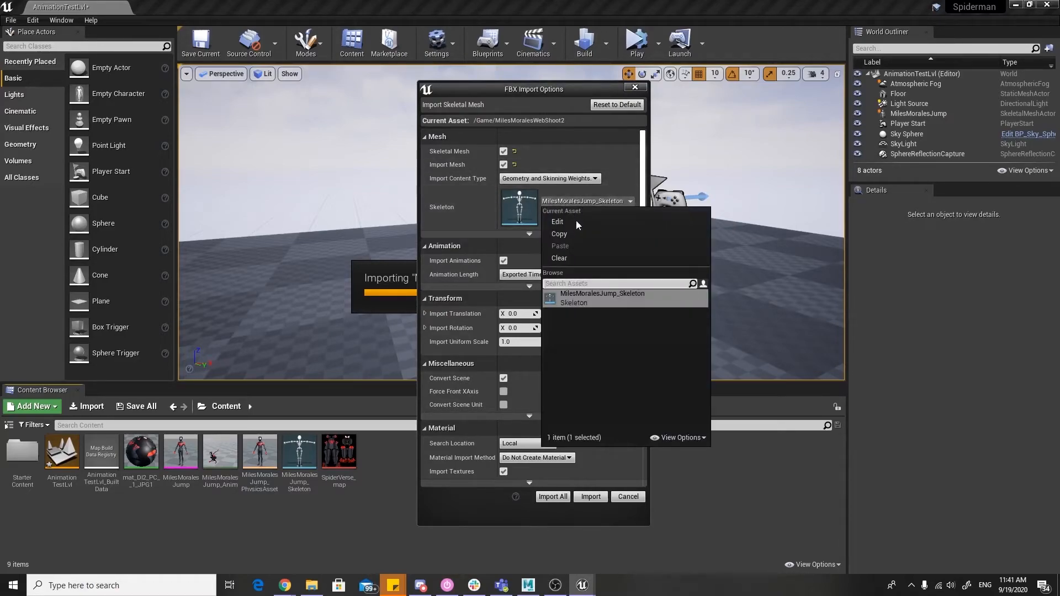
{"action": "mouse_move", "coordinate": [569, 258]}
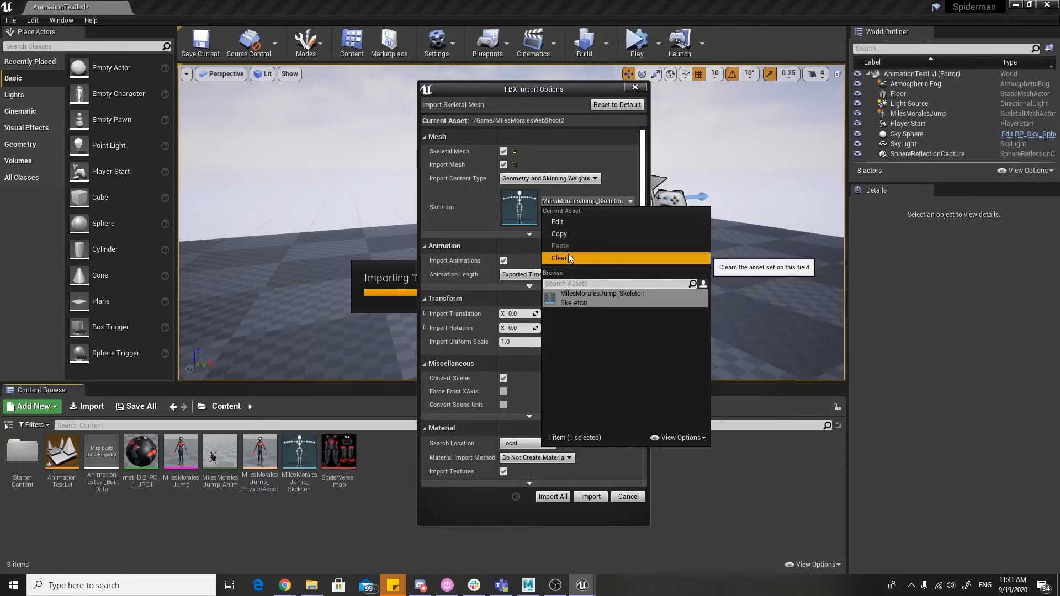
{"action": "left_click", "coordinate": [560, 258]}
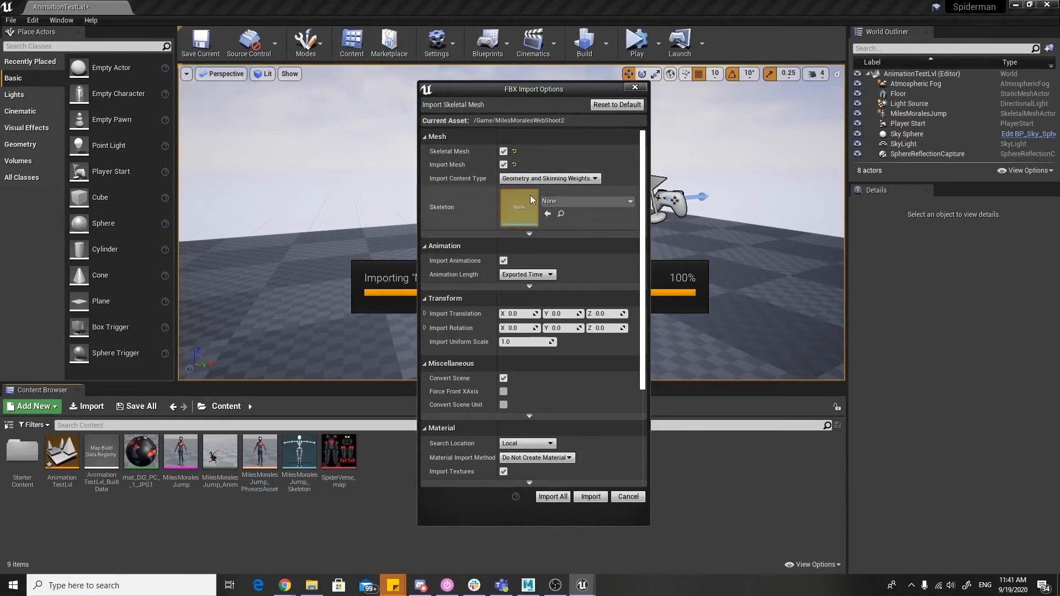
{"action": "scroll", "scroll_direction": "down", "scroll_amount": 3}
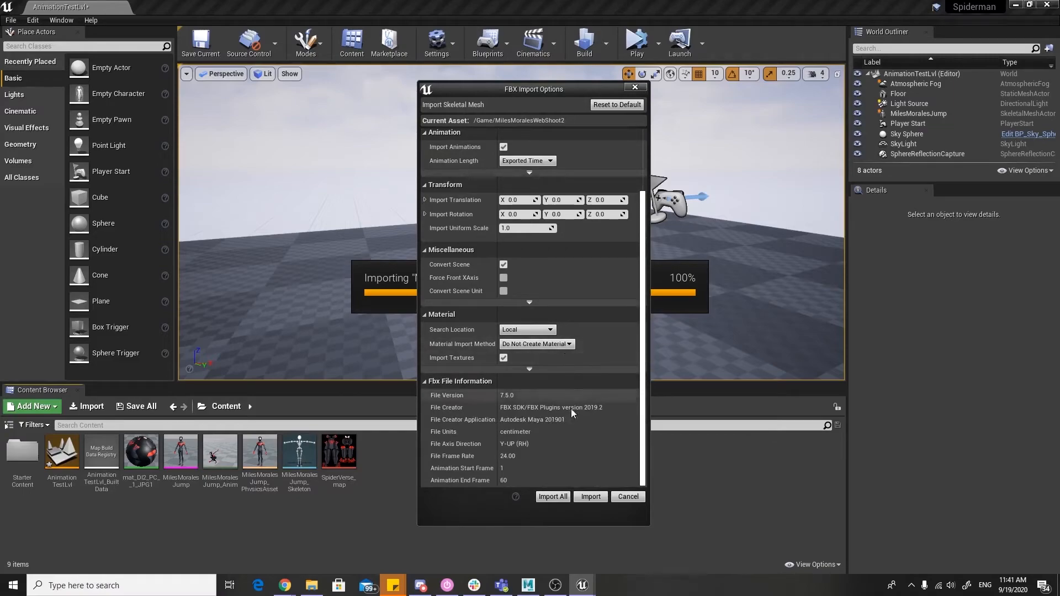
{"action": "left_click", "coordinate": [589, 497]}
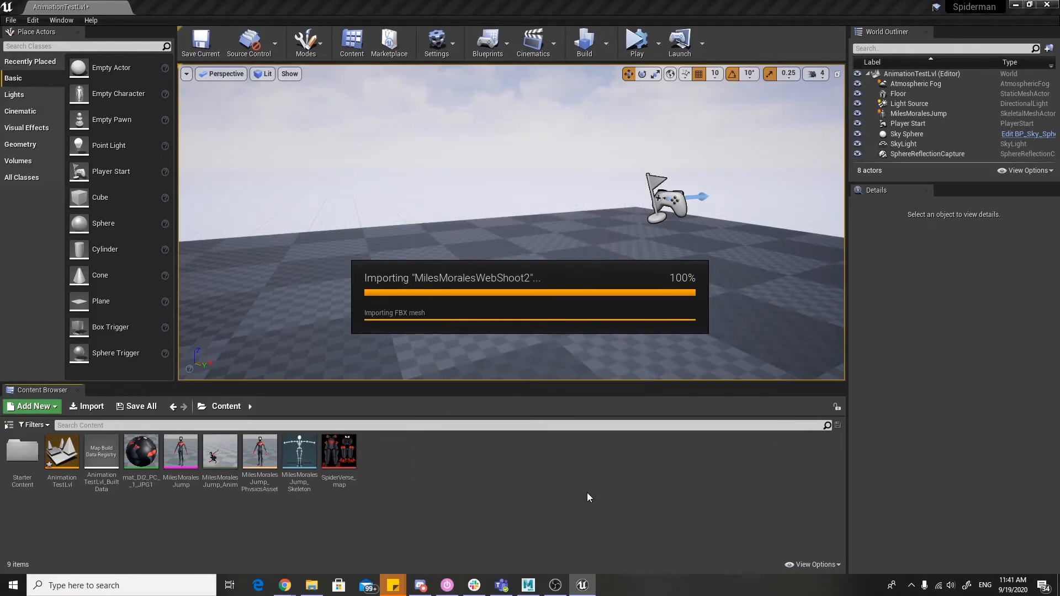
{"action": "mouse_move", "coordinate": [598, 481]}
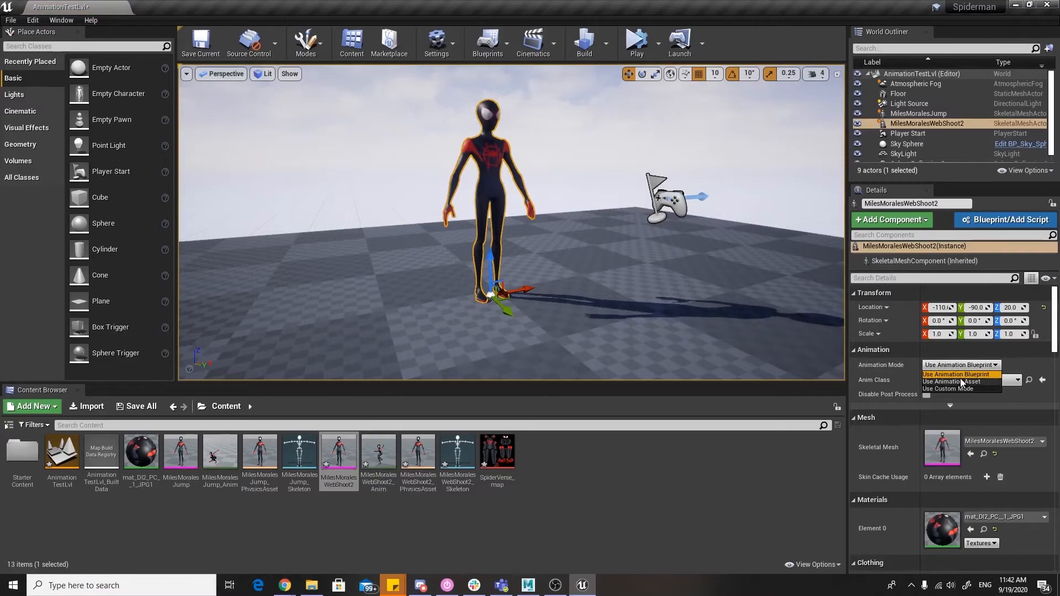
Set the character to Use Animation Asset with WebShoot2 and play the level.
{"action": "left_click", "coordinate": [946, 381]}
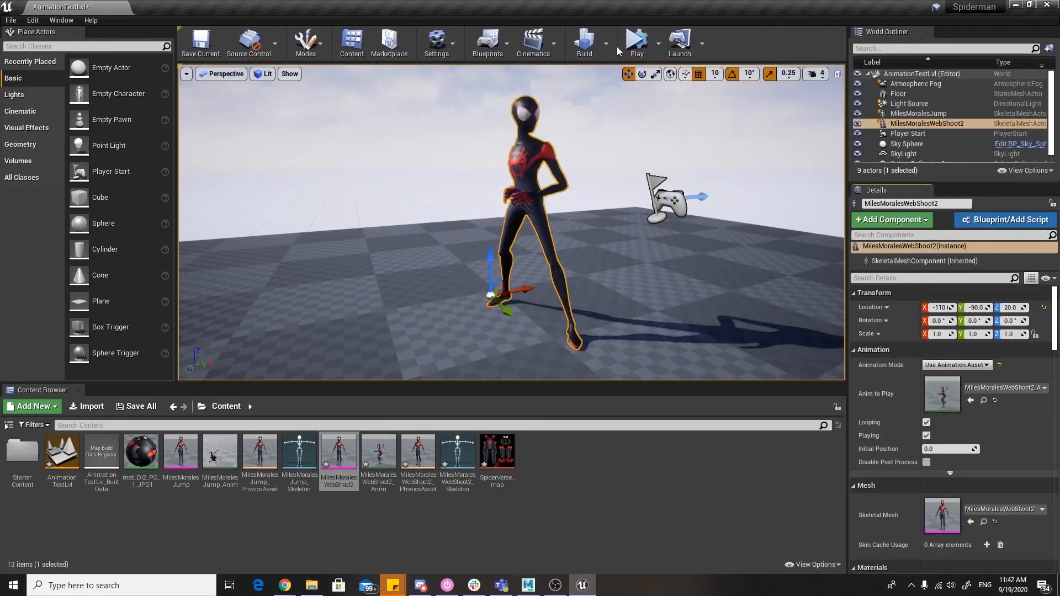
{"action": "left_click", "coordinate": [635, 42]}
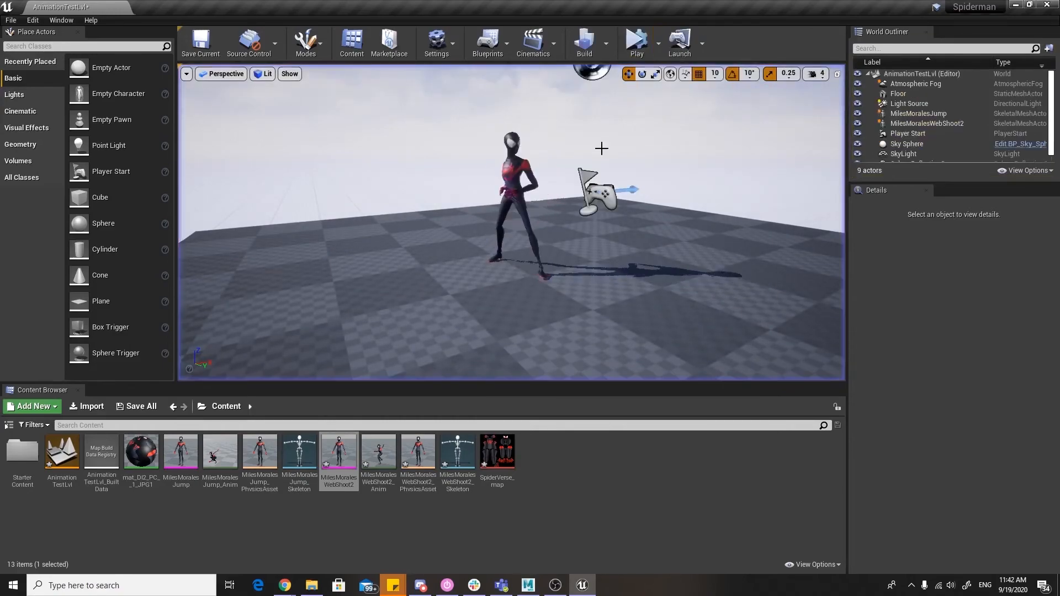
Bring up MilesMoralesWebShoot2's skeleton, web-shoot animation preview and physics asset in the asset editor.
{"action": "double_click", "coordinate": [338, 449]}
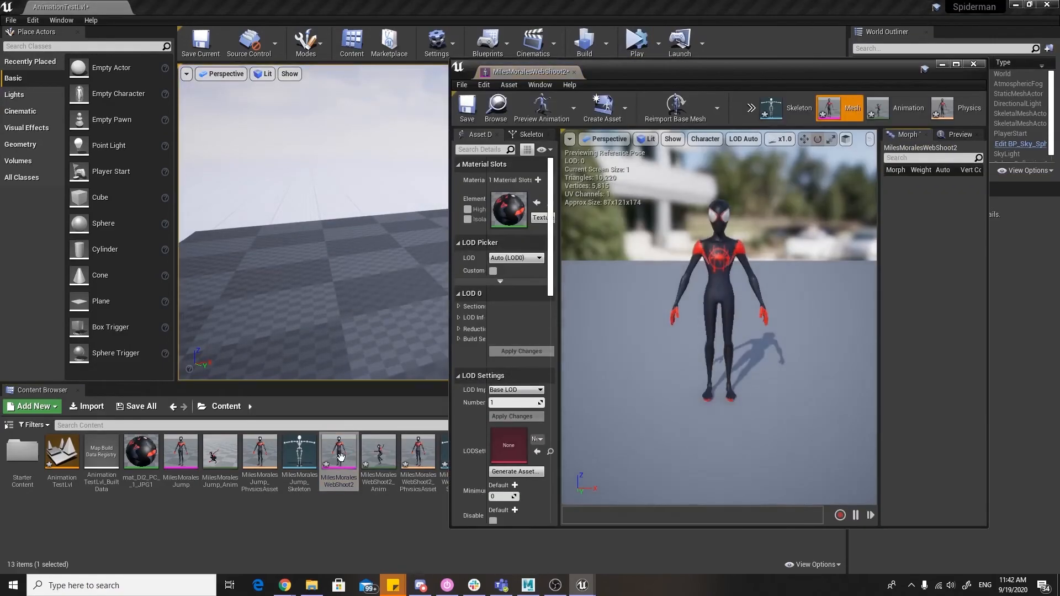
{"action": "left_click", "coordinate": [798, 108]}
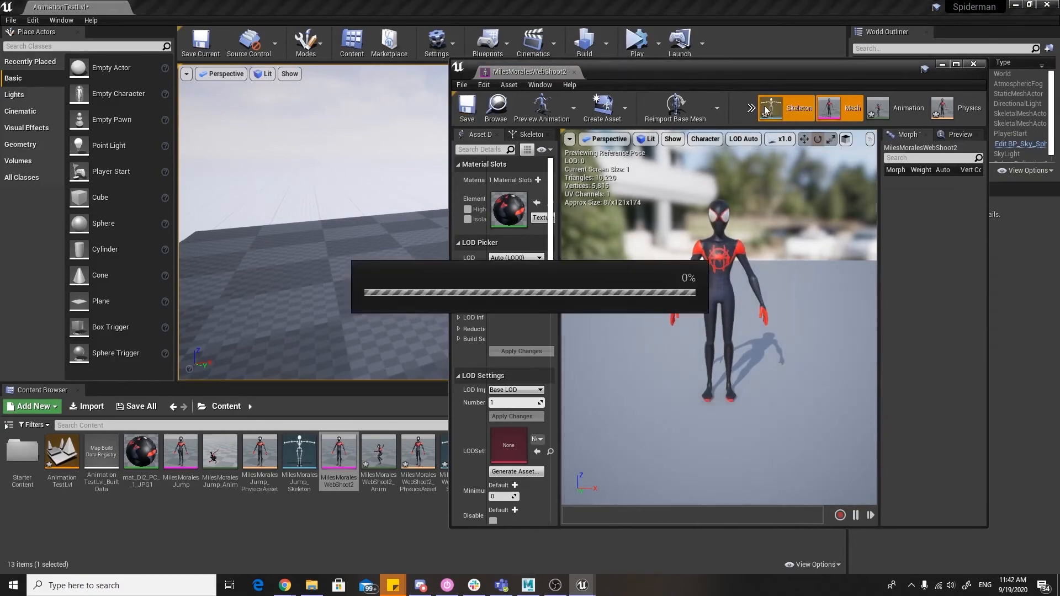
{"action": "left_click", "coordinate": [798, 108]}
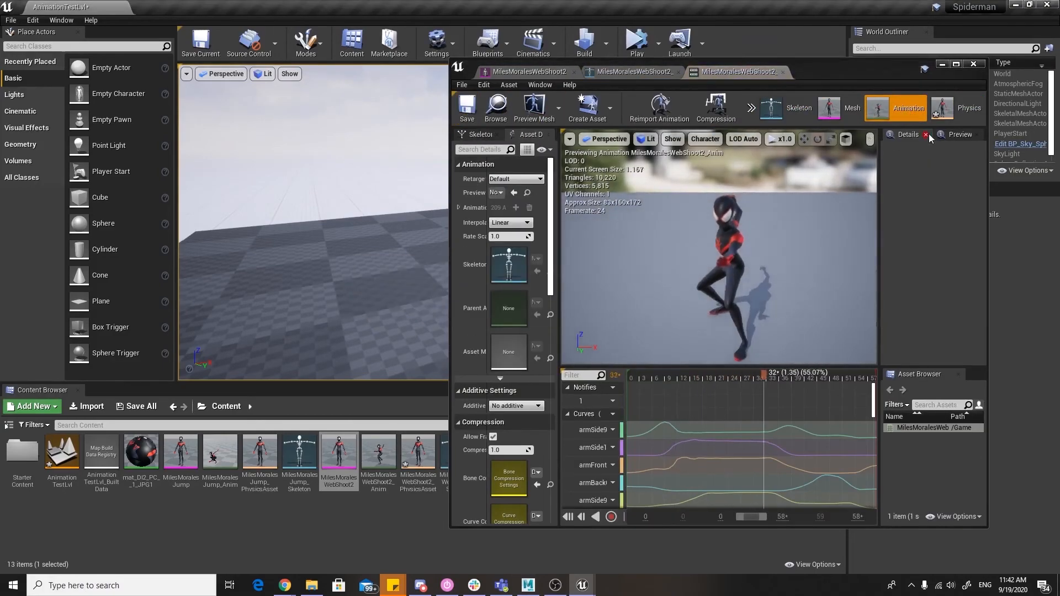
{"action": "left_click", "coordinate": [968, 108]}
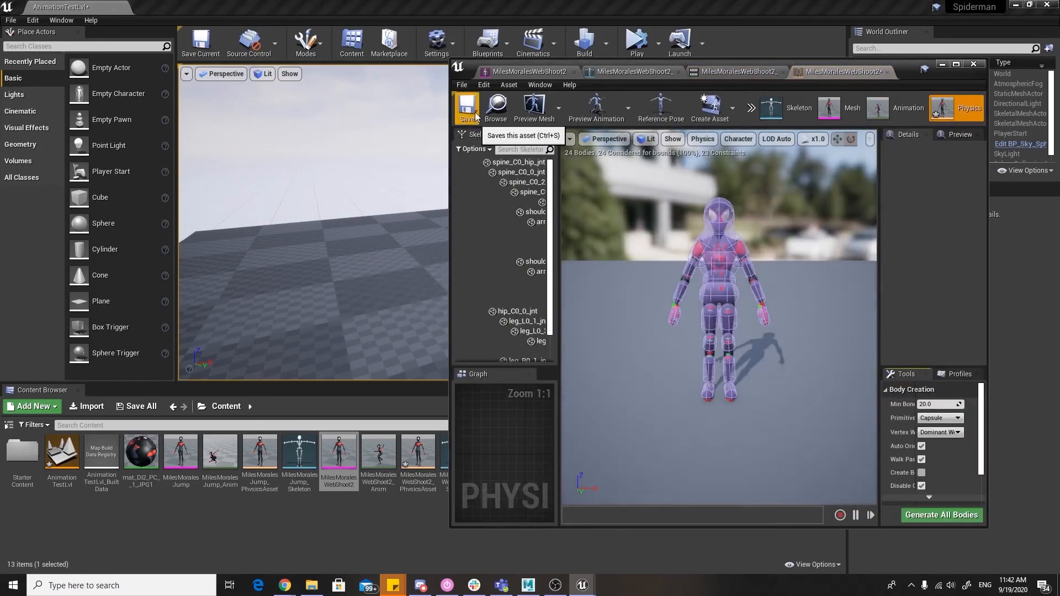